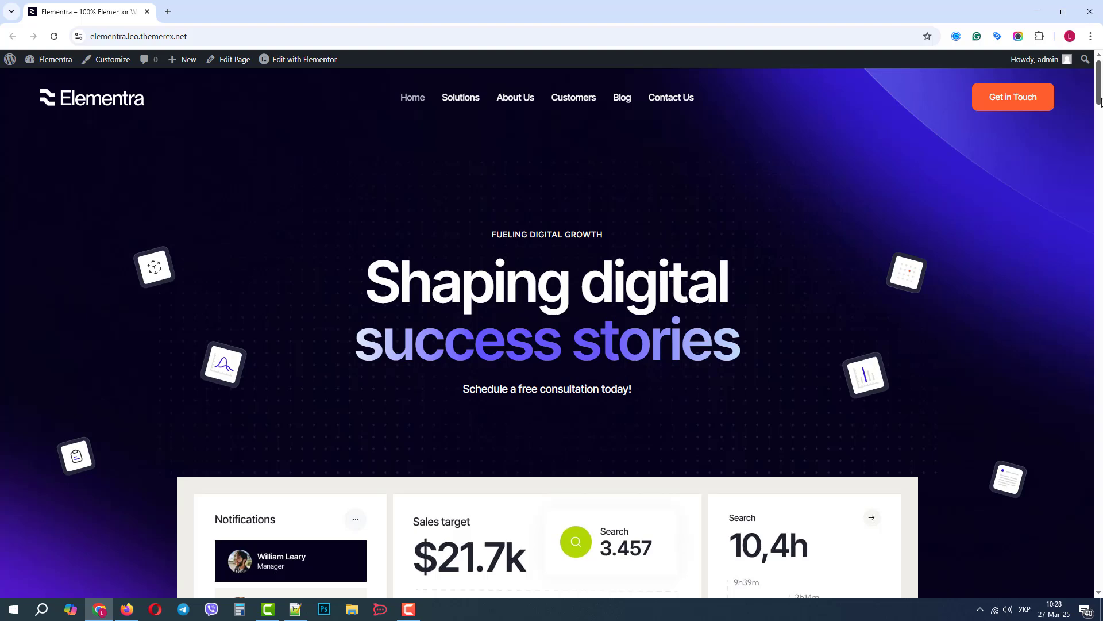
# Step: Reach the Skins catalogue via Theme Panel > Theme Dashboard in the WordPress admin
pyautogui.scroll(-3)
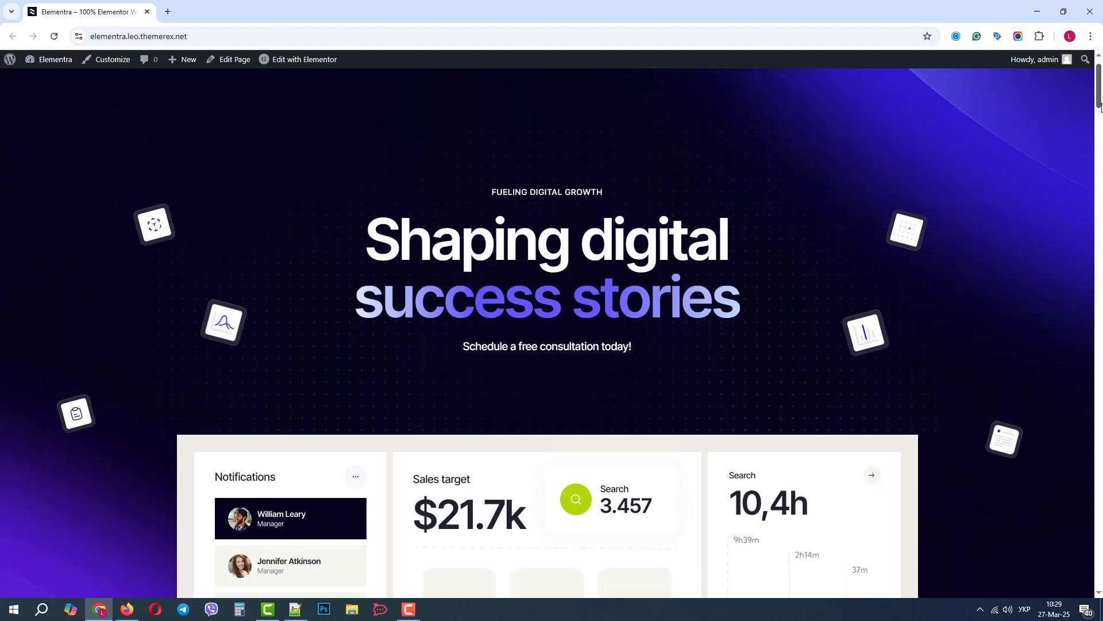
pyautogui.scroll(-3)
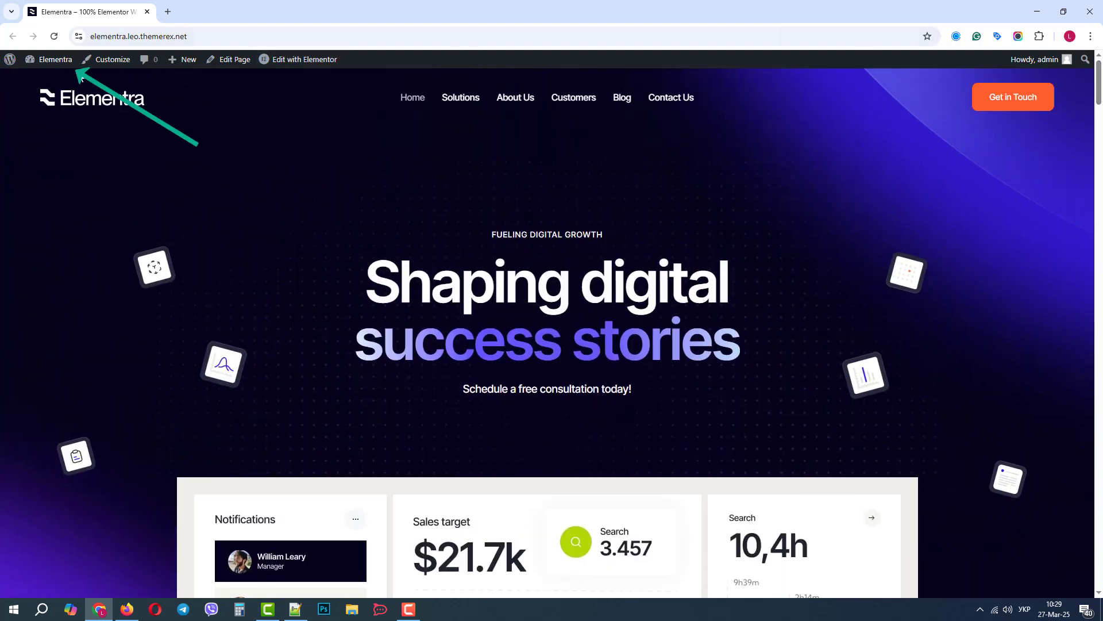
pyautogui.click(55, 59)
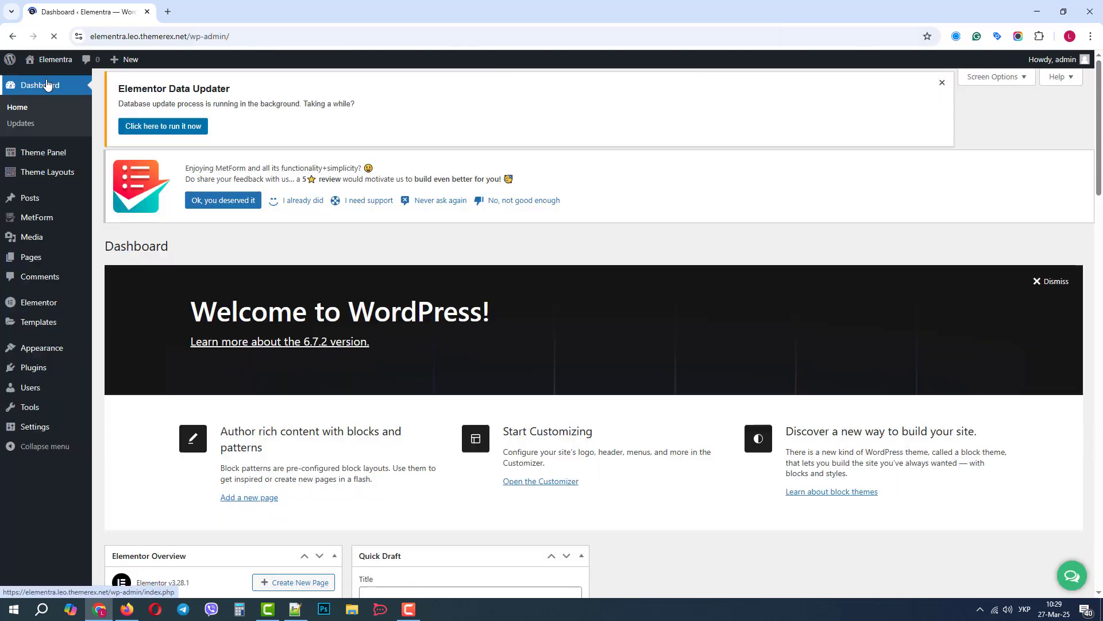
pyautogui.click(43, 152)
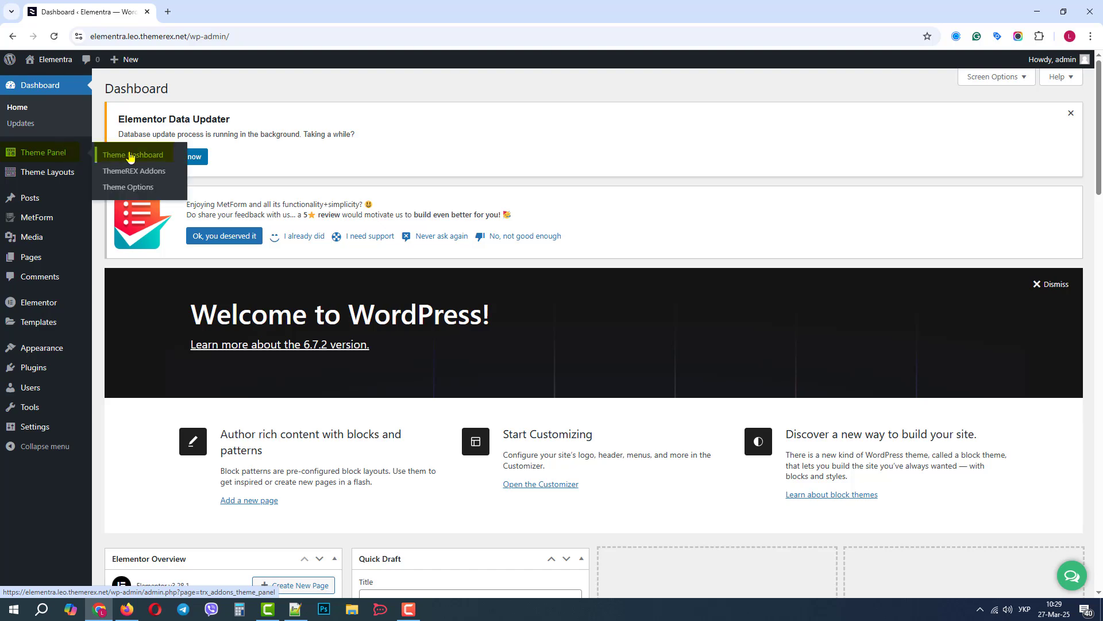
pyautogui.click(133, 155)
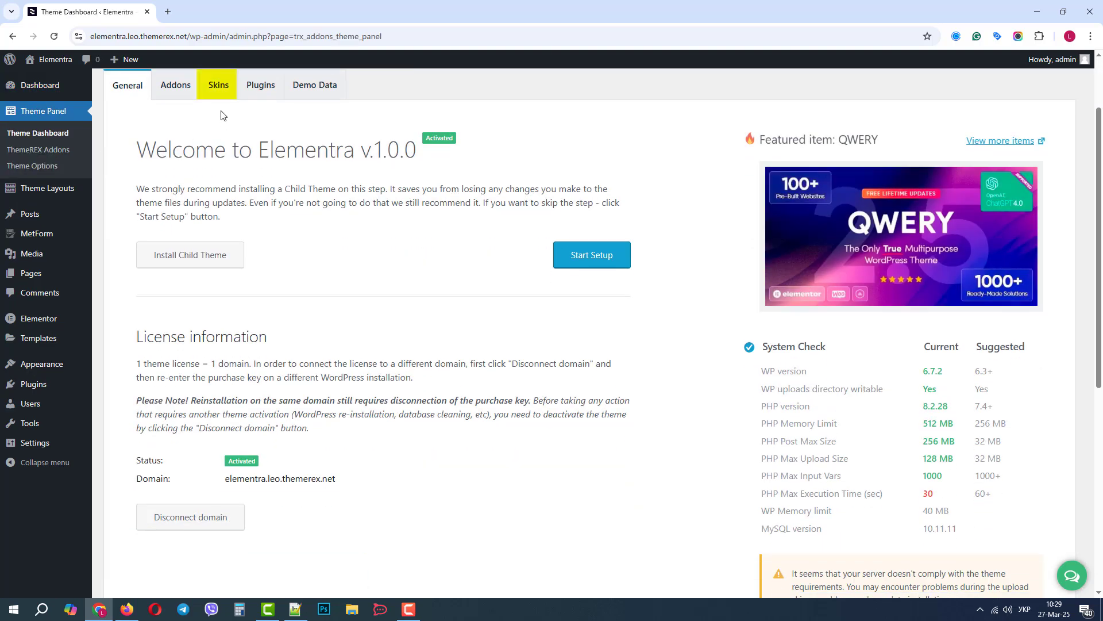
pyautogui.click(219, 84)
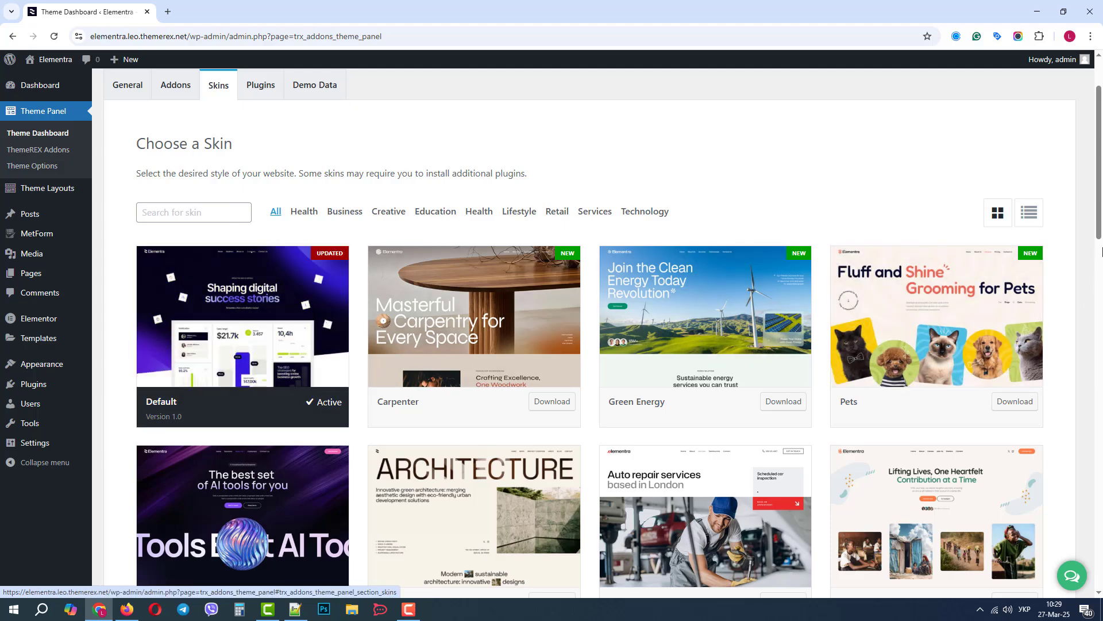
# Step: Scroll the skin catalogue down to the Plumbing skin
pyautogui.scroll(-3)
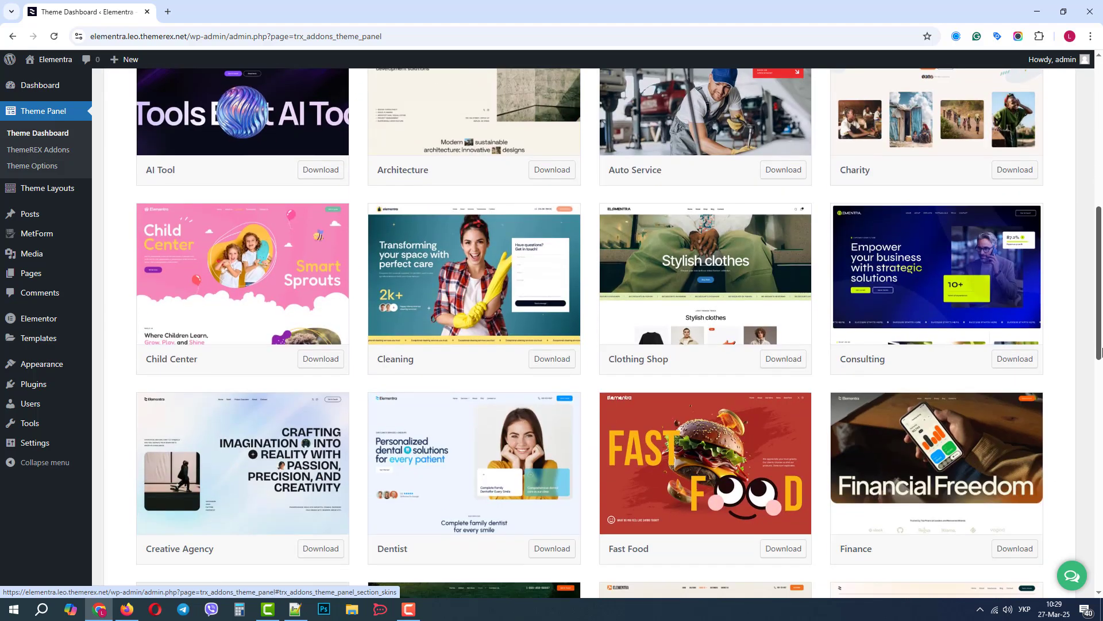
pyautogui.scroll(-3)
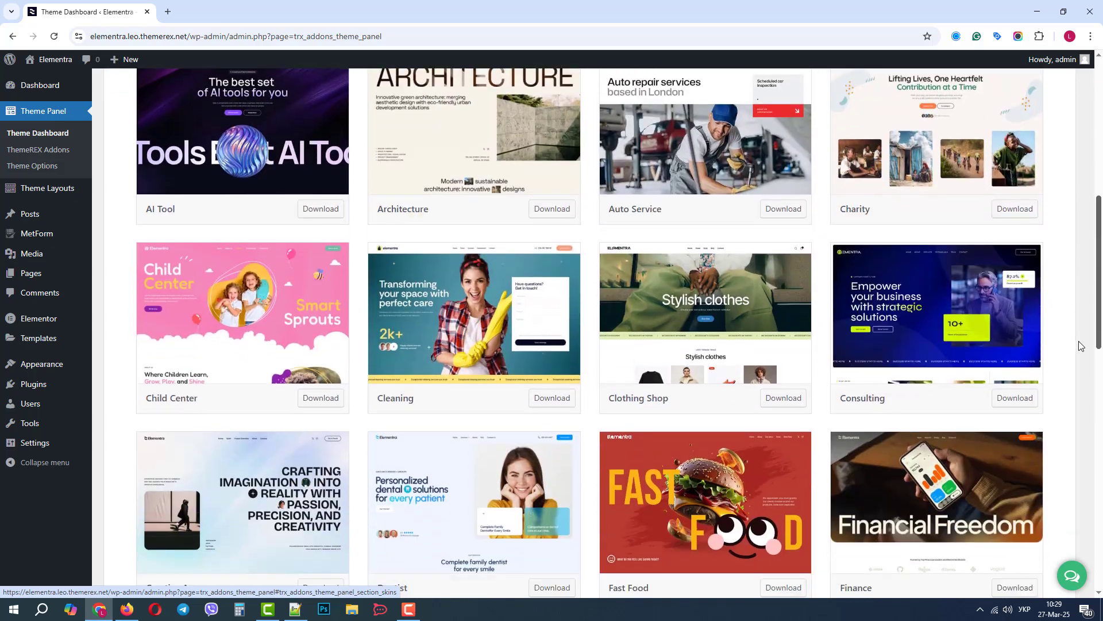
pyautogui.scroll(-3)
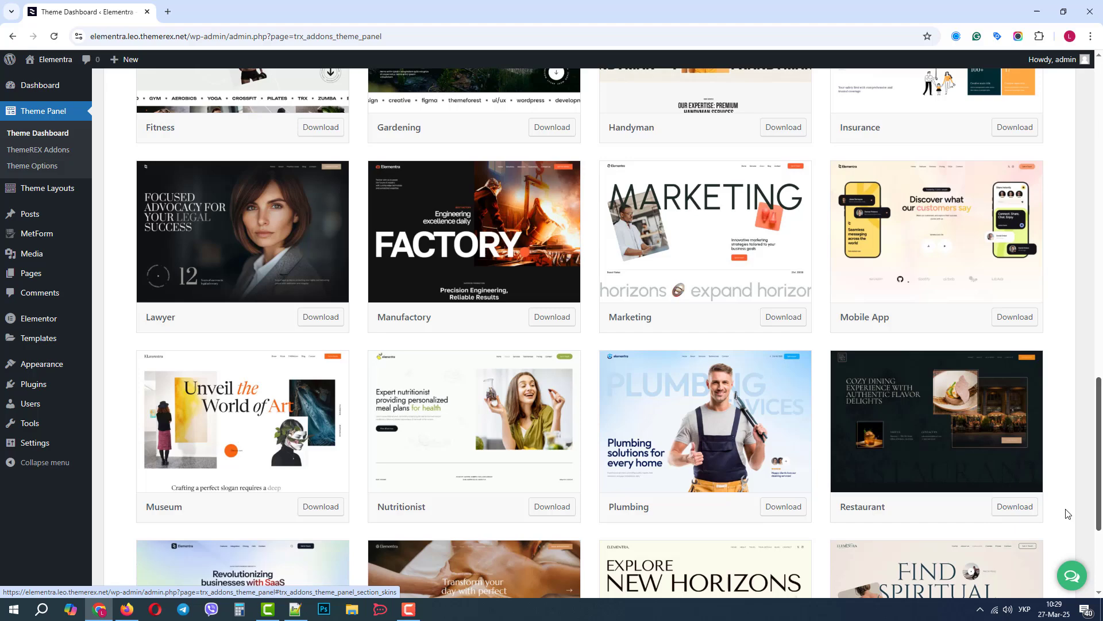
# Step: Download and activate the Plumbing skin, then move to the Demo Data import options
pyautogui.click(784, 506)
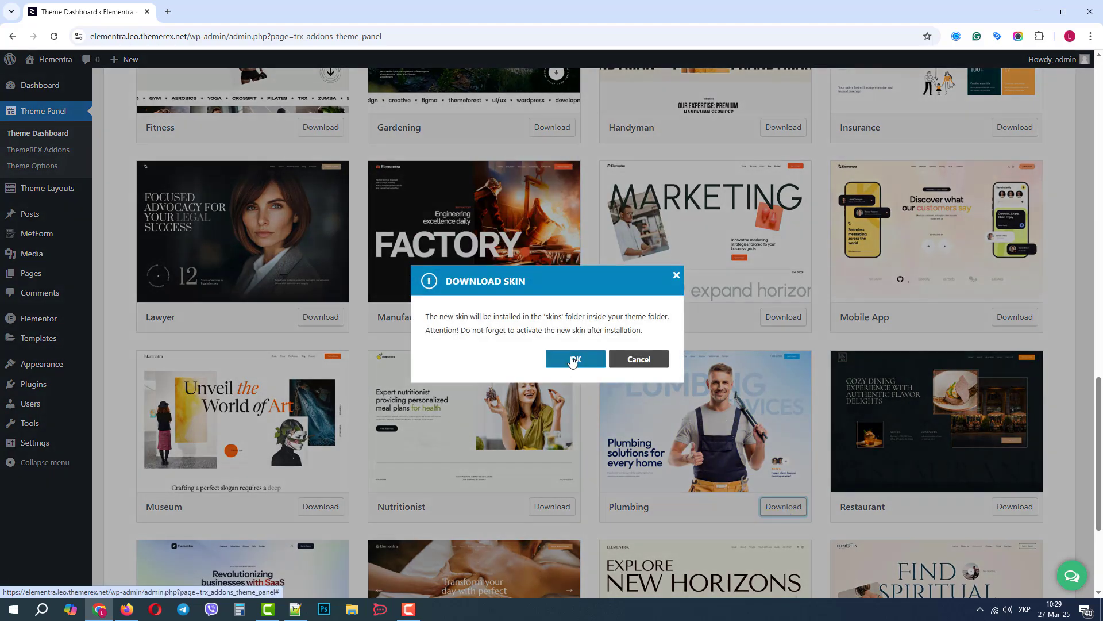
pyautogui.click(575, 360)
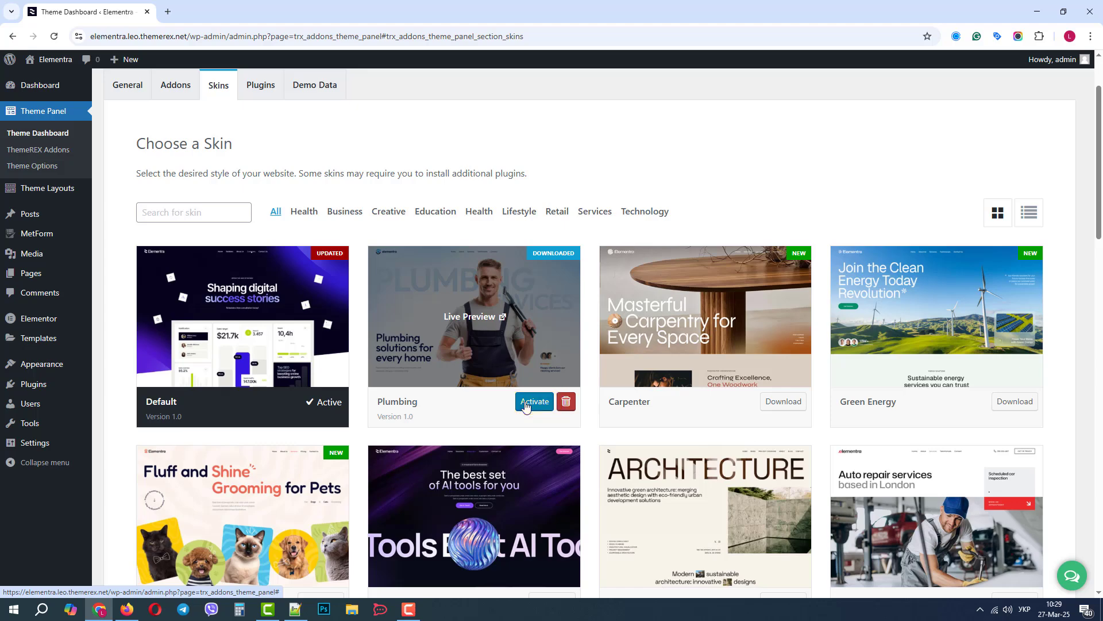
pyautogui.click(533, 401)
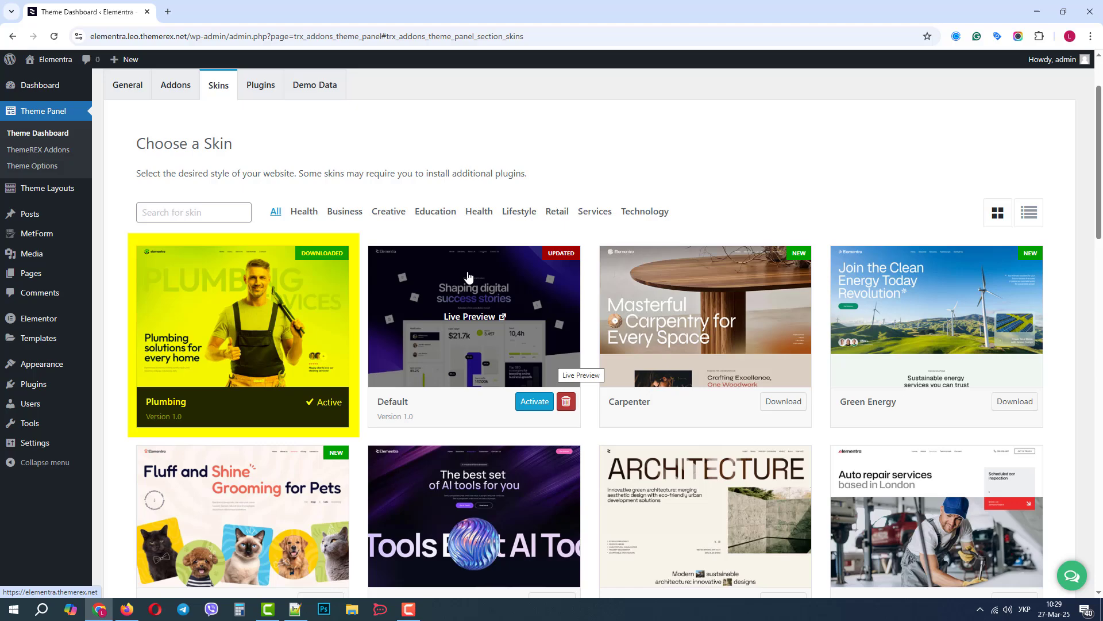
pyautogui.click(315, 85)
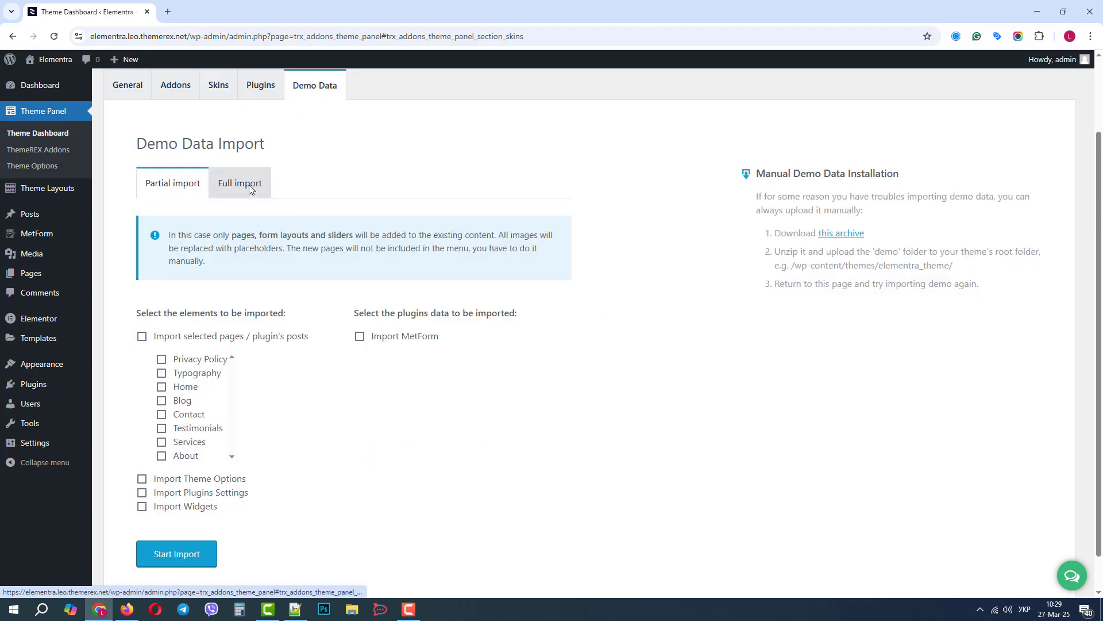
# Step: Run a Full import of the Plumbing demo with all content boxes checked
pyautogui.click(239, 182)
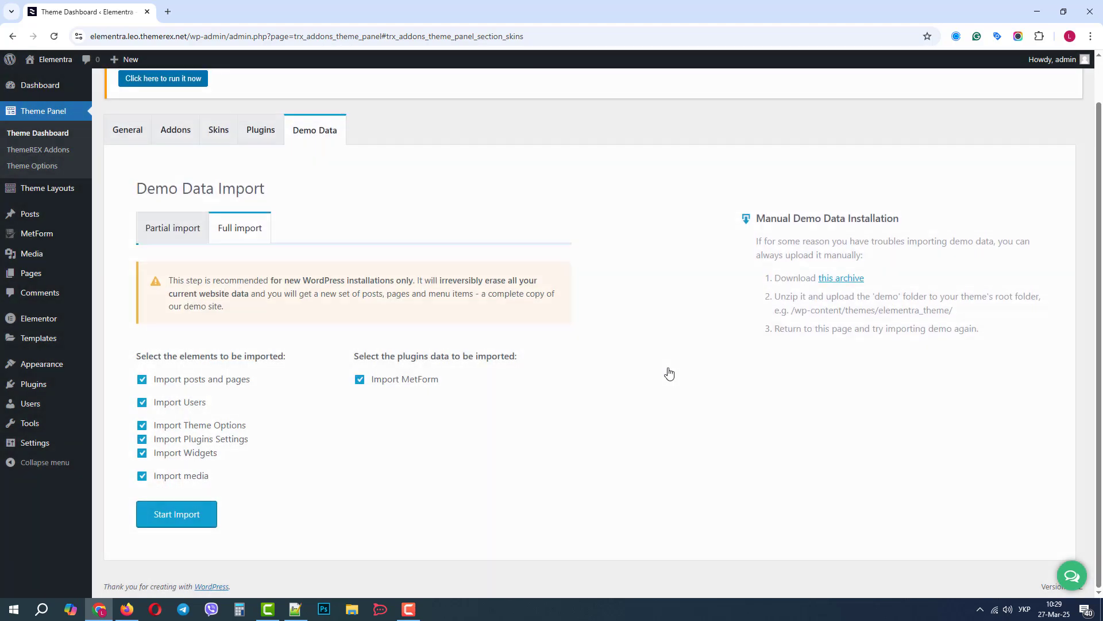
pyautogui.click(175, 514)
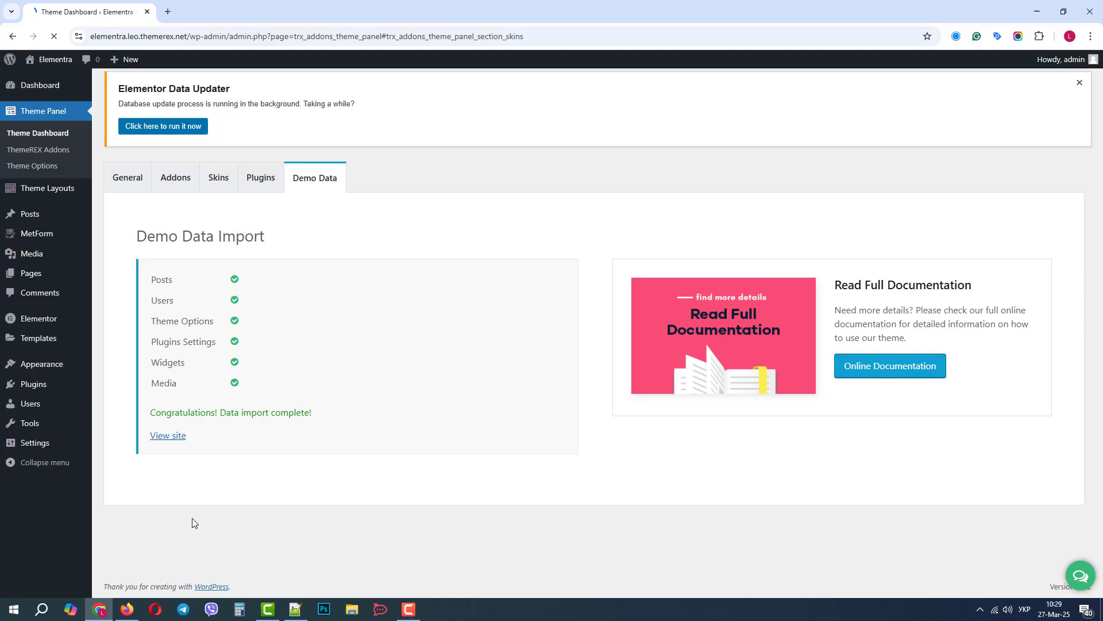
pyautogui.click(218, 177)
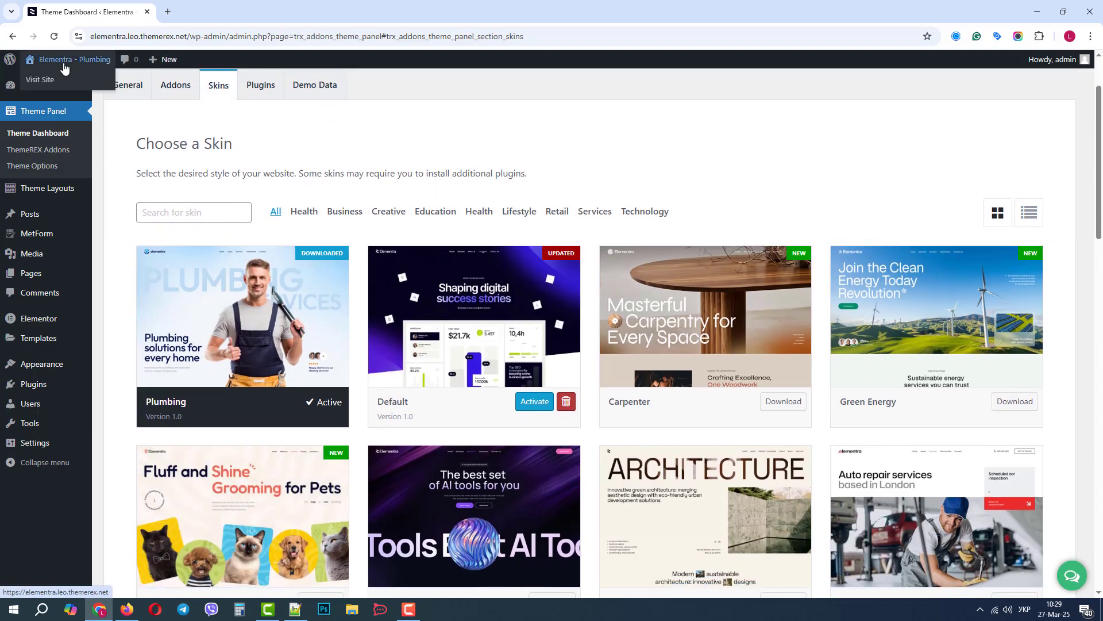
# Step: Visit the live Plumbing homepage, review its services, and start editing it with Elementor
pyautogui.click(40, 80)
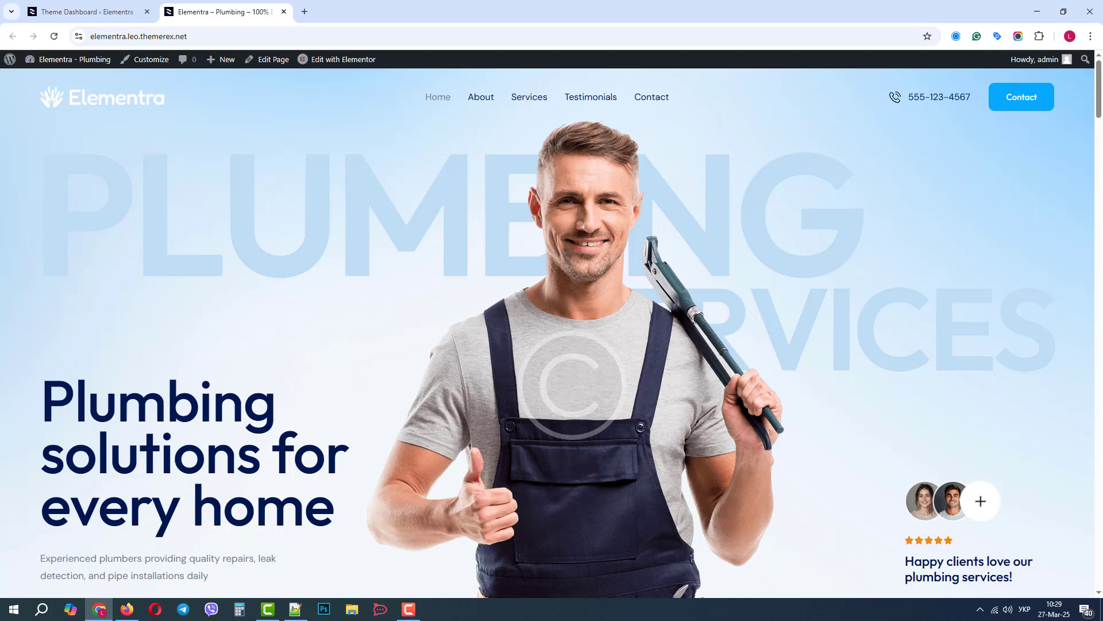
pyautogui.scroll(-3)
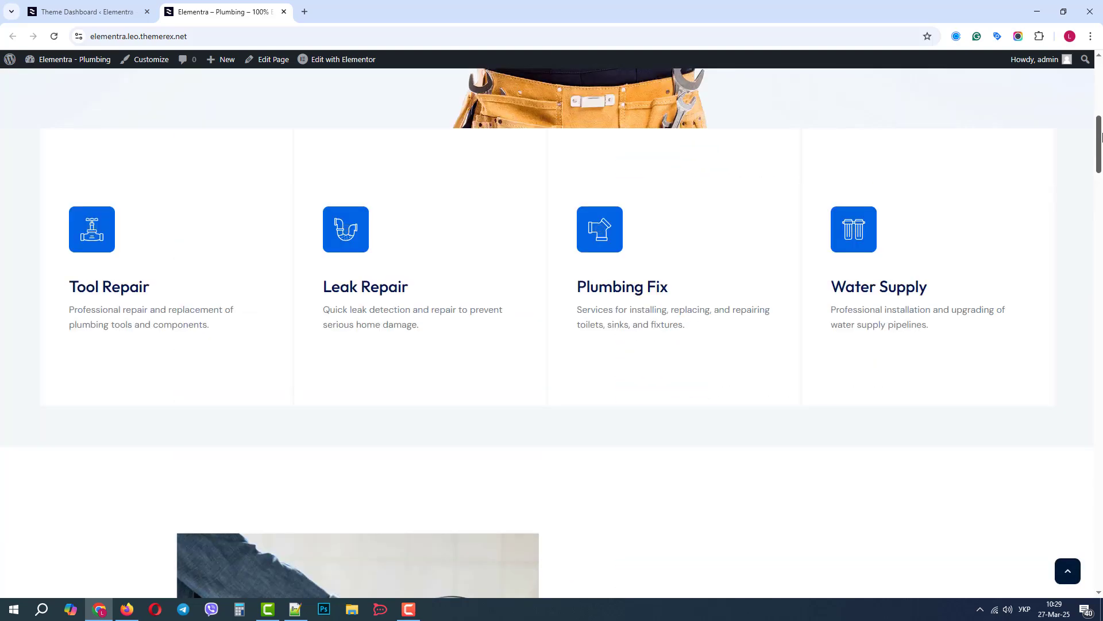
pyautogui.click(342, 59)
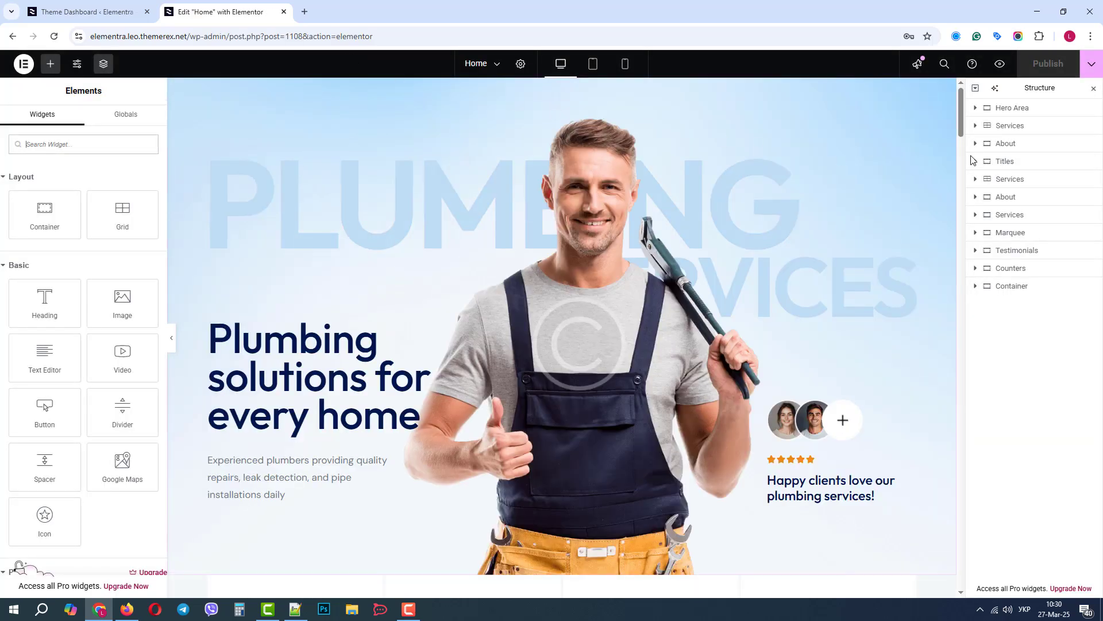
pyautogui.scroll(-3)
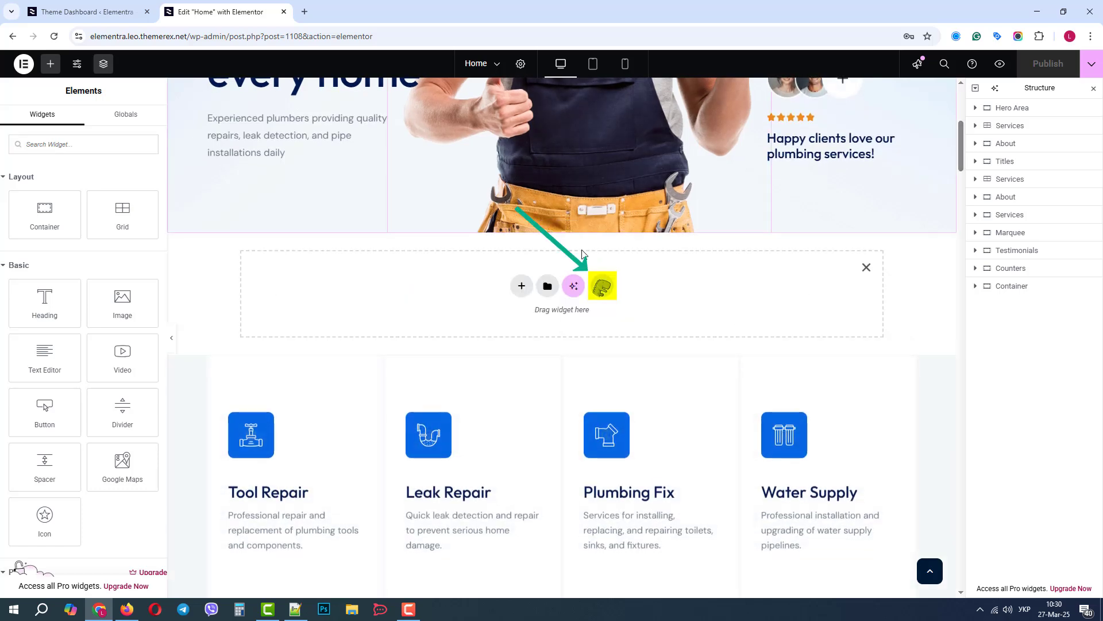
pyautogui.click(547, 286)
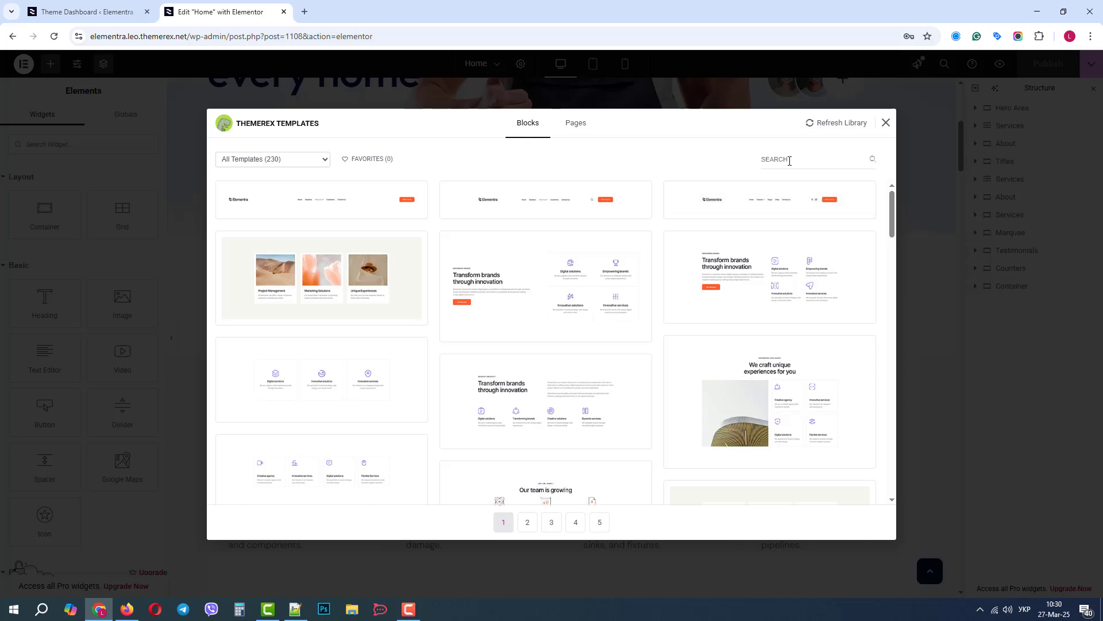
pyautogui.write('team')
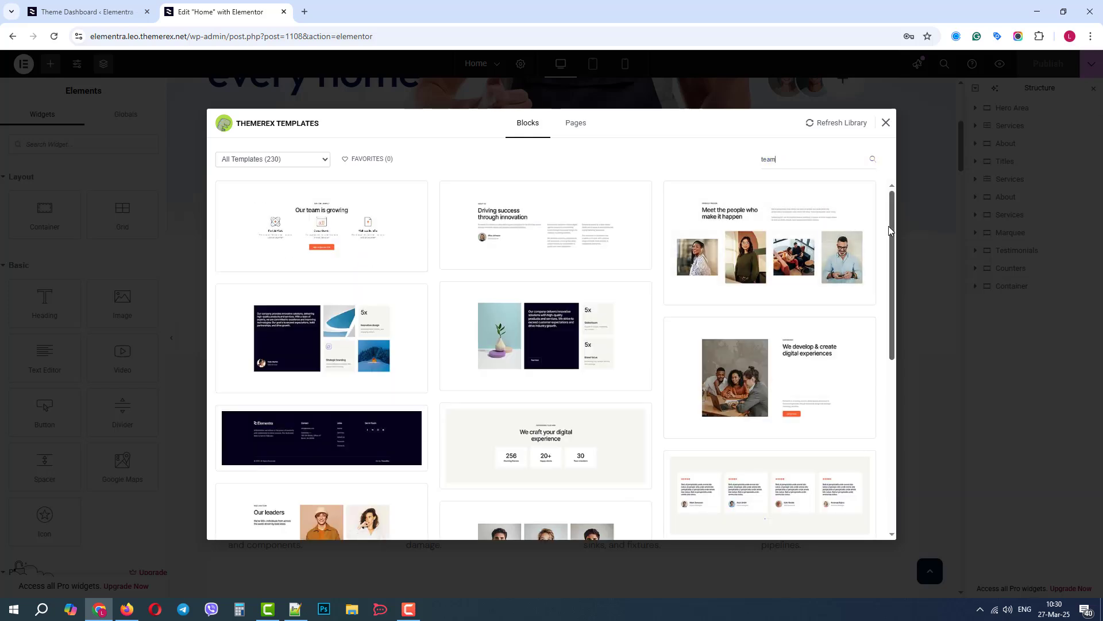
pyautogui.scroll(-3)
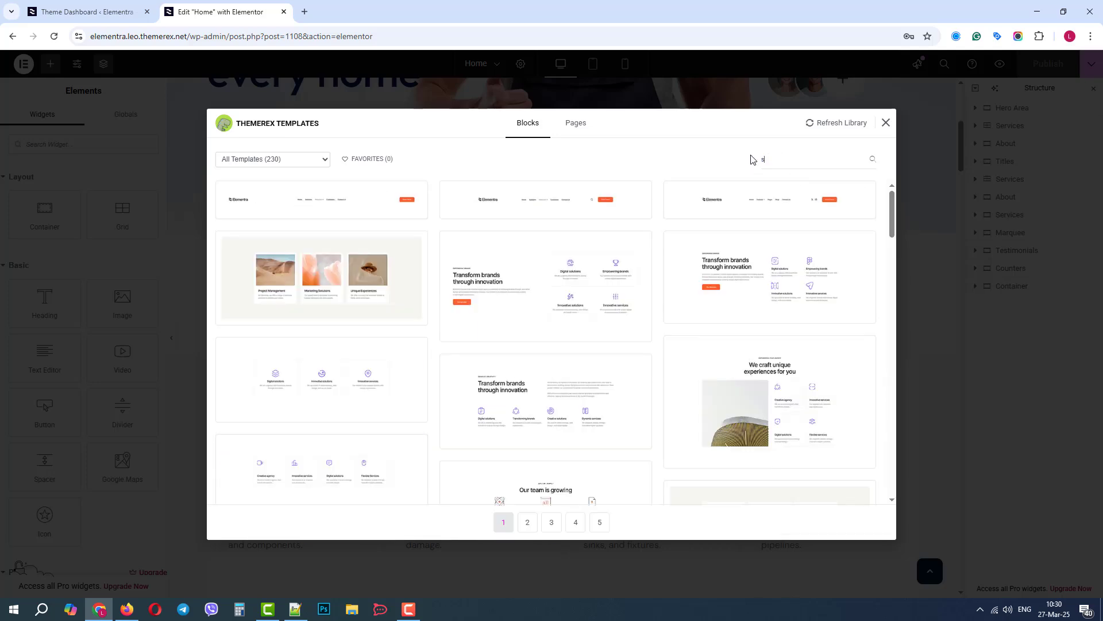
pyautogui.write('servic')
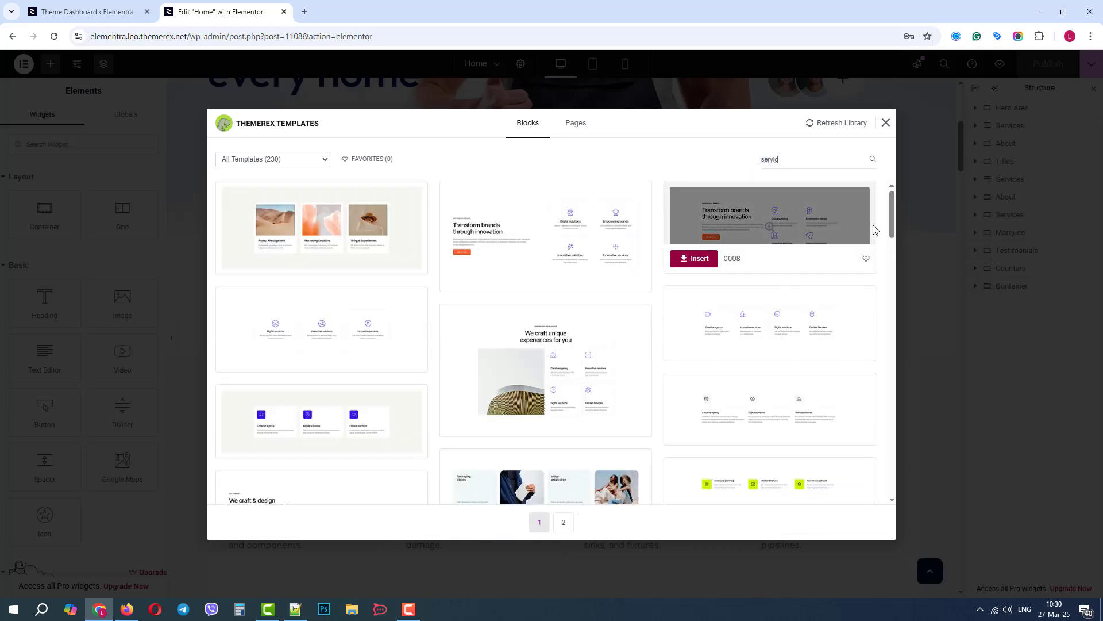
pyautogui.scroll(-3)
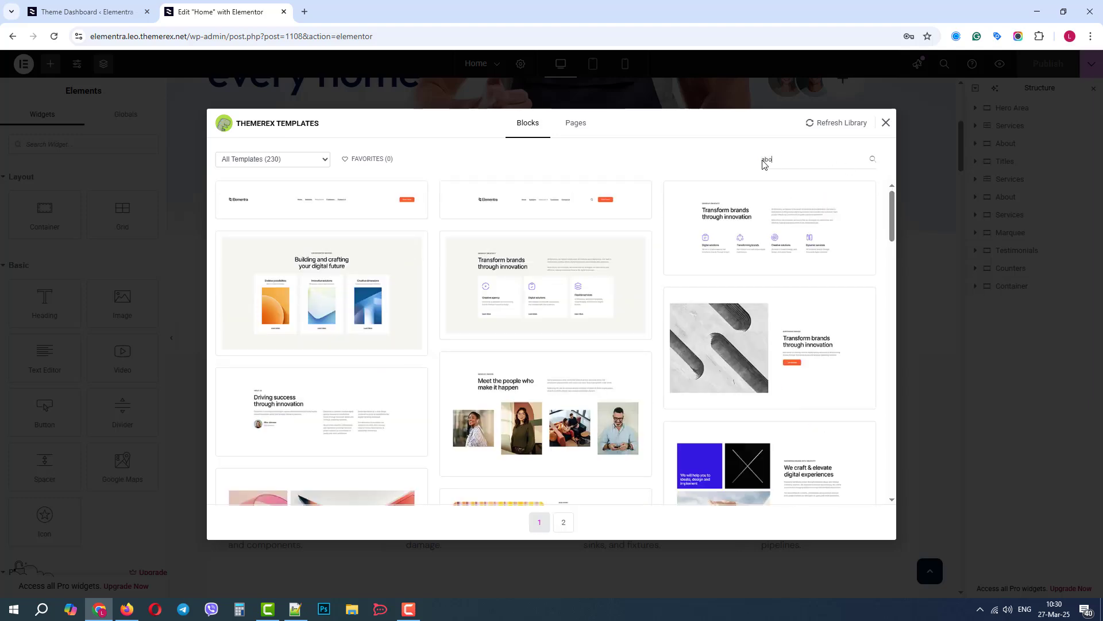
pyautogui.write('about')
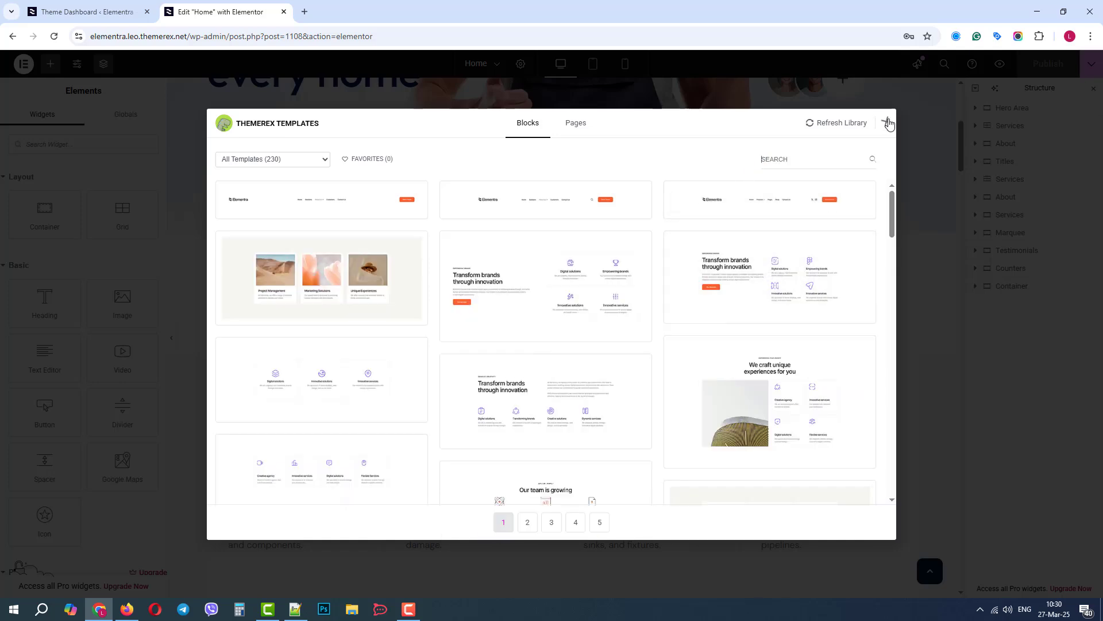
pyautogui.click(889, 122)
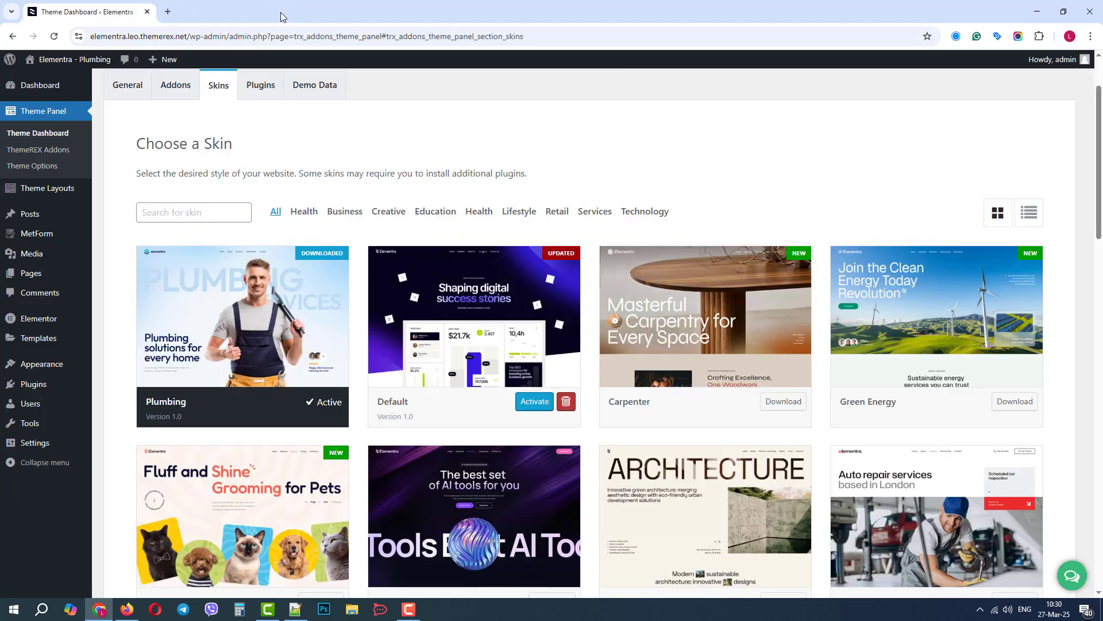
pyautogui.moveTo(637, 134)
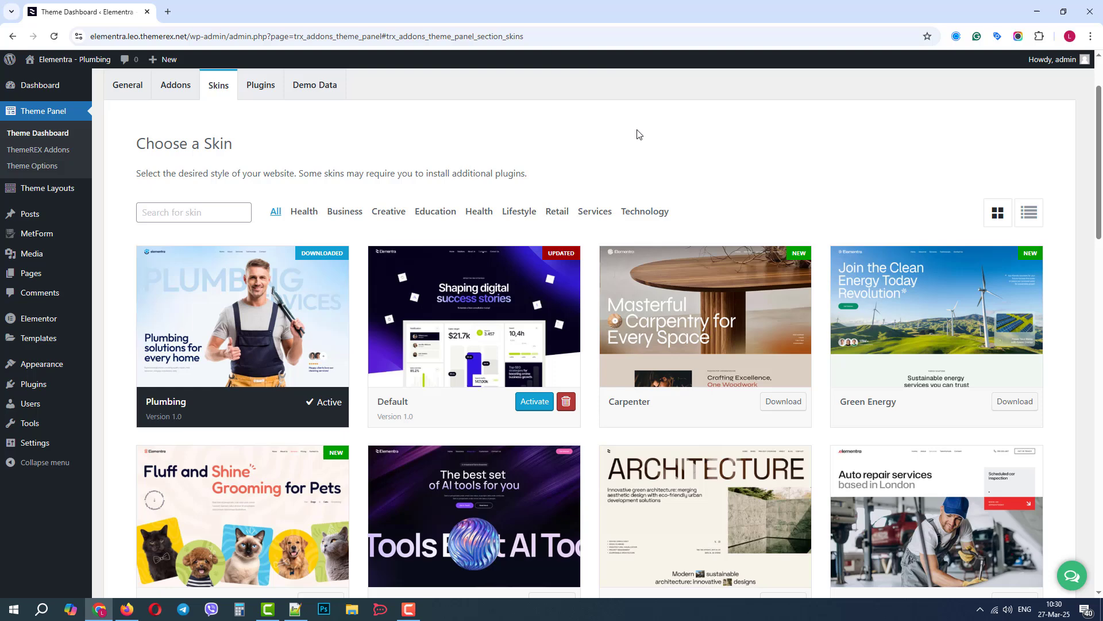
# Step: Live-preview the Default skin, close the preview and activate it
pyautogui.click(470, 316)
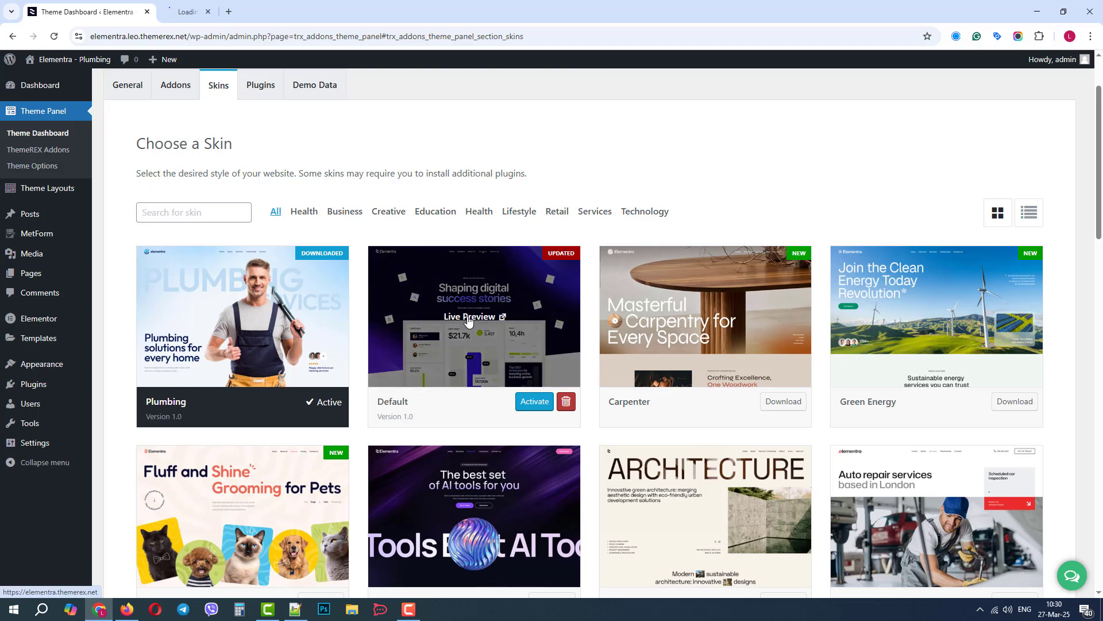
pyautogui.click(470, 317)
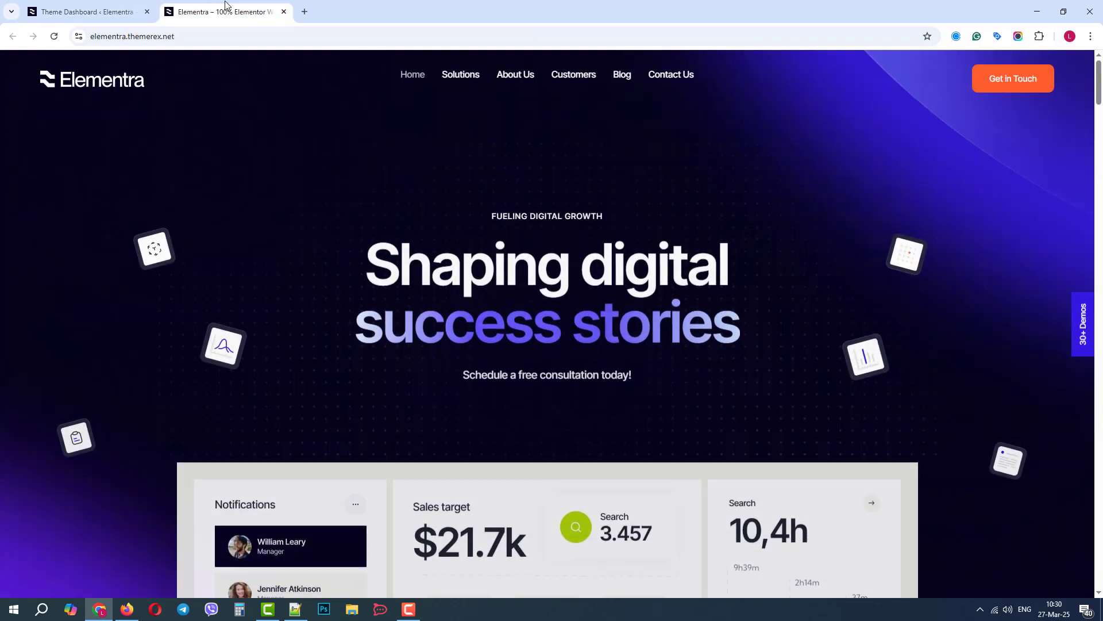
pyautogui.click(460, 75)
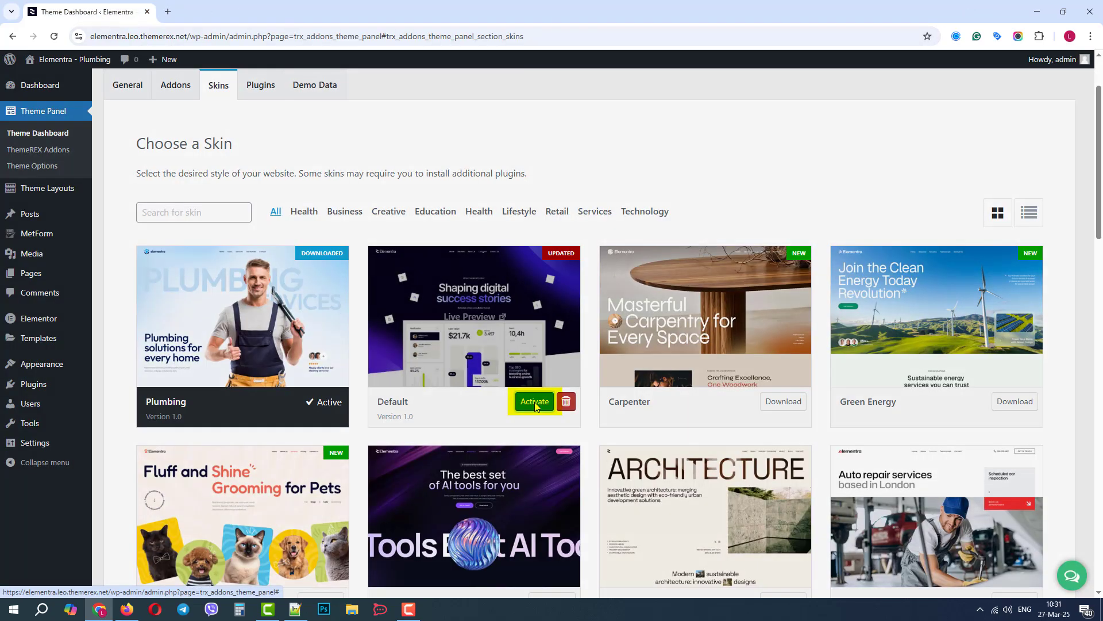
pyautogui.click(534, 401)
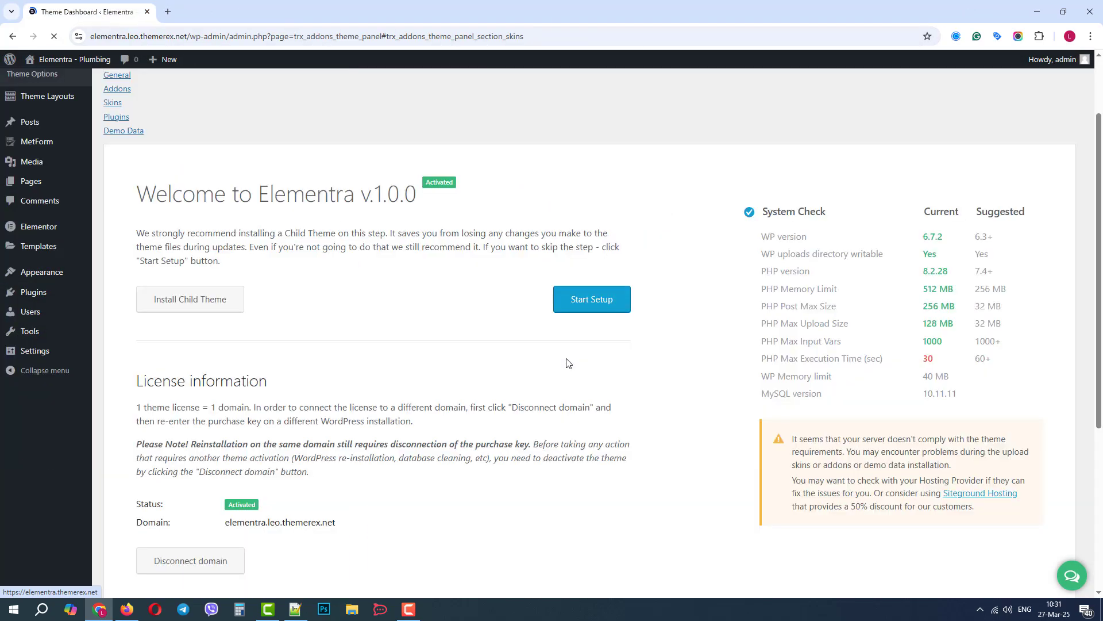
# Step: Start a Partial demo import of the Solutions page, then return to the skins list
pyautogui.click(123, 130)
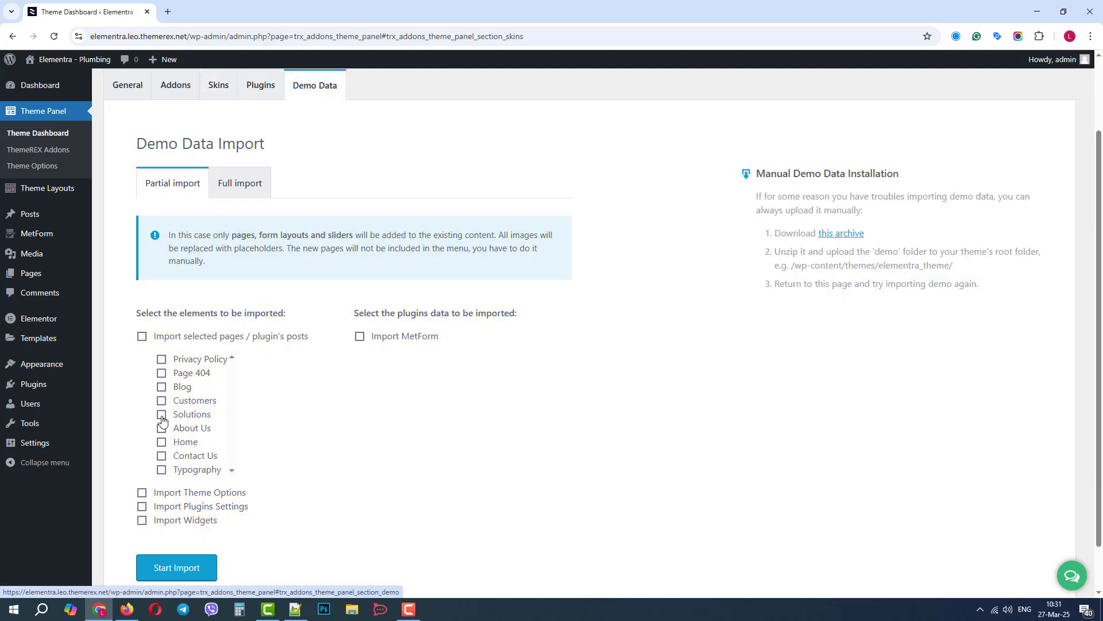
pyautogui.click(161, 415)
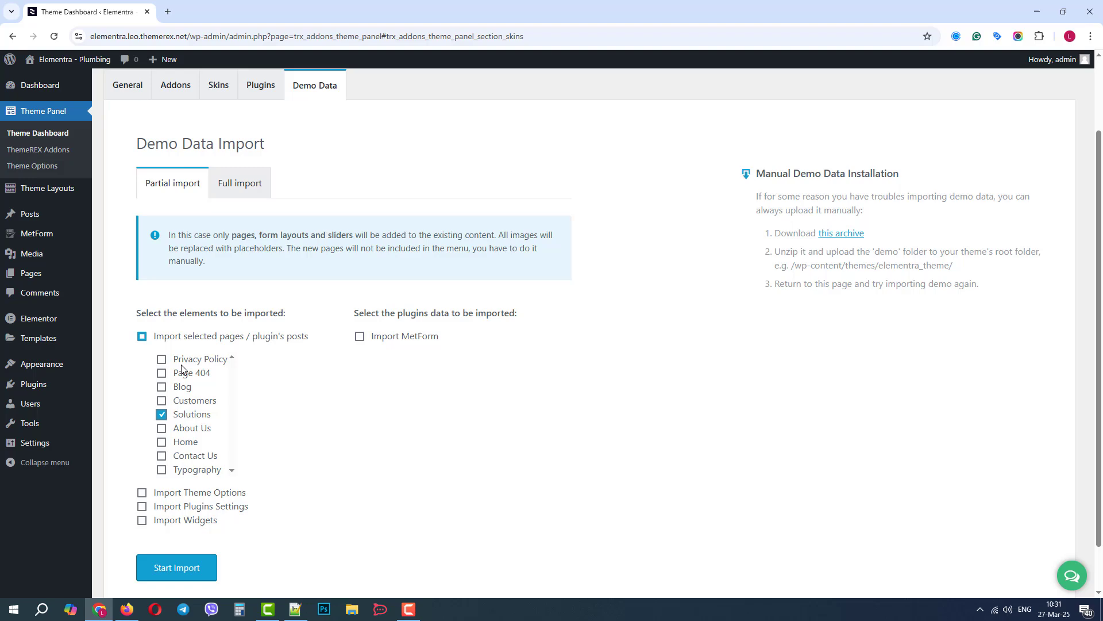
pyautogui.click(176, 567)
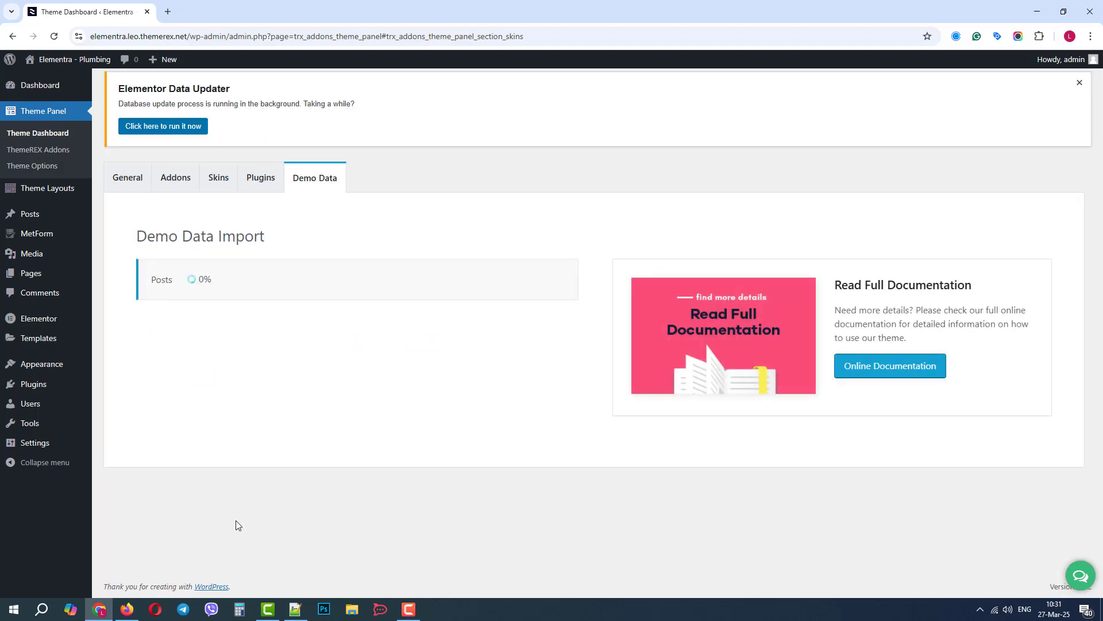
pyautogui.click(218, 176)
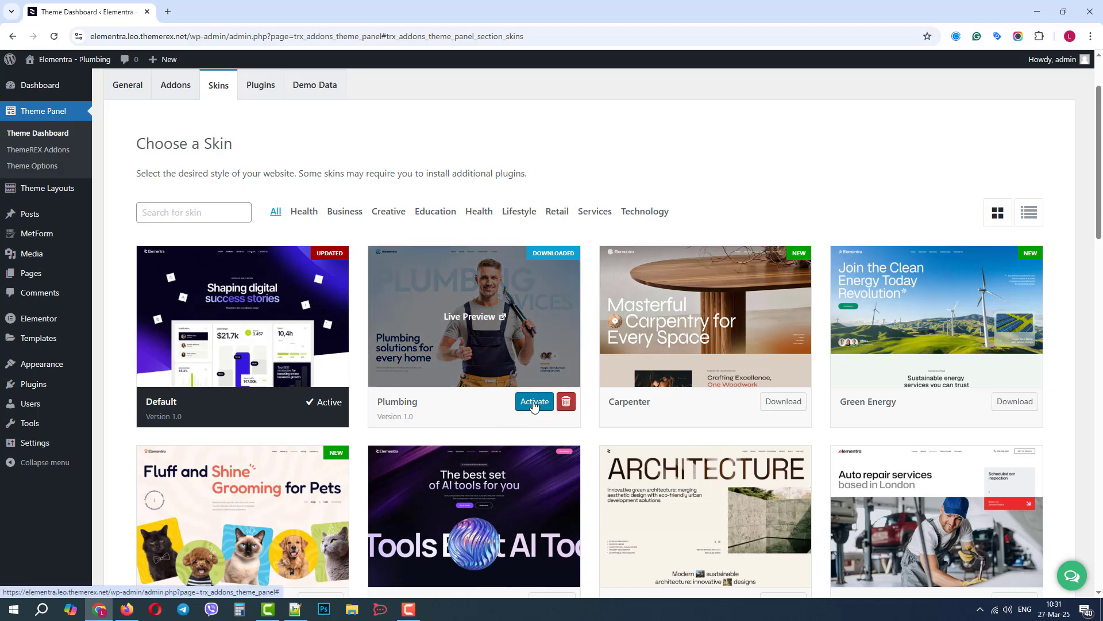
# Step: Reactivate the Plumbing skin and begin editing the Solutions page from Pages
pyautogui.click(534, 401)
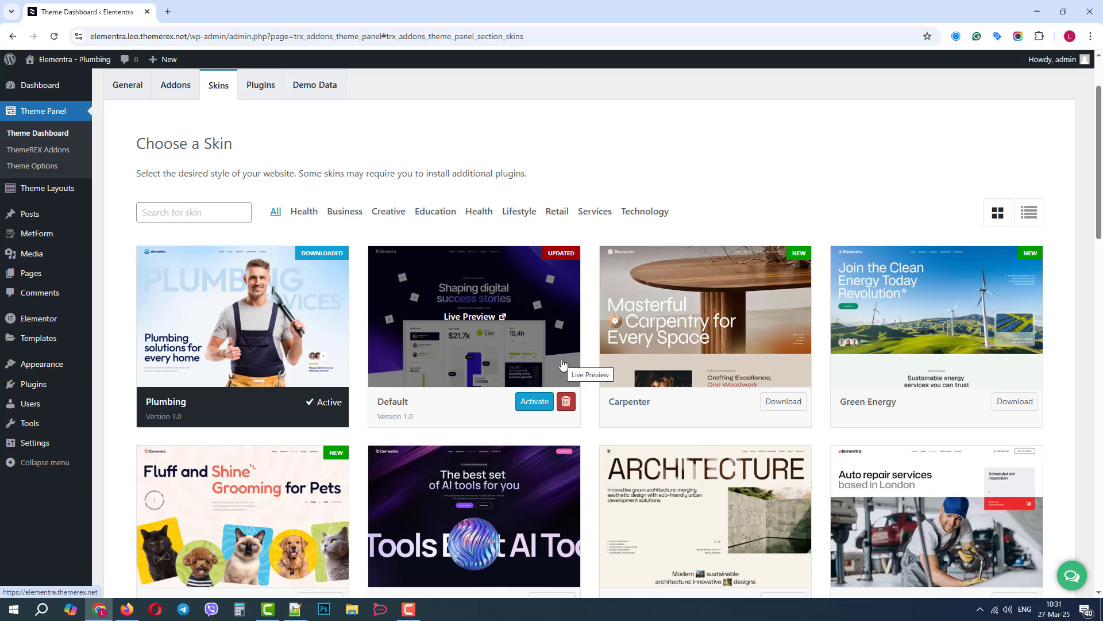
pyautogui.moveTo(31, 273)
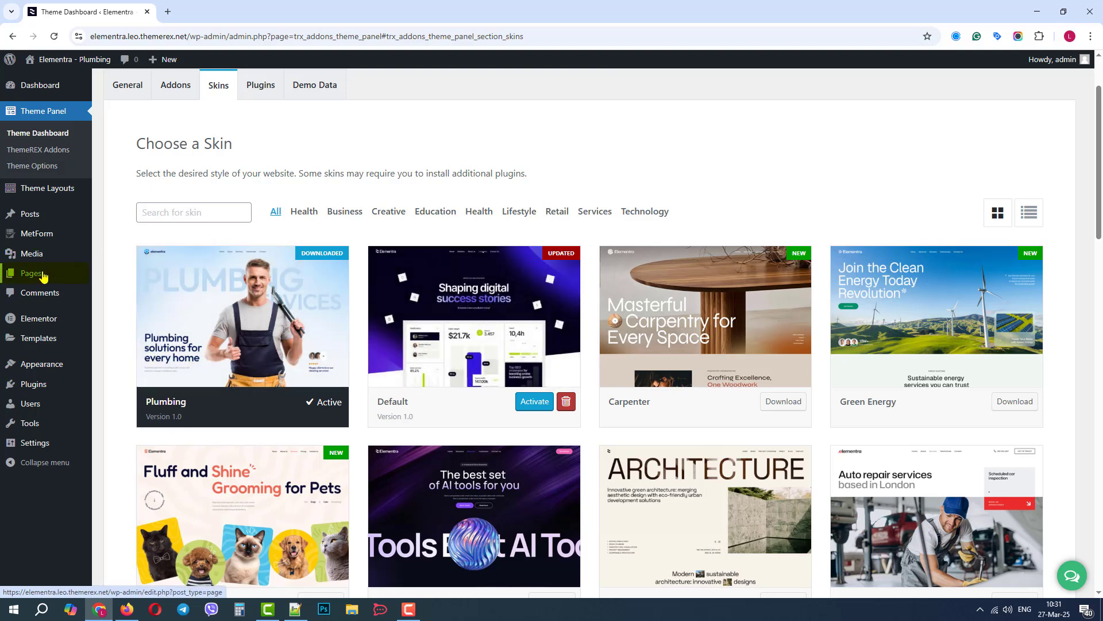
pyautogui.click(31, 273)
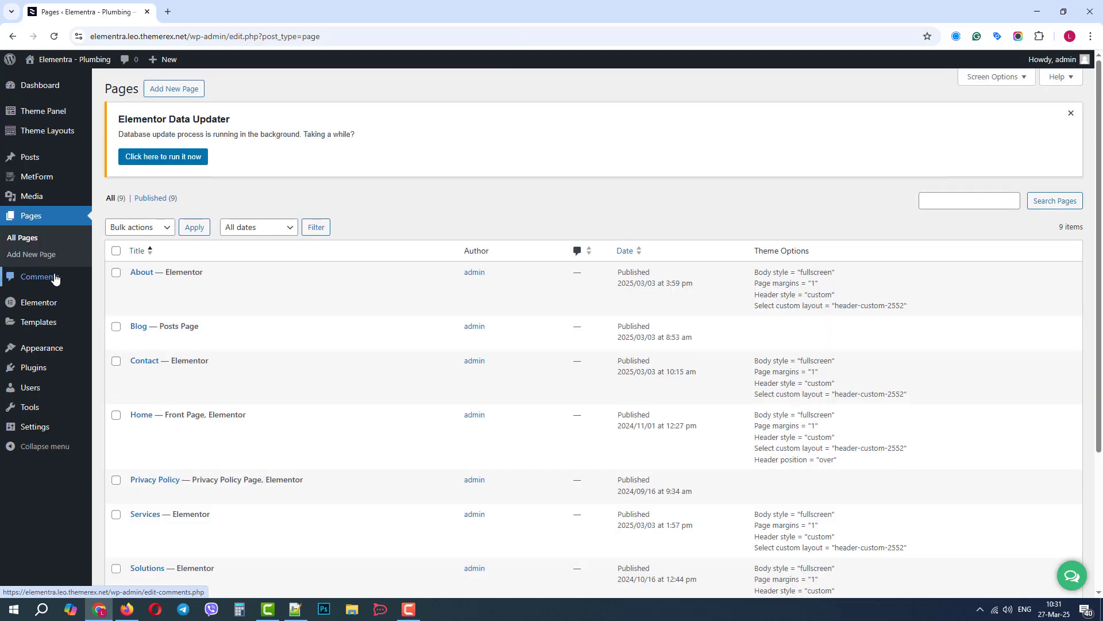
pyautogui.moveTo(172, 567)
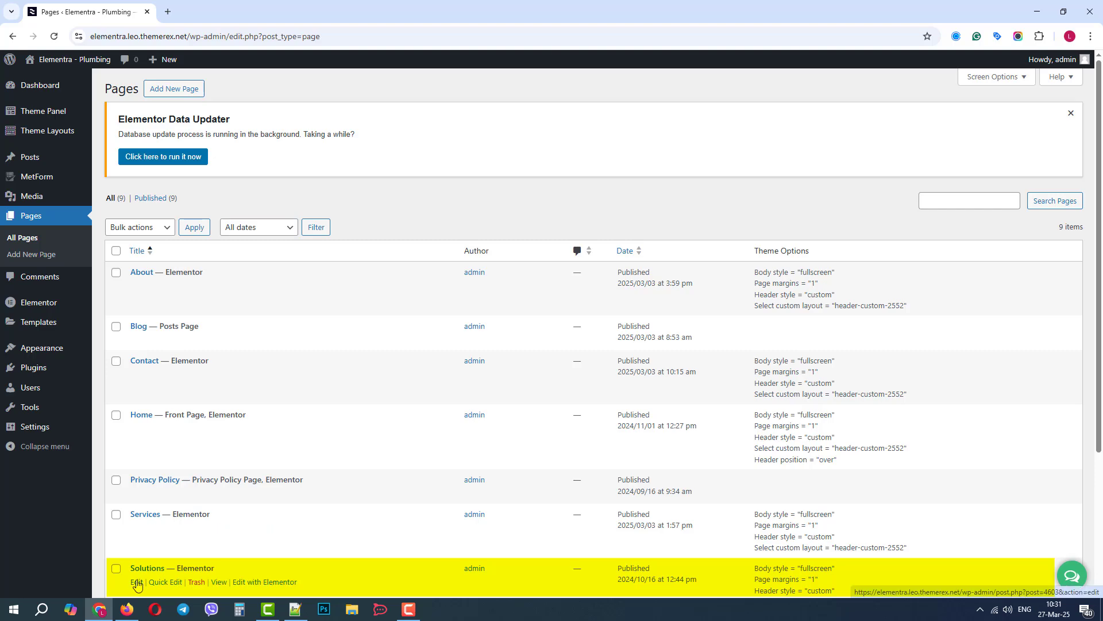
pyautogui.click(136, 582)
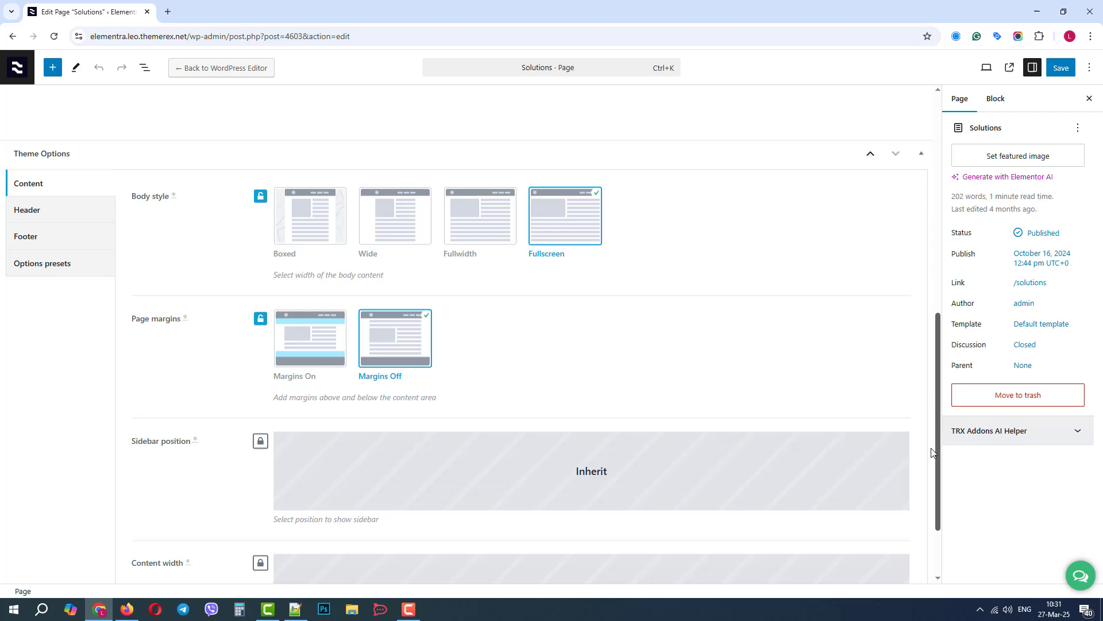
# Step: Set the Solutions page's Theme Options header style to Custom and save the page
pyautogui.click(28, 210)
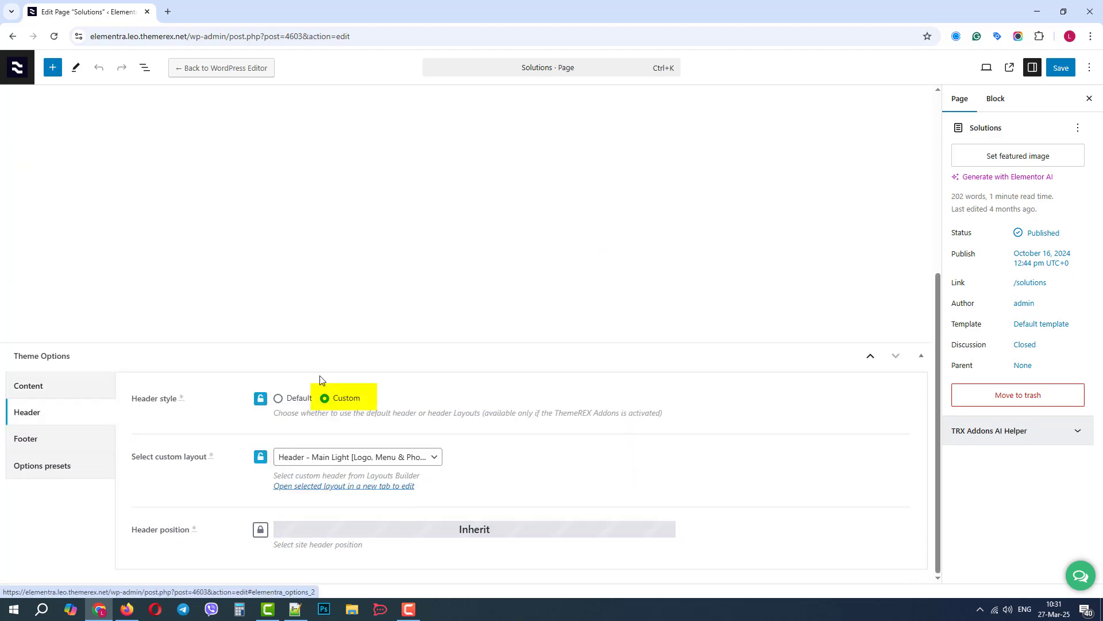
pyautogui.click(355, 455)
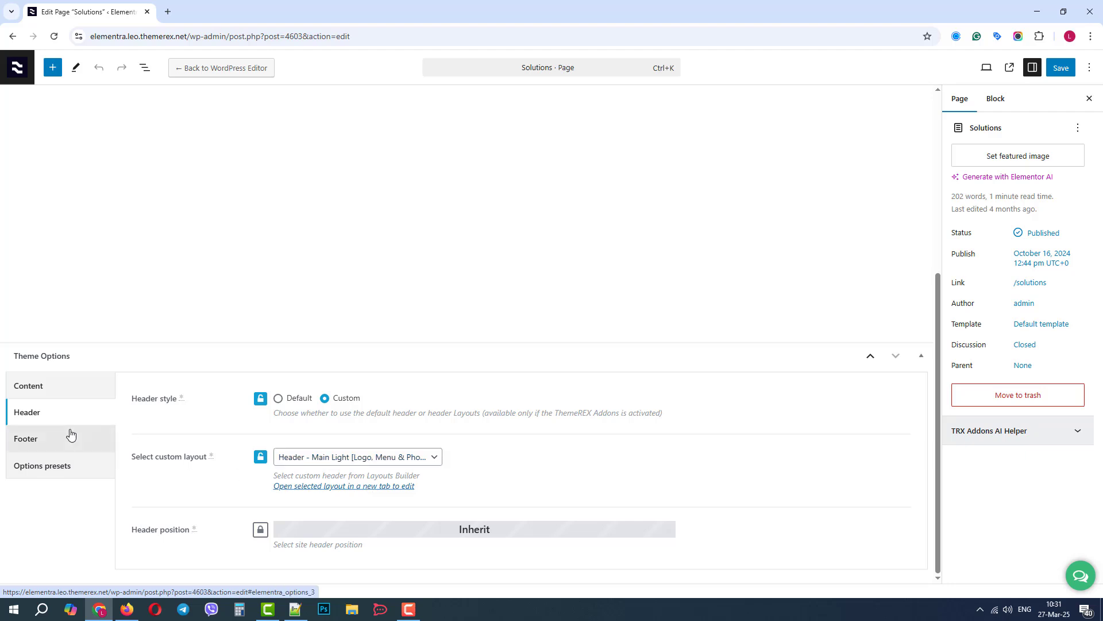
pyautogui.click(25, 438)
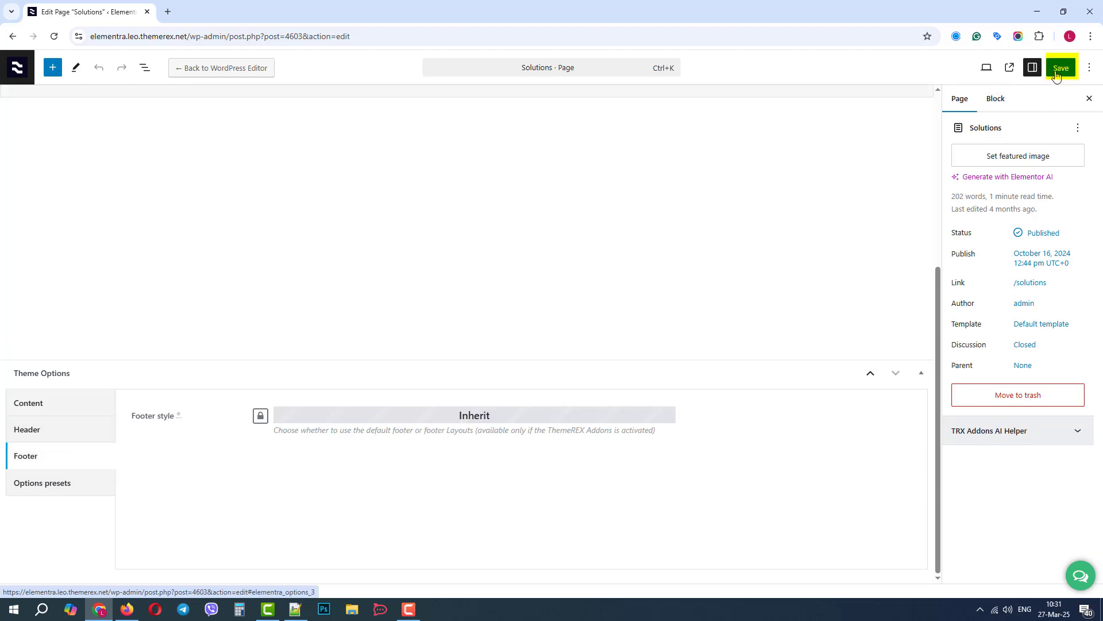
pyautogui.click(1060, 68)
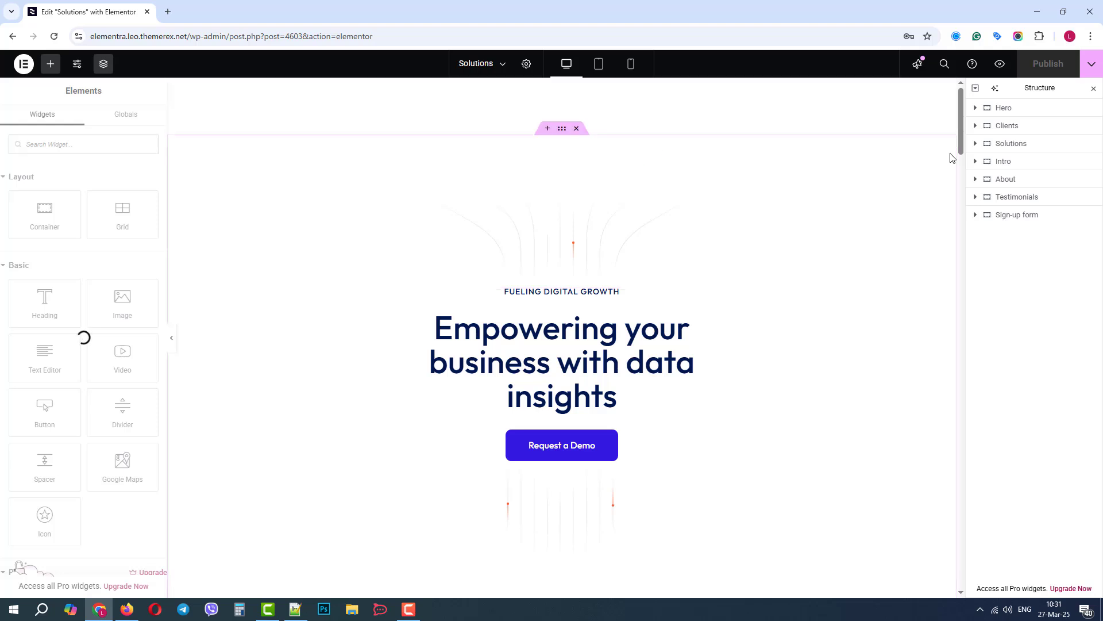
# Step: Review the Solutions layout, select the 'Empowering your business' heading, then exit to WordPress
pyautogui.scroll(-3)
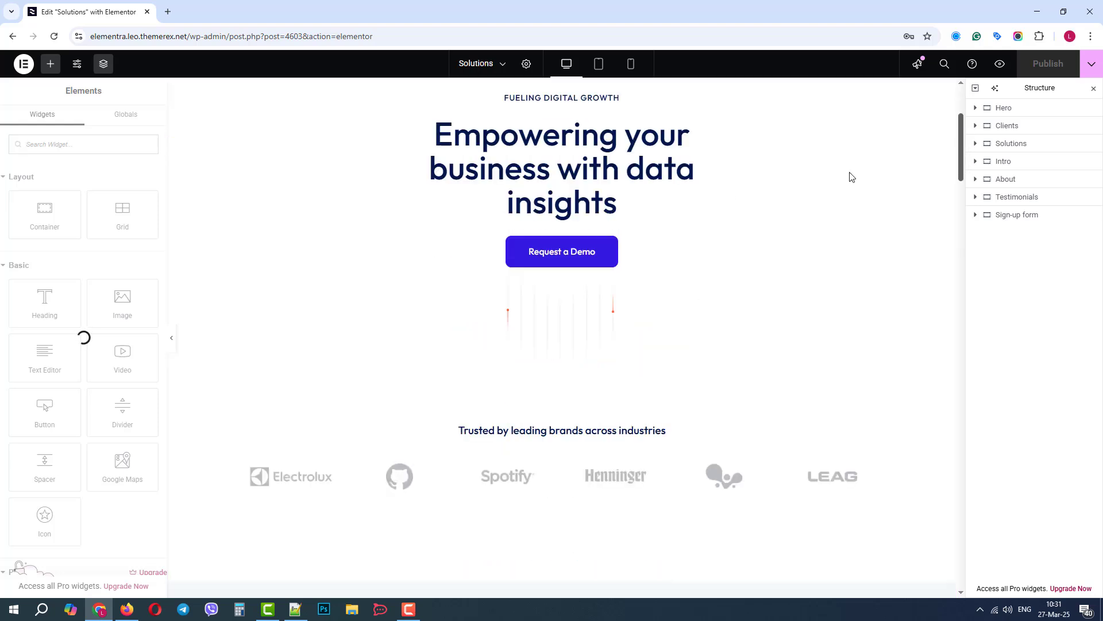
pyautogui.click(561, 169)
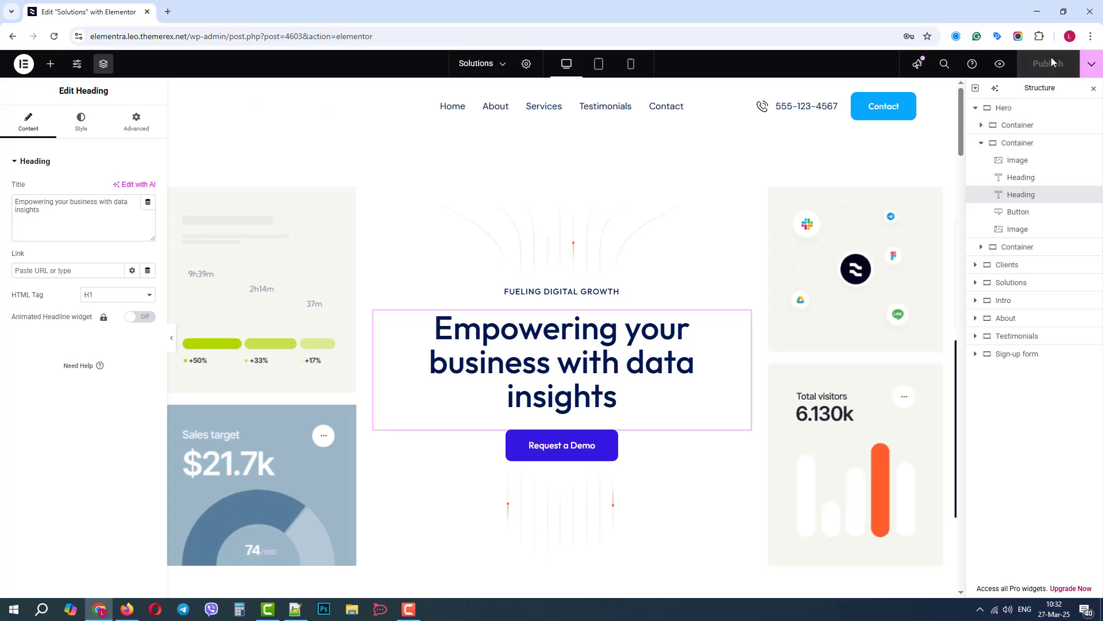
pyautogui.click(1092, 63)
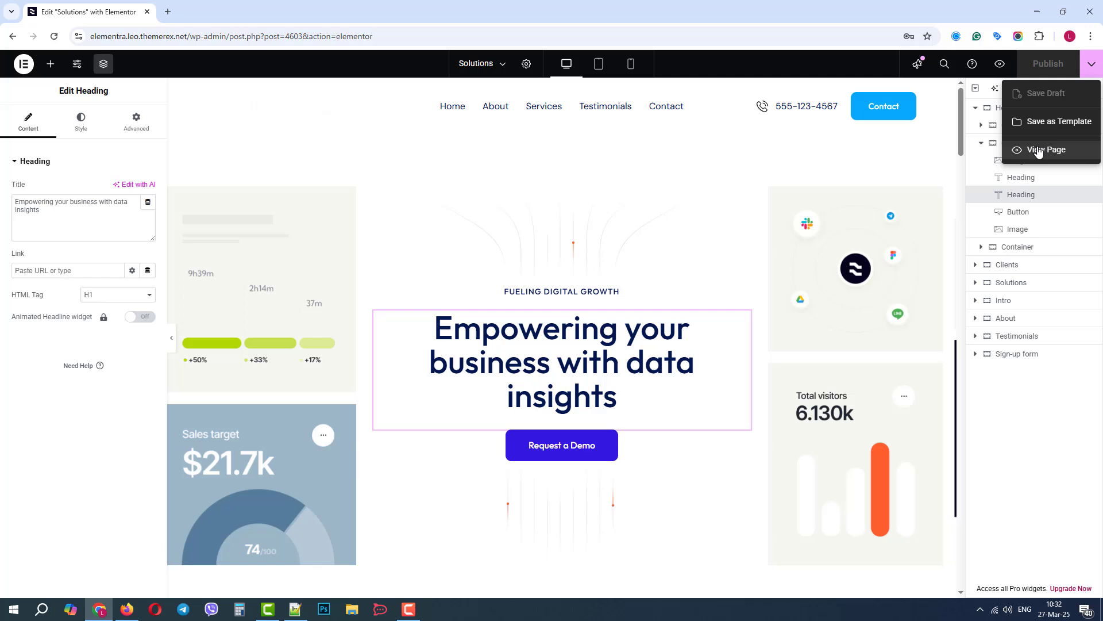
pyautogui.click(1047, 150)
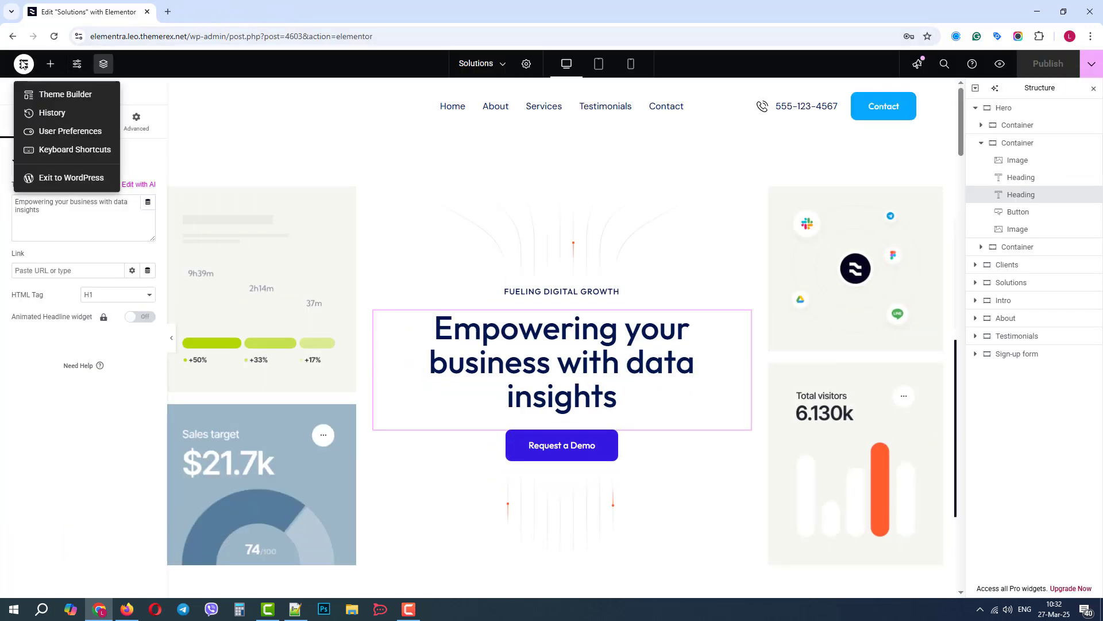
pyautogui.click(71, 178)
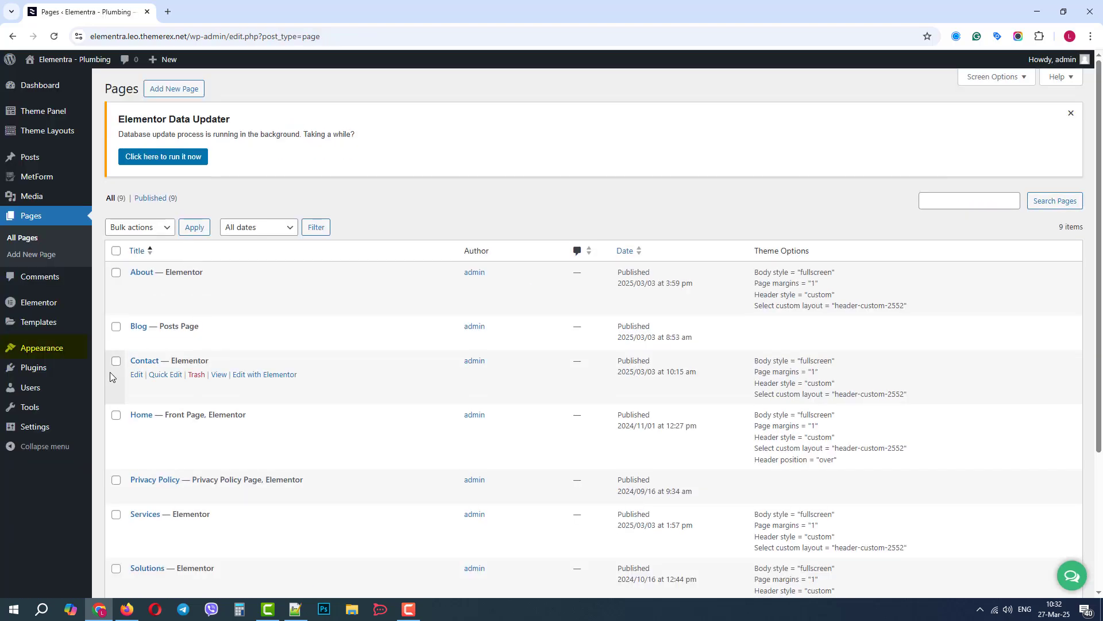
# Step: Add the Solutions page to the Main Menu under Appearance > Menus and save the menu
pyautogui.click(113, 416)
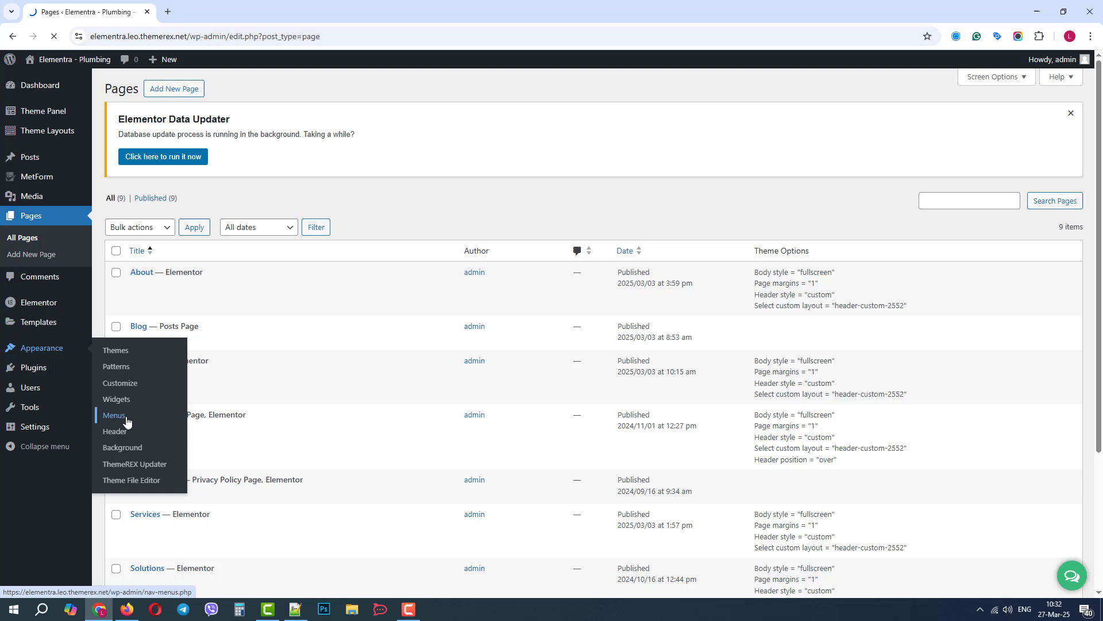
pyautogui.click(113, 415)
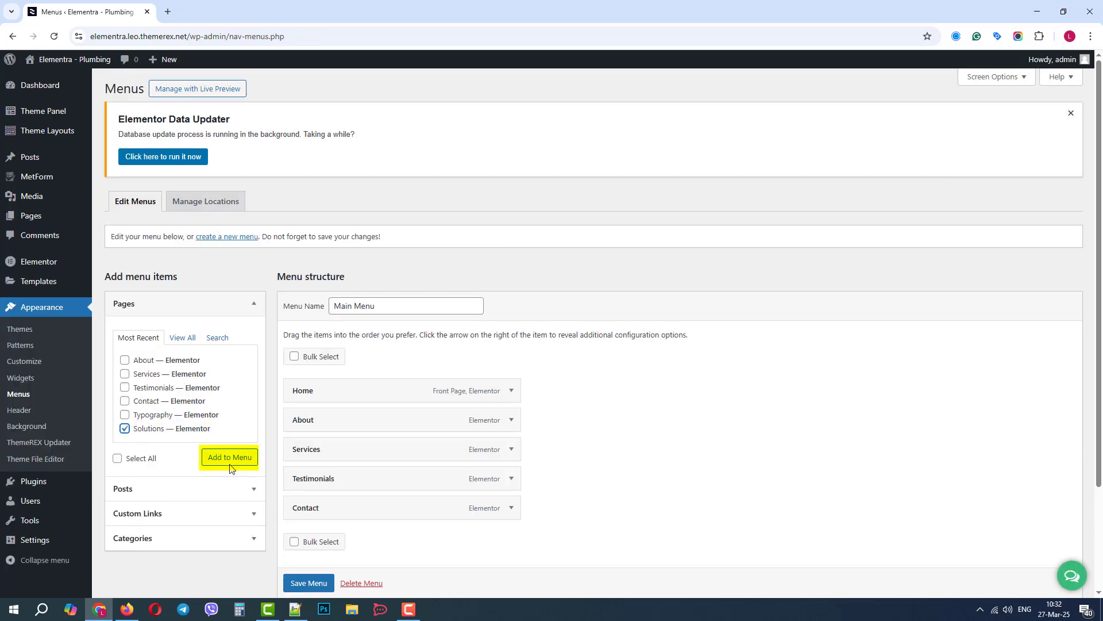
pyautogui.click(229, 457)
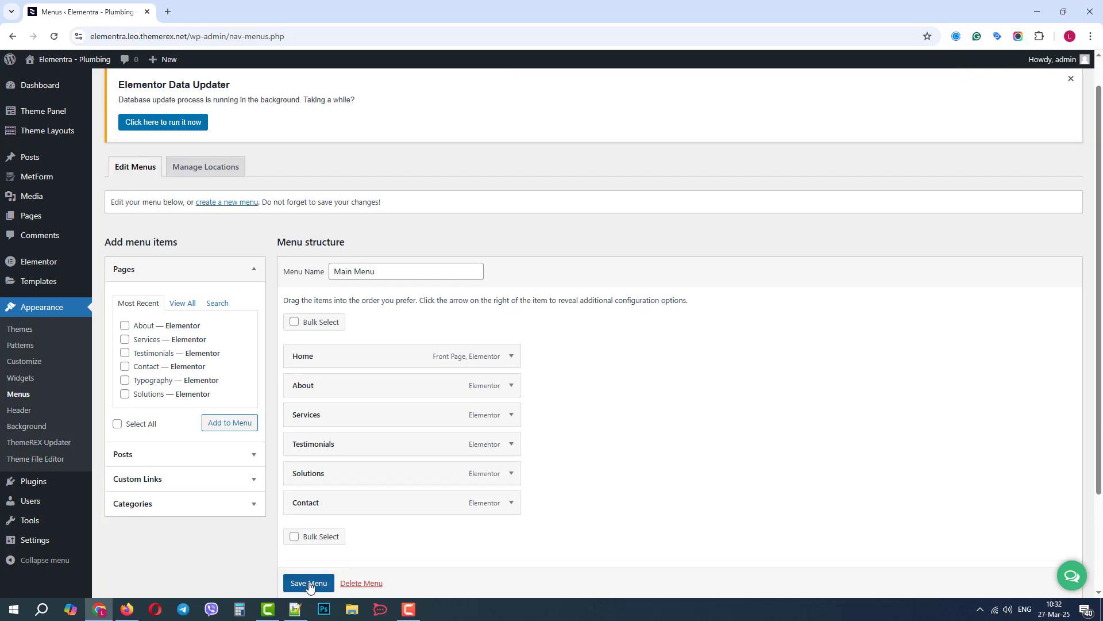
pyautogui.click(308, 582)
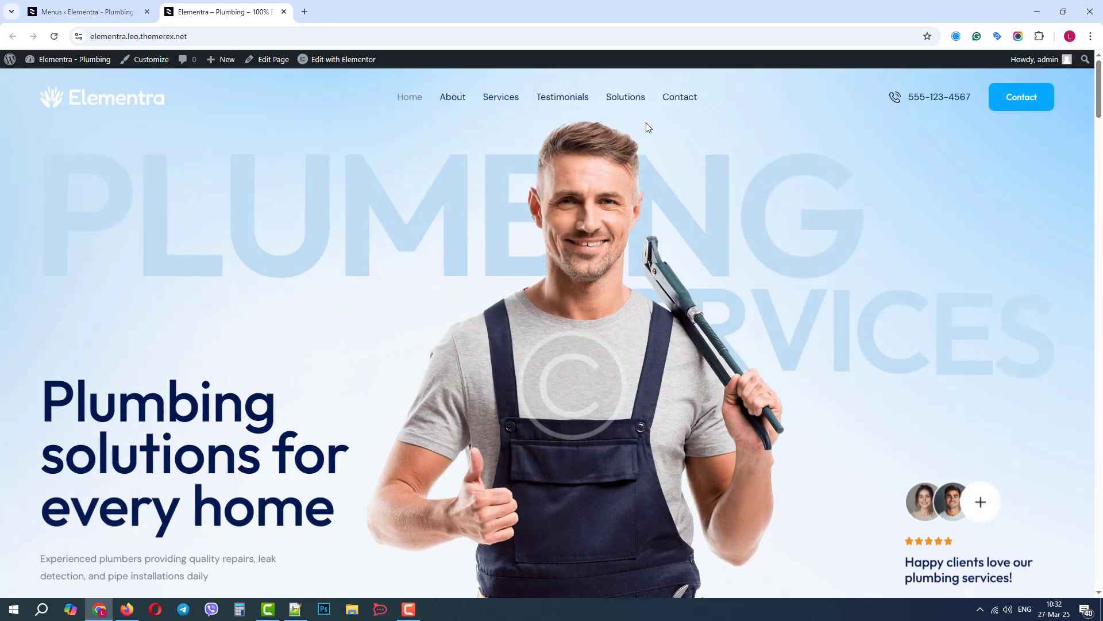
# Step: Visit the Solutions page from the live site navigation and look it over, then return to the admin tab
pyautogui.click(624, 96)
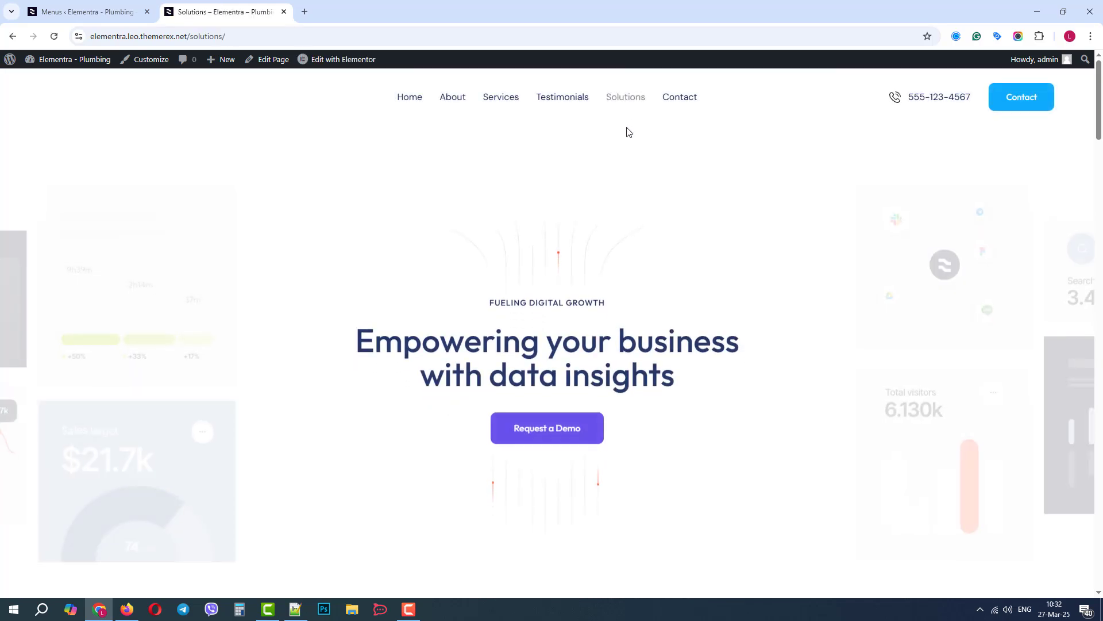
pyautogui.scroll(-3)
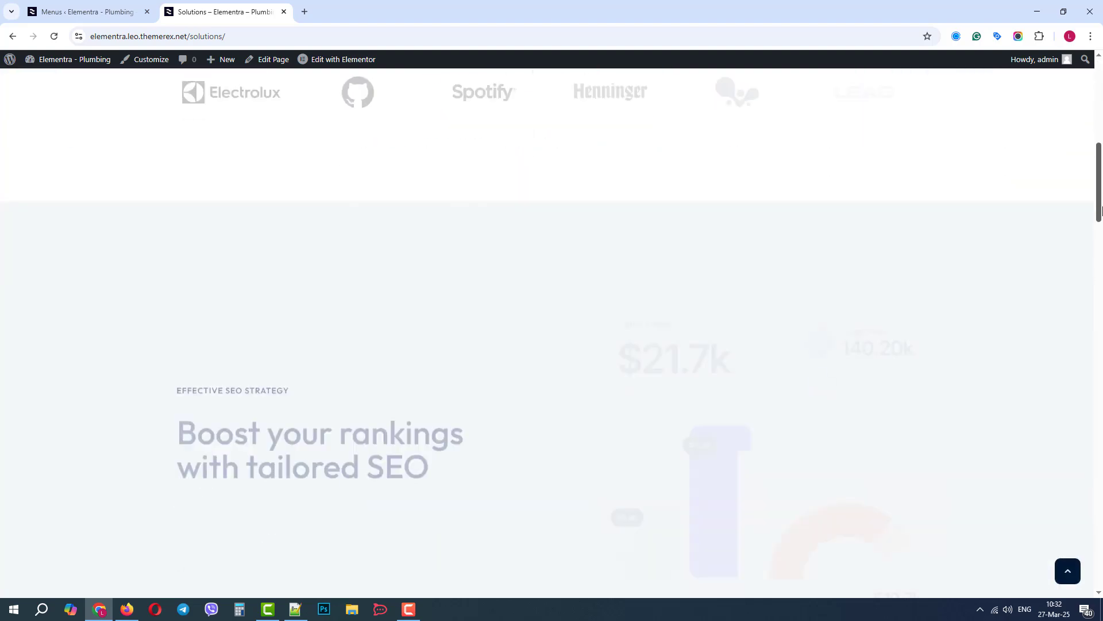
pyautogui.scroll(3)
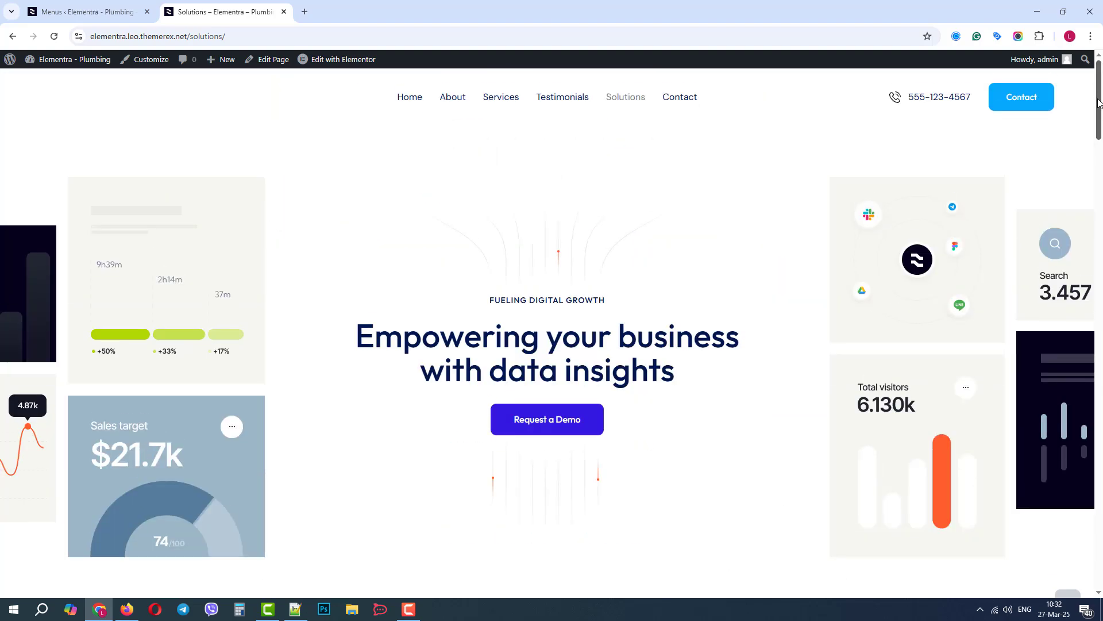
pyautogui.click(85, 12)
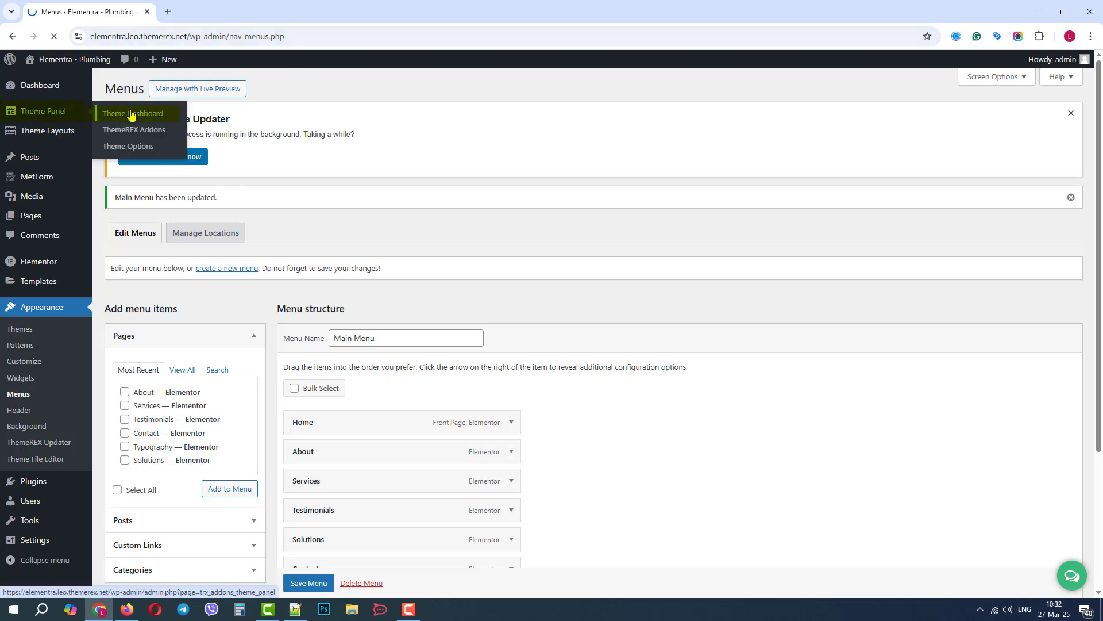
# Step: Live-preview the Green Energy skin demo and review its Testimonials page
pyautogui.click(133, 113)
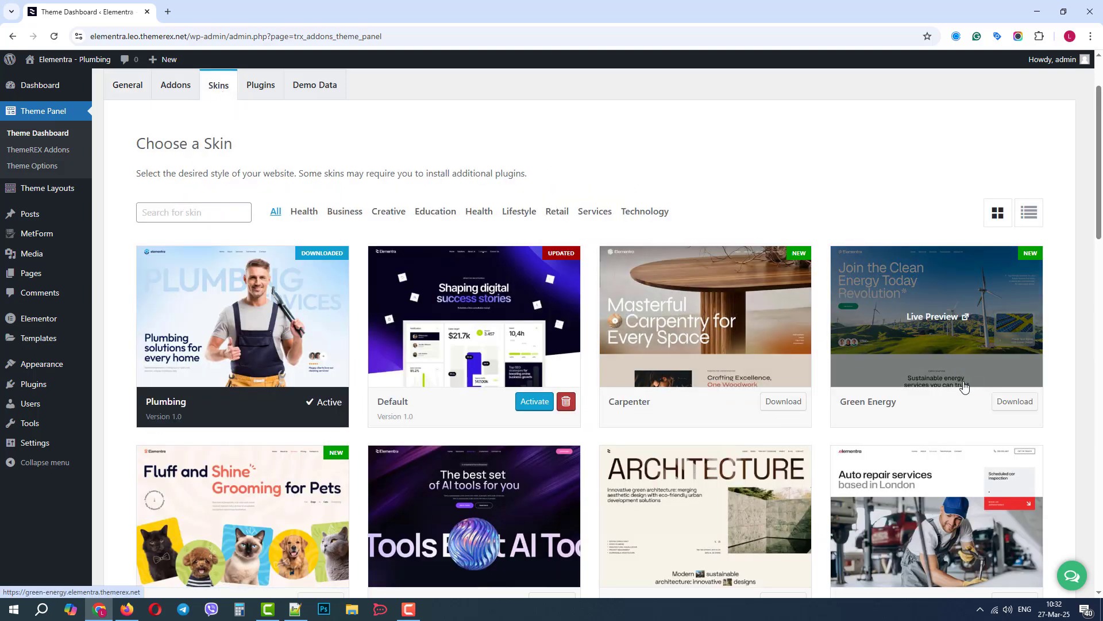
pyautogui.click(932, 317)
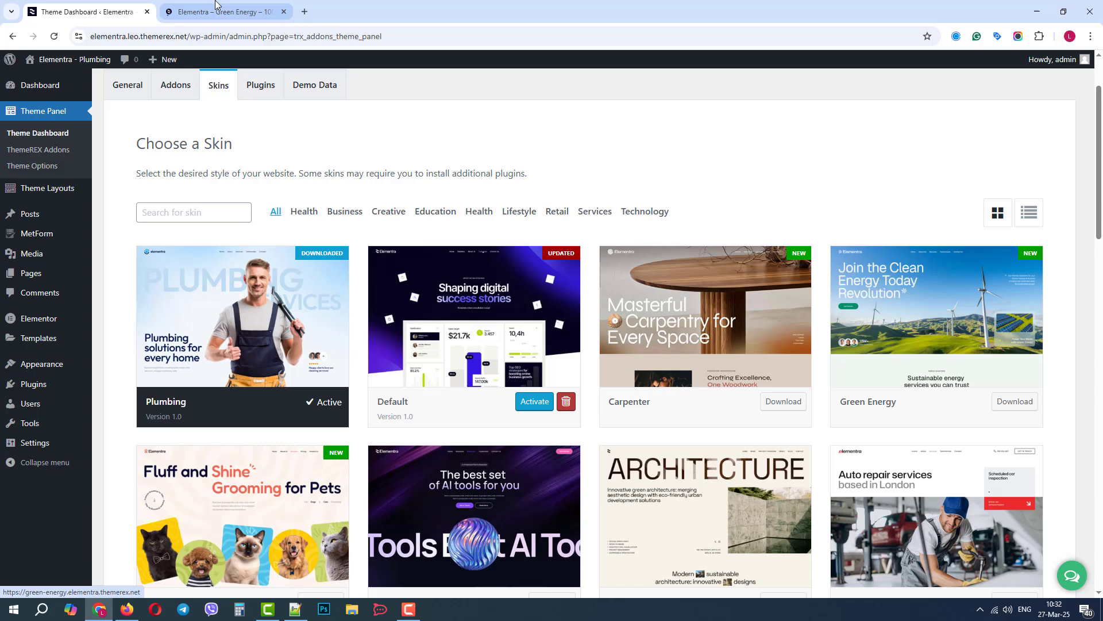
pyautogui.click(223, 12)
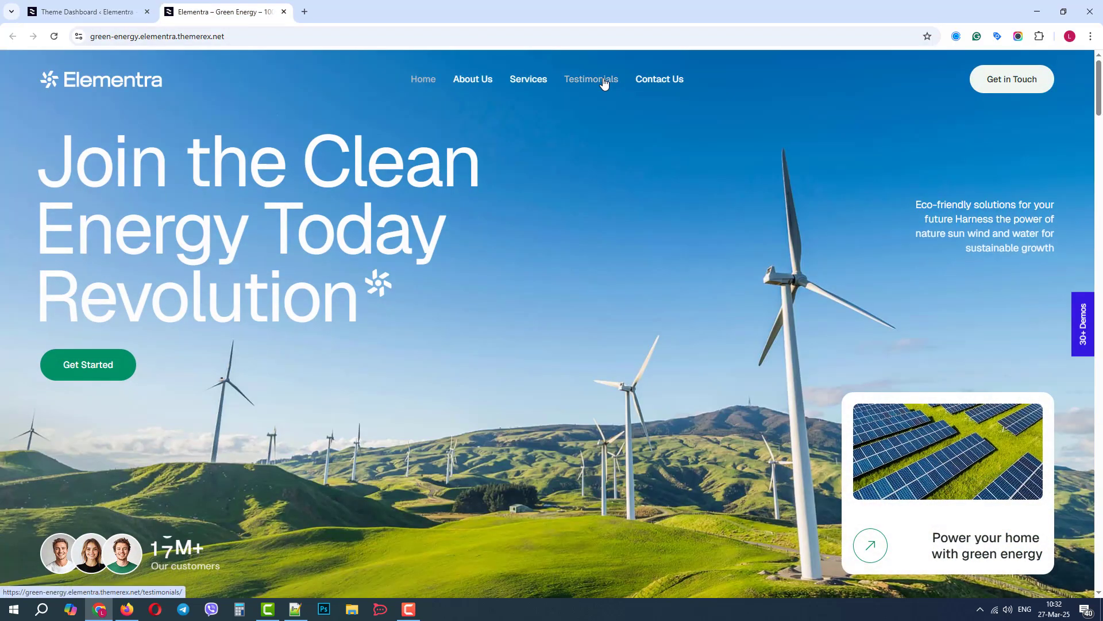
pyautogui.click(590, 78)
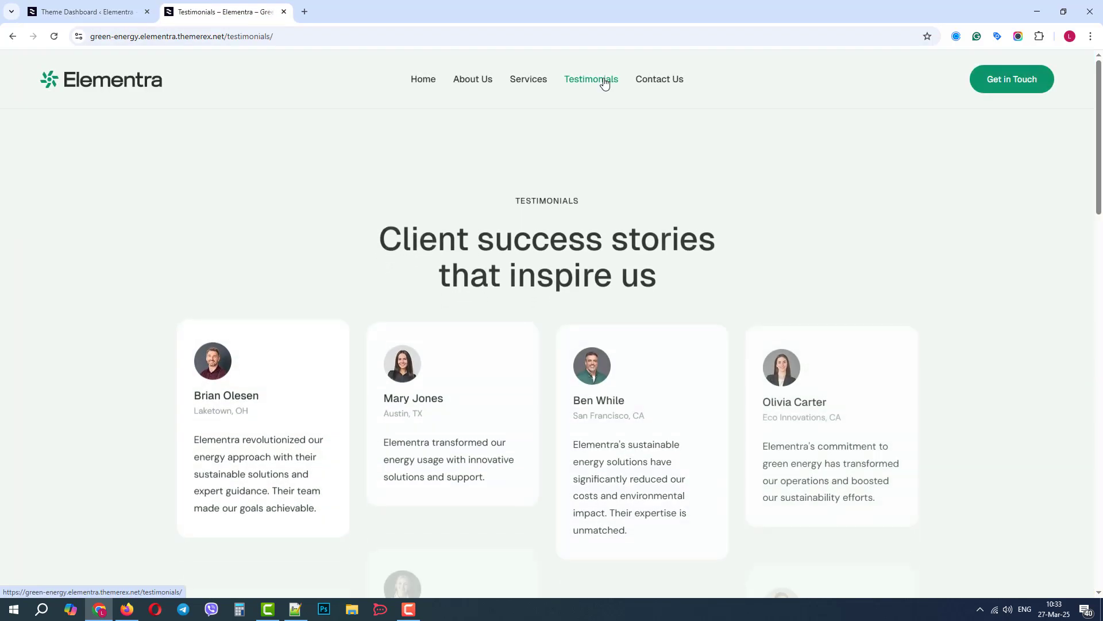
pyautogui.scroll(-3)
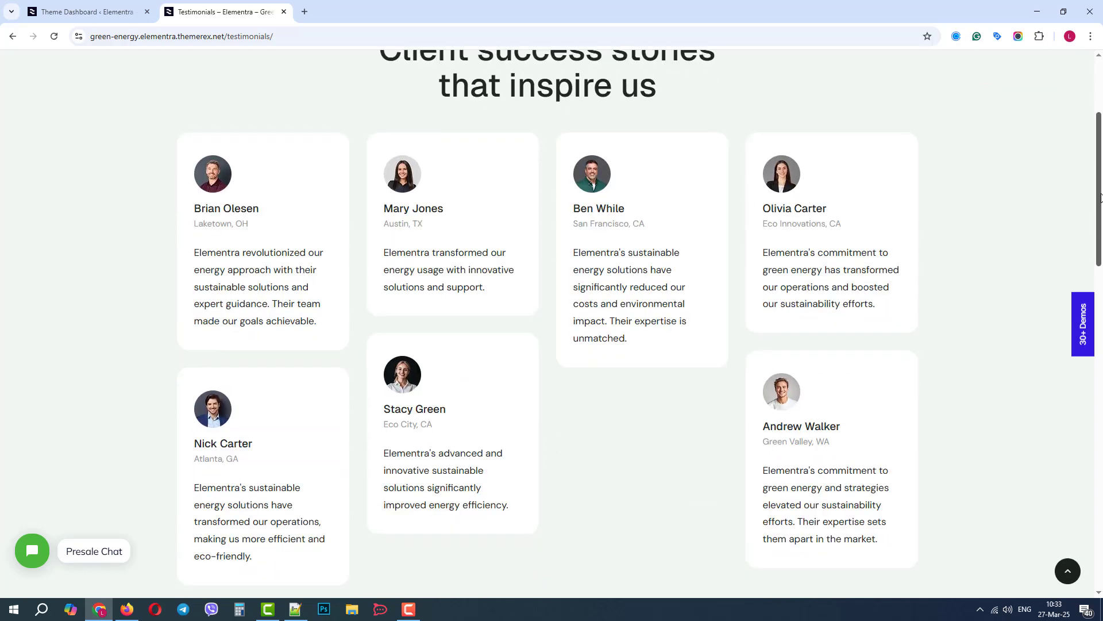
pyautogui.scroll(3)
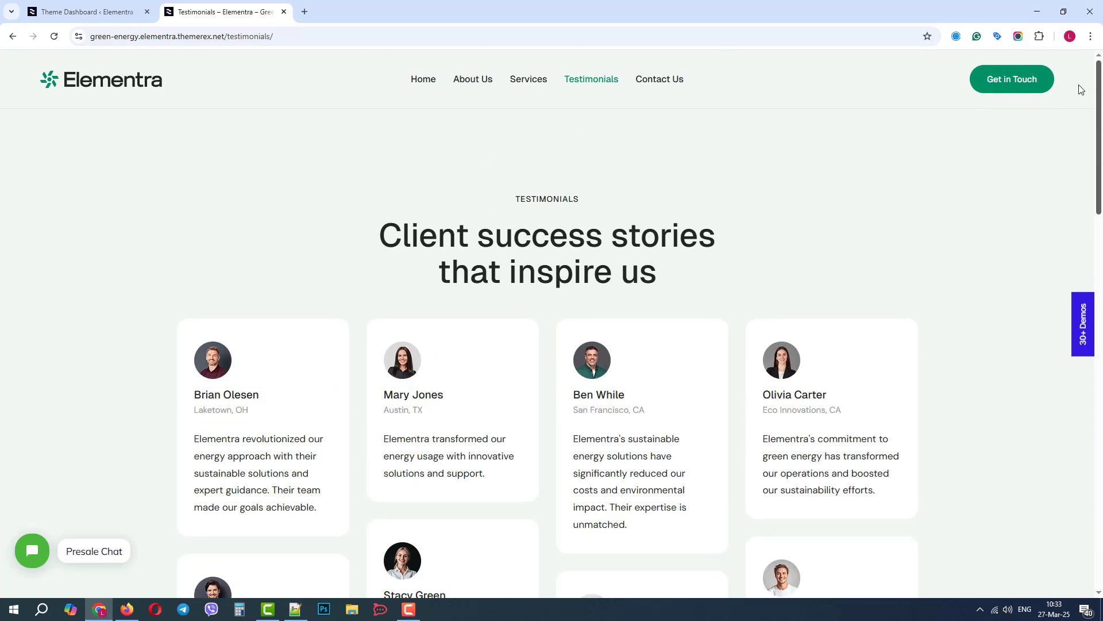
# Step: Compare with the plumbing site's own Testimonials page
pyautogui.click(85, 12)
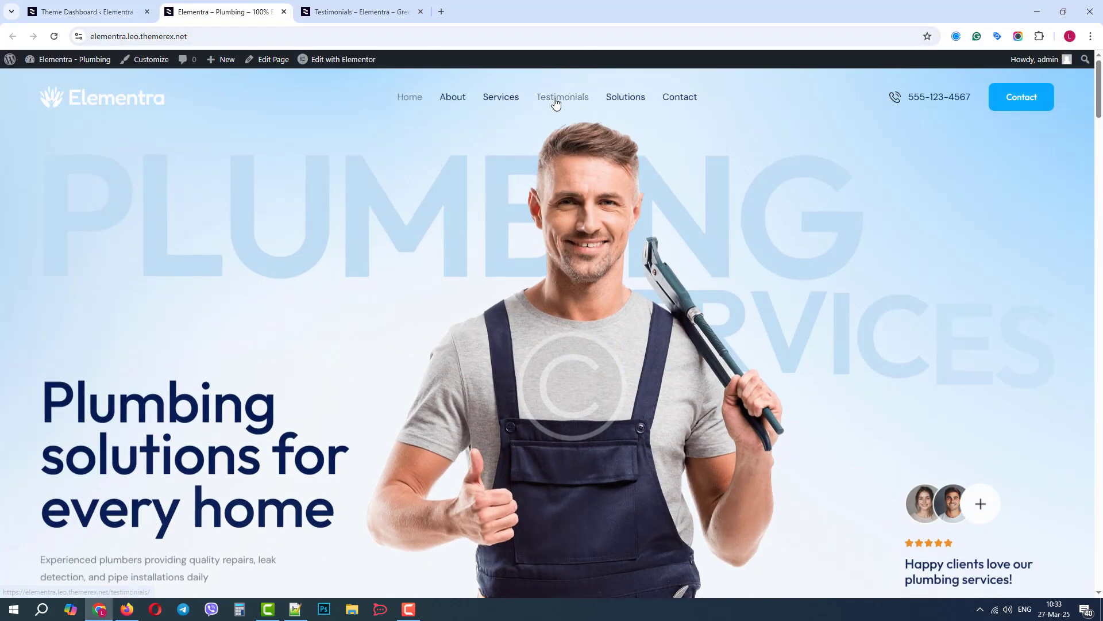
pyautogui.click(562, 97)
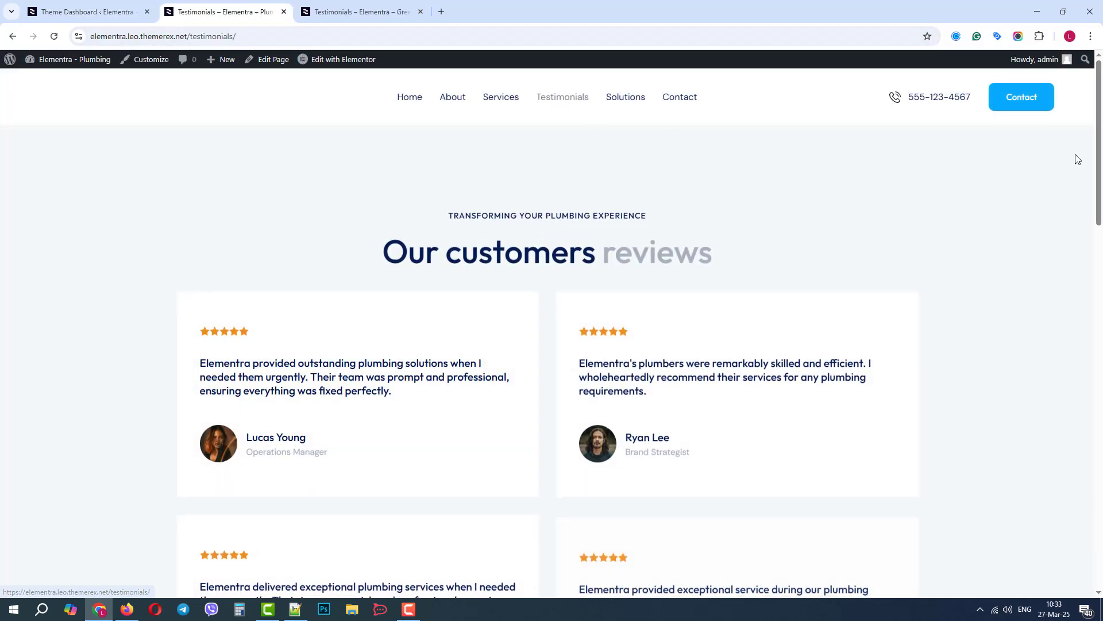
pyautogui.scroll(-3)
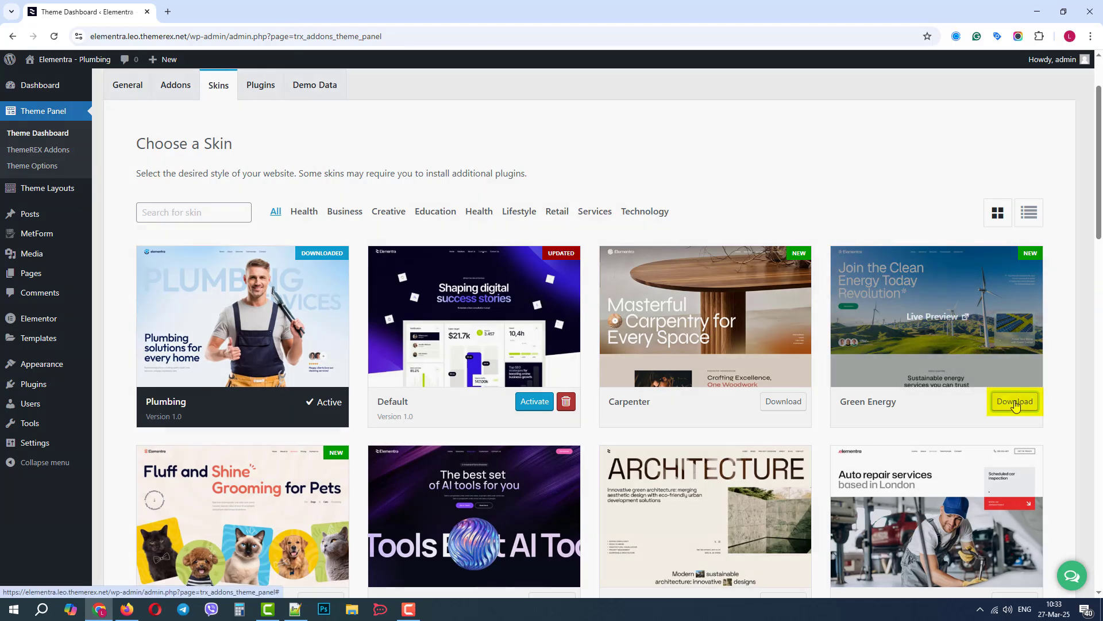
# Step: Download the Green Energy skin and activate it as the site's skin
pyautogui.click(1015, 401)
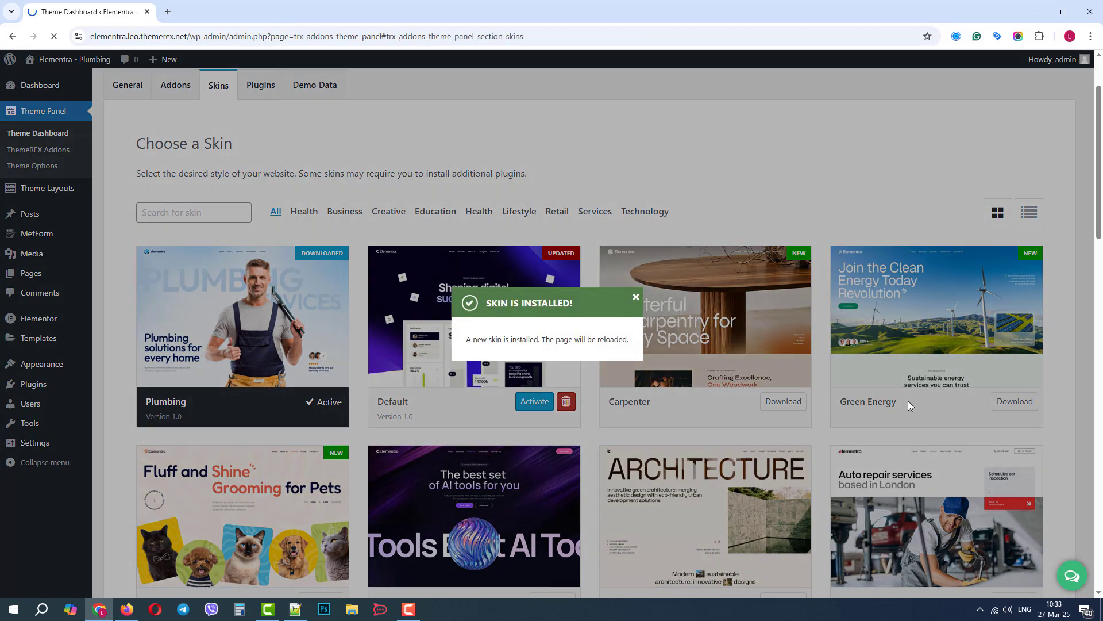
pyautogui.click(765, 401)
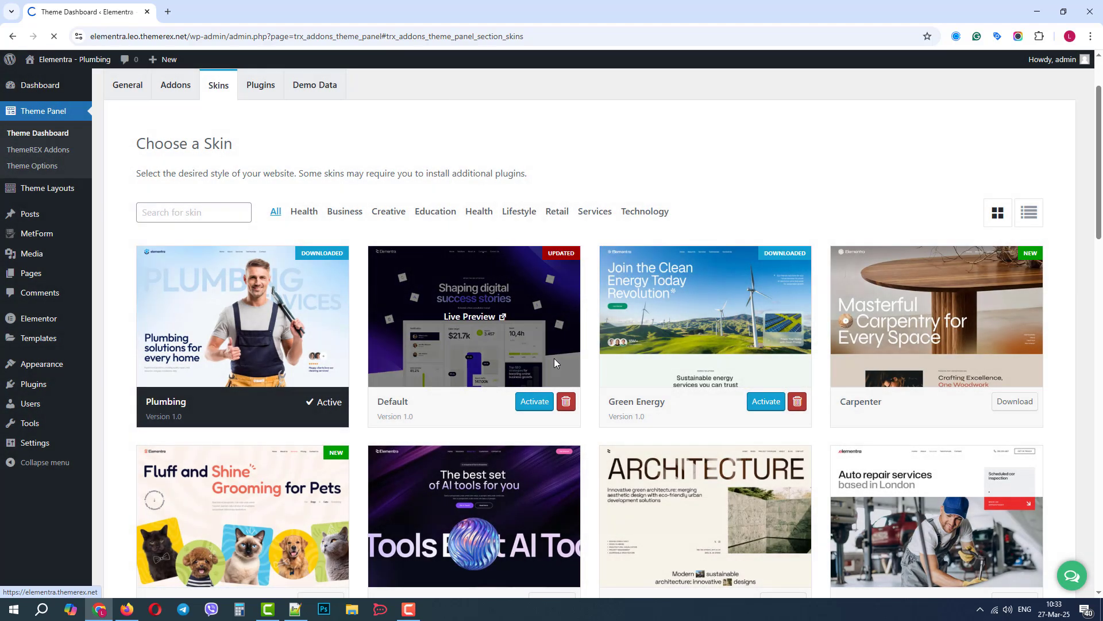
pyautogui.click(765, 402)
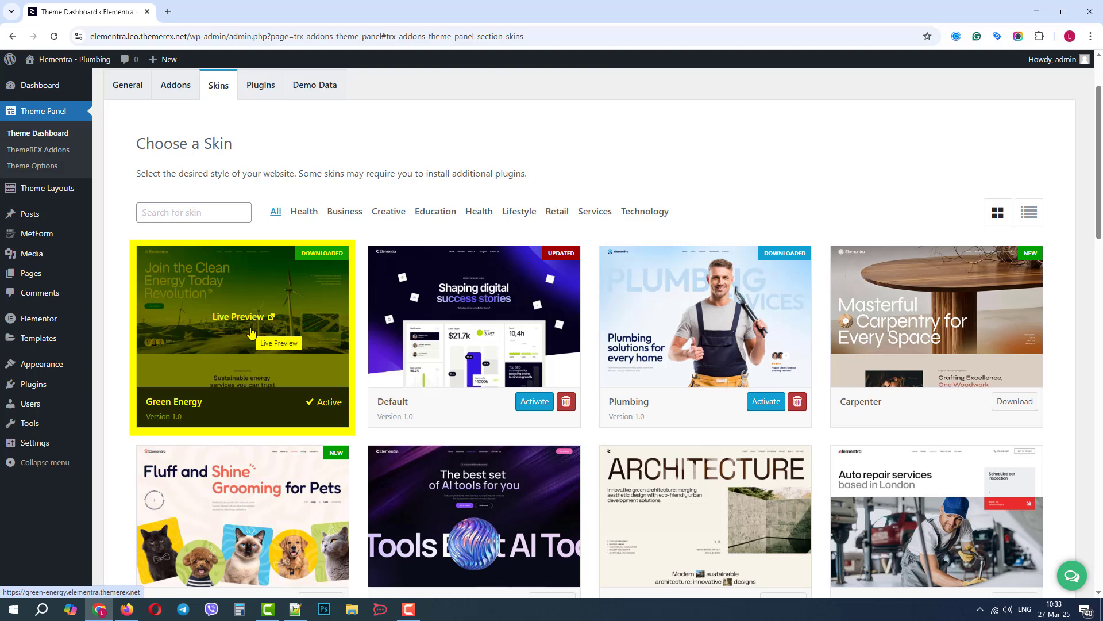
pyautogui.click(314, 85)
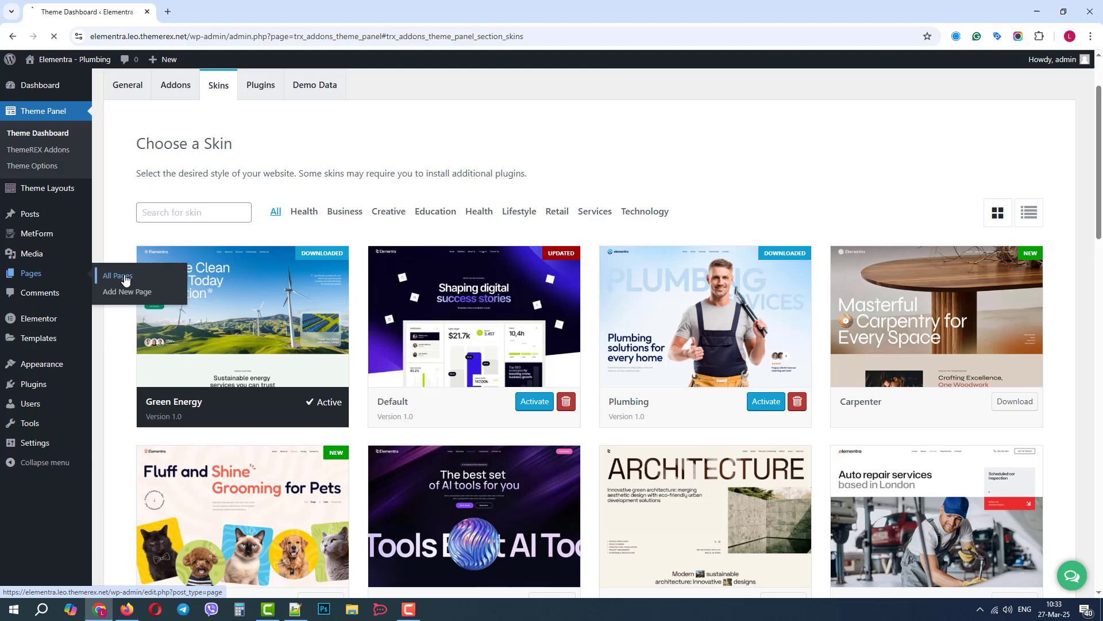
# Step: View both Testimonials pages from the Pages list, then edit the older one
pyautogui.click(118, 277)
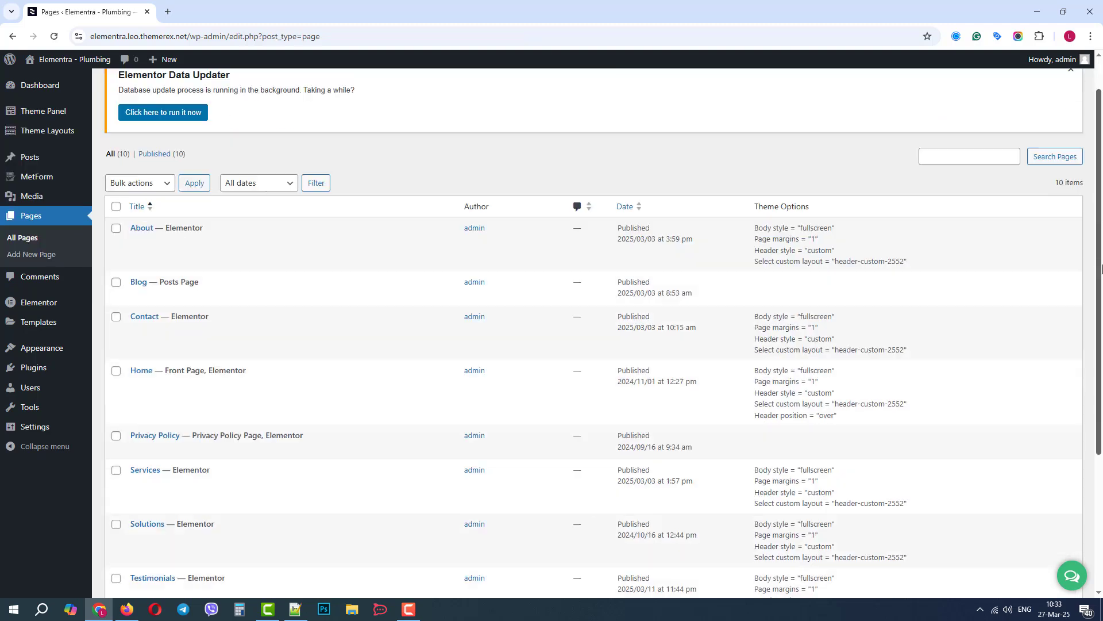
pyautogui.scroll(-3)
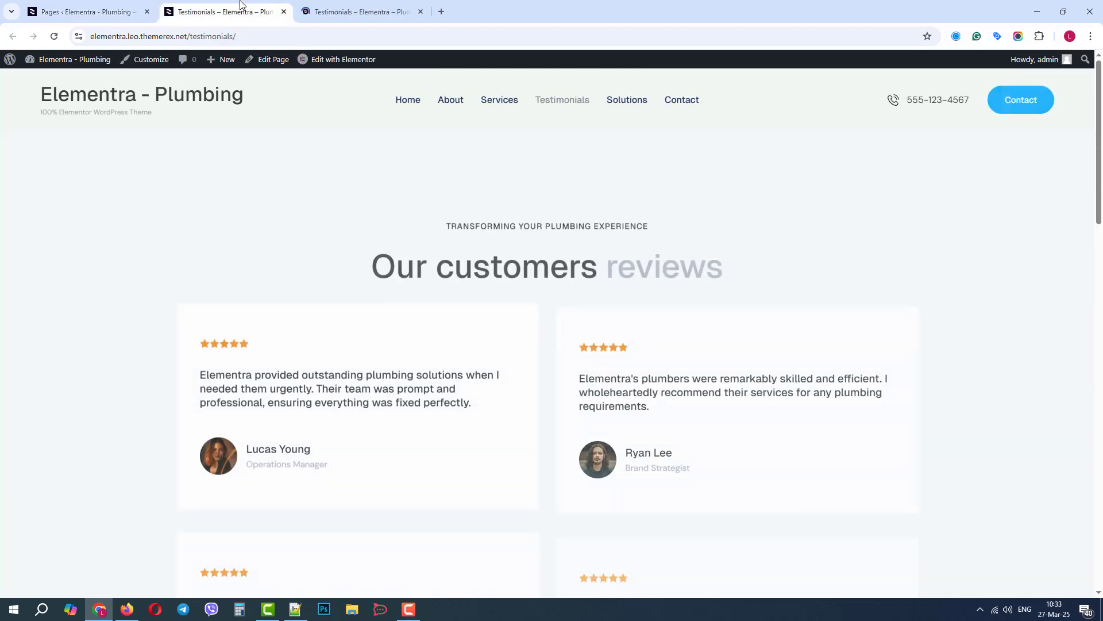
pyautogui.click(363, 12)
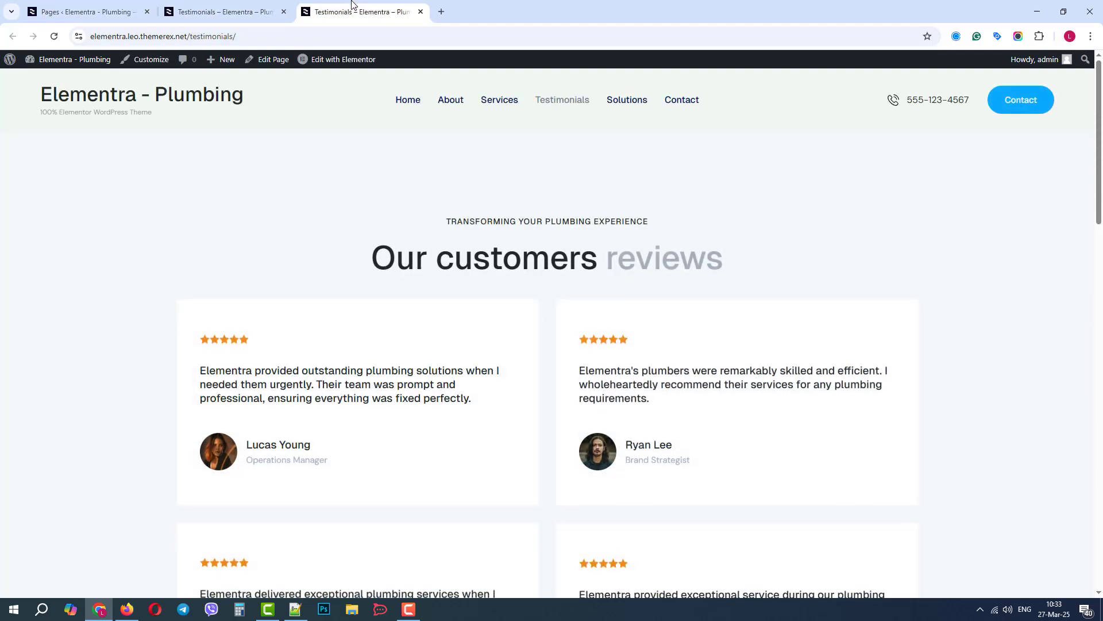
pyautogui.click(84, 11)
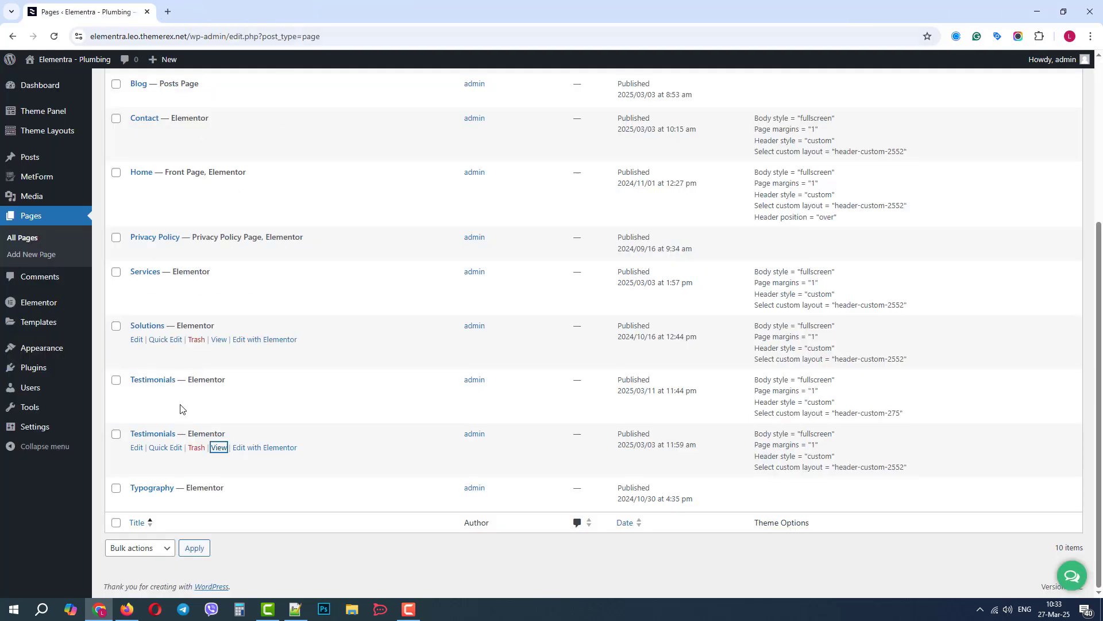
pyautogui.click(136, 448)
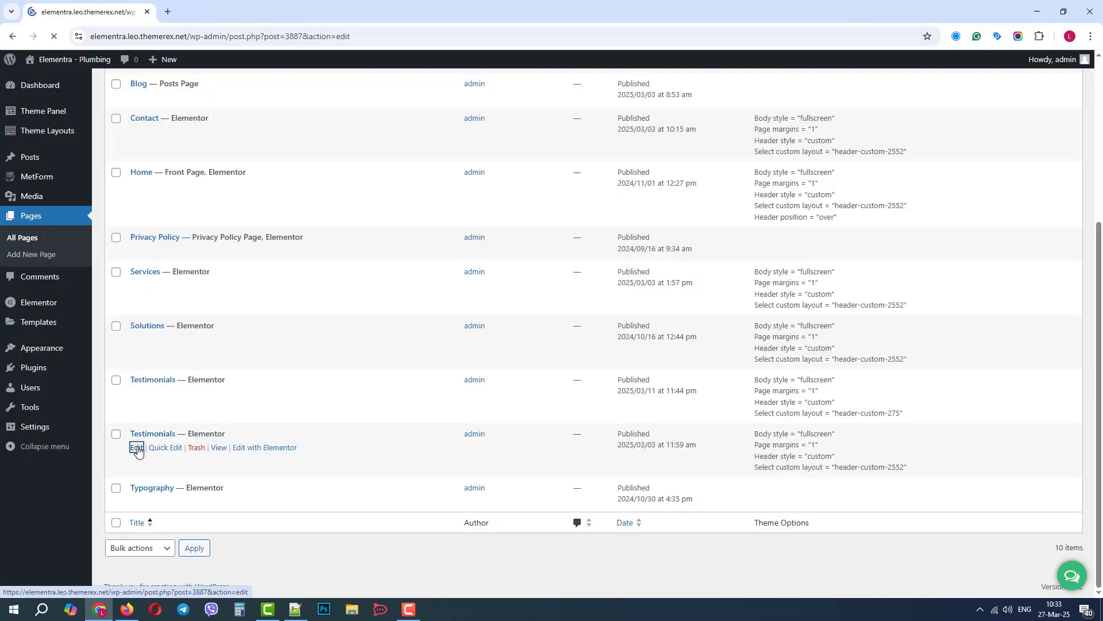
# Step: Retitle the older page to 'Testimonials-old' and save it
pyautogui.click(136, 449)
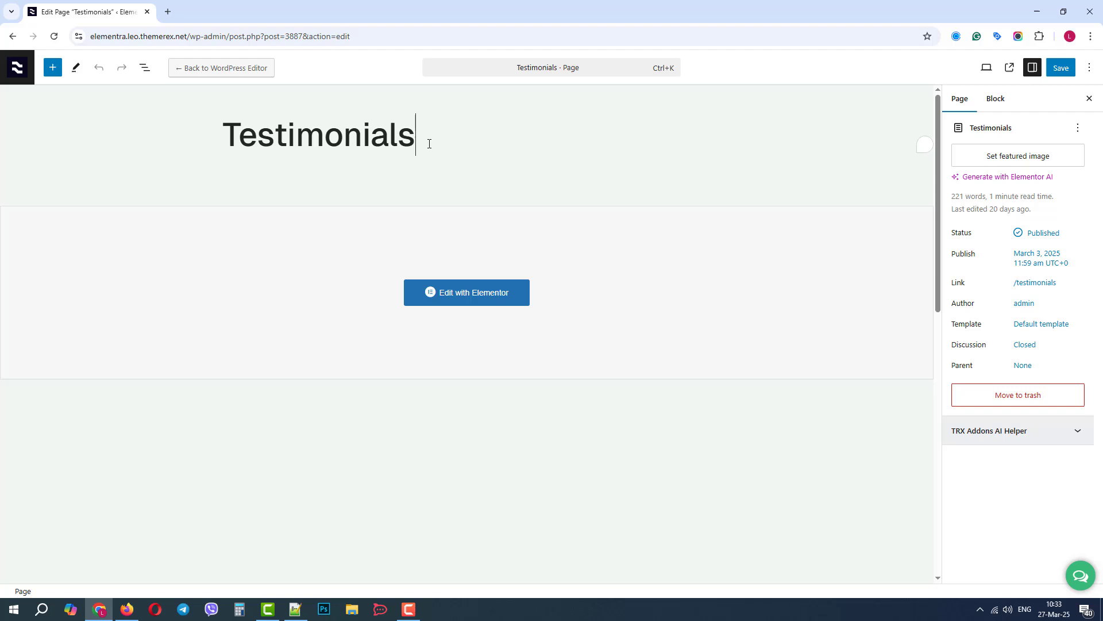
pyautogui.write('-old')
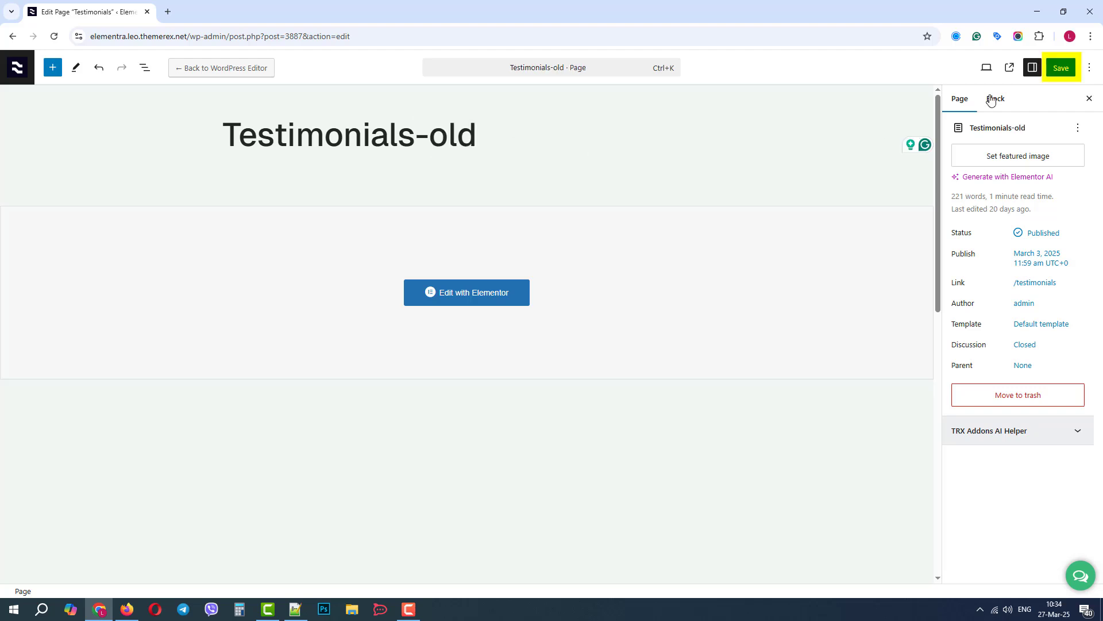
pyautogui.click(1061, 68)
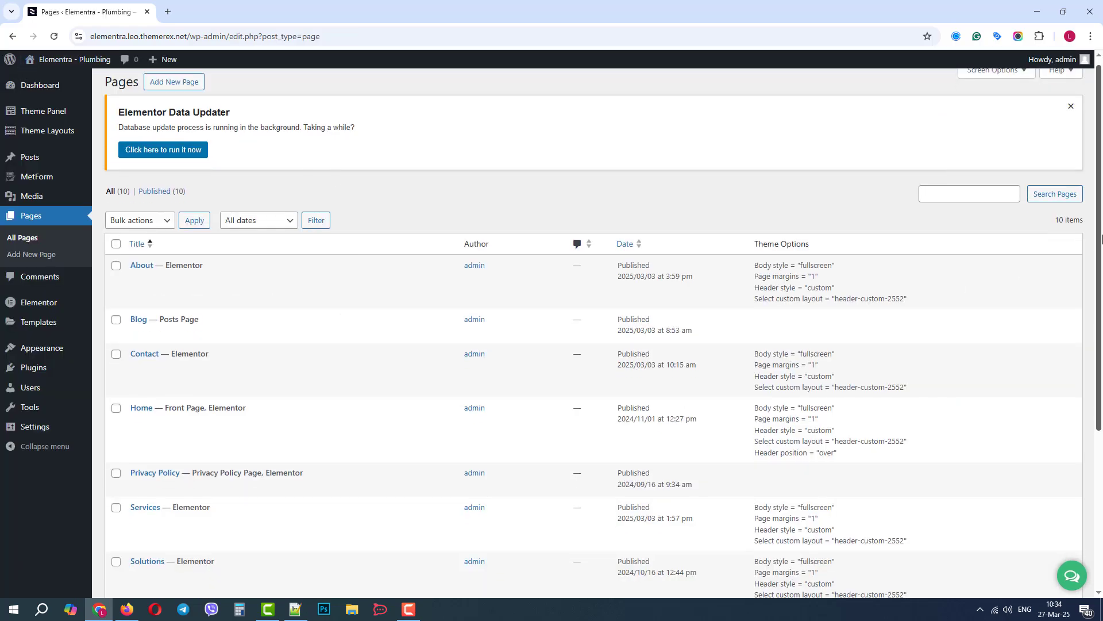
# Step: Edit the newer Testimonials page and show its Theme Options header settings
pyautogui.scroll(-3)
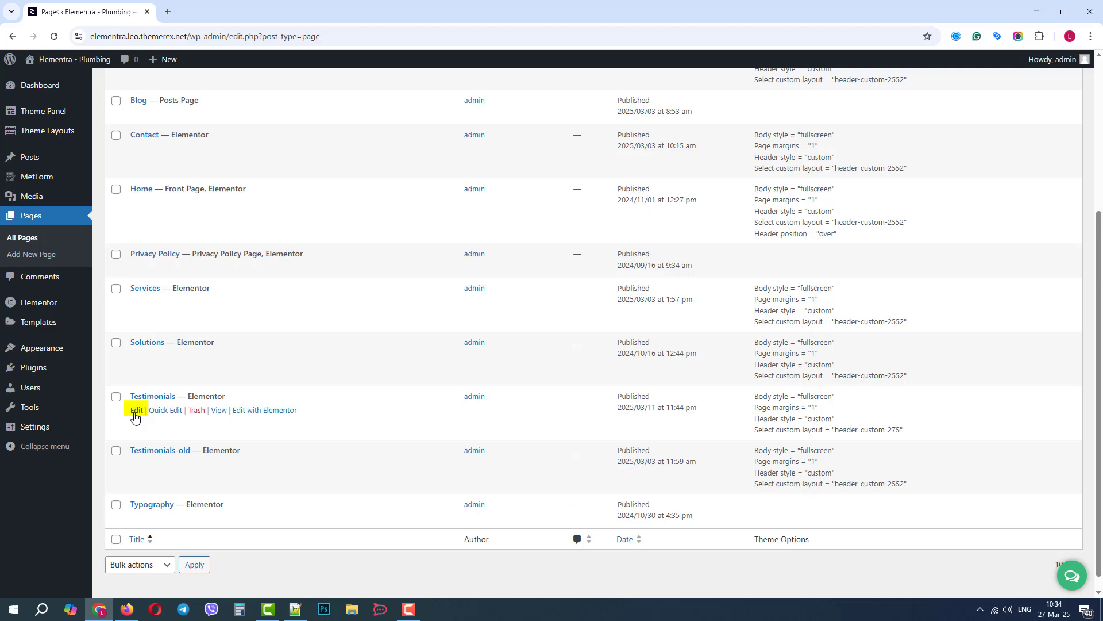
pyautogui.click(135, 410)
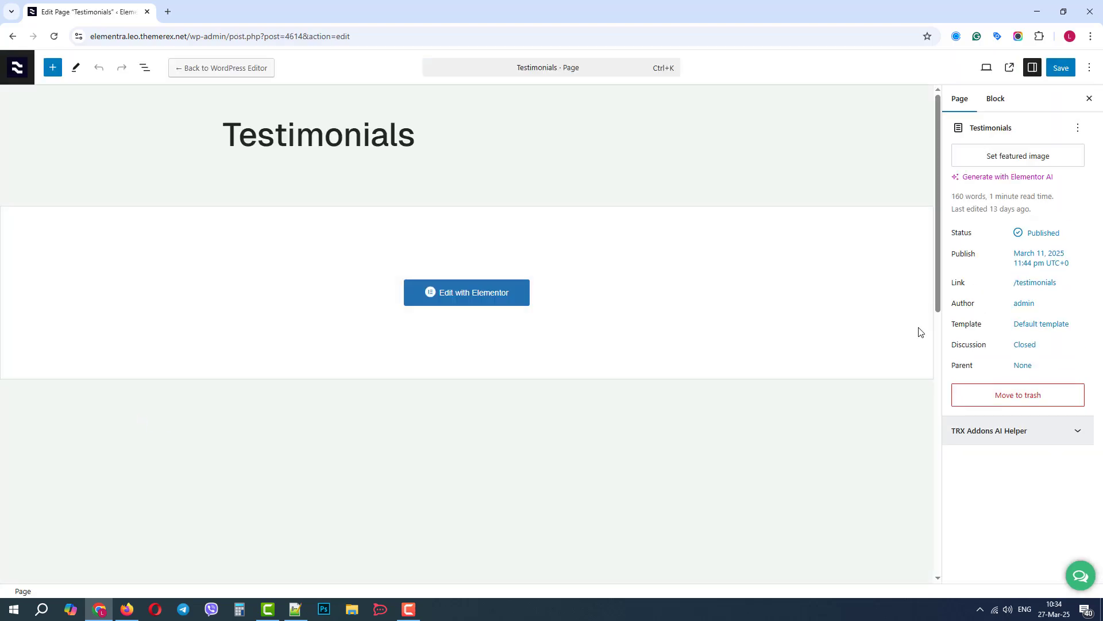
pyautogui.scroll(-3)
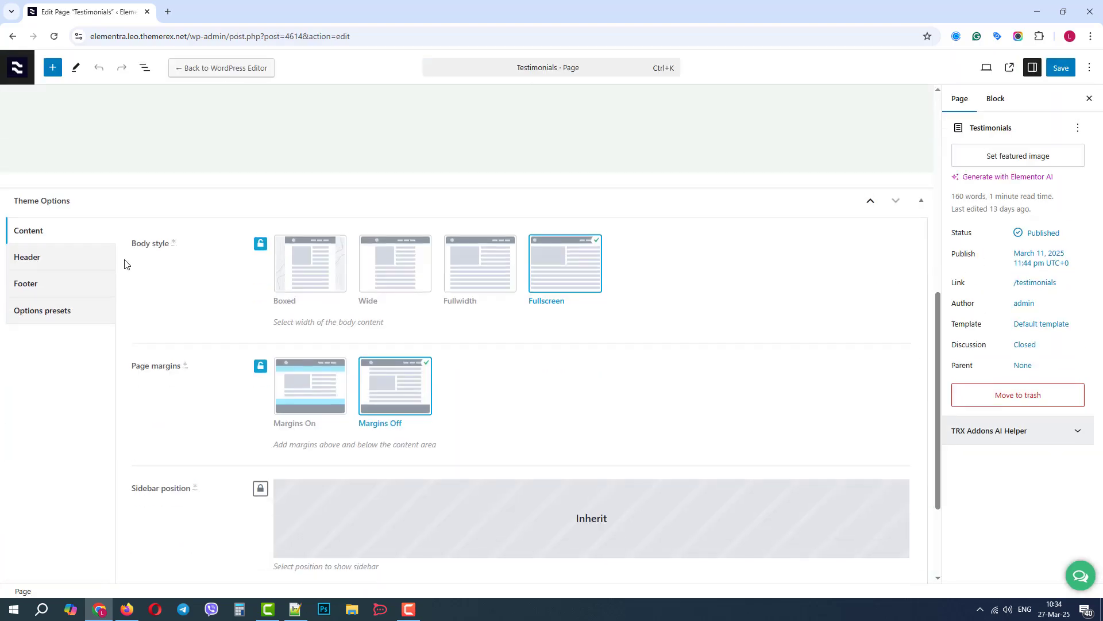
pyautogui.click(27, 257)
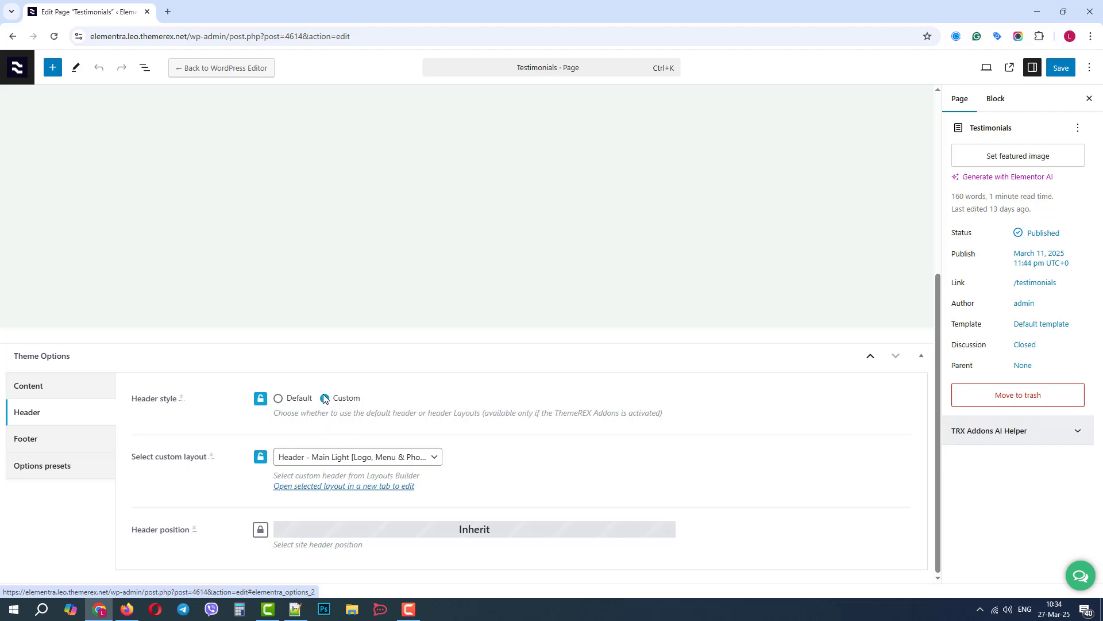
# Step: Choose the Main Light logo, menu and phone custom header layout and save the page
pyautogui.click(354, 456)
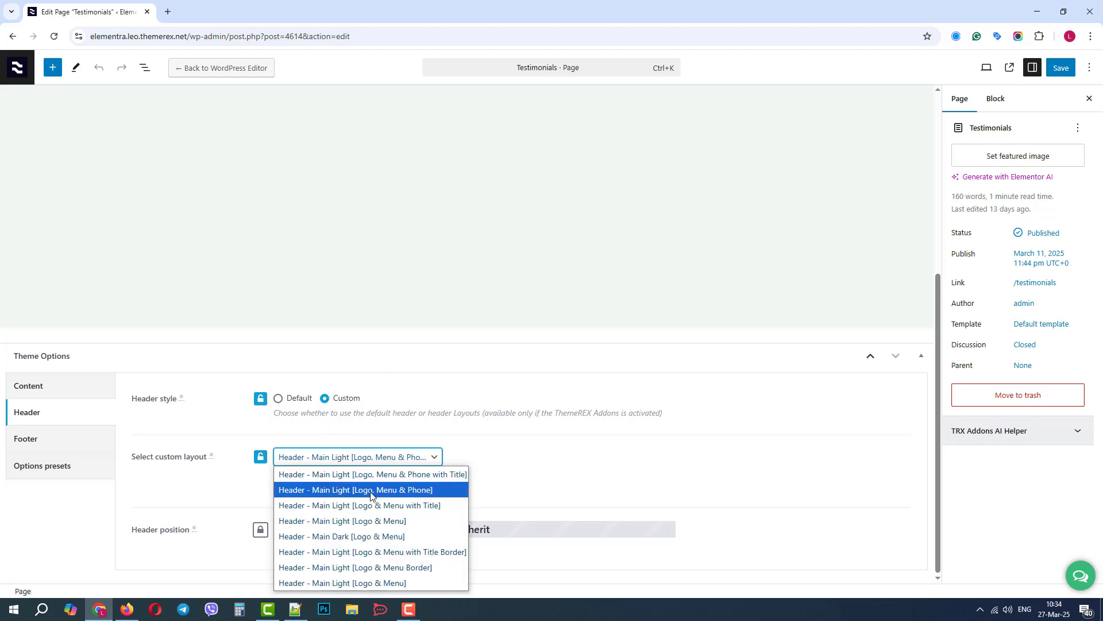
pyautogui.click(342, 520)
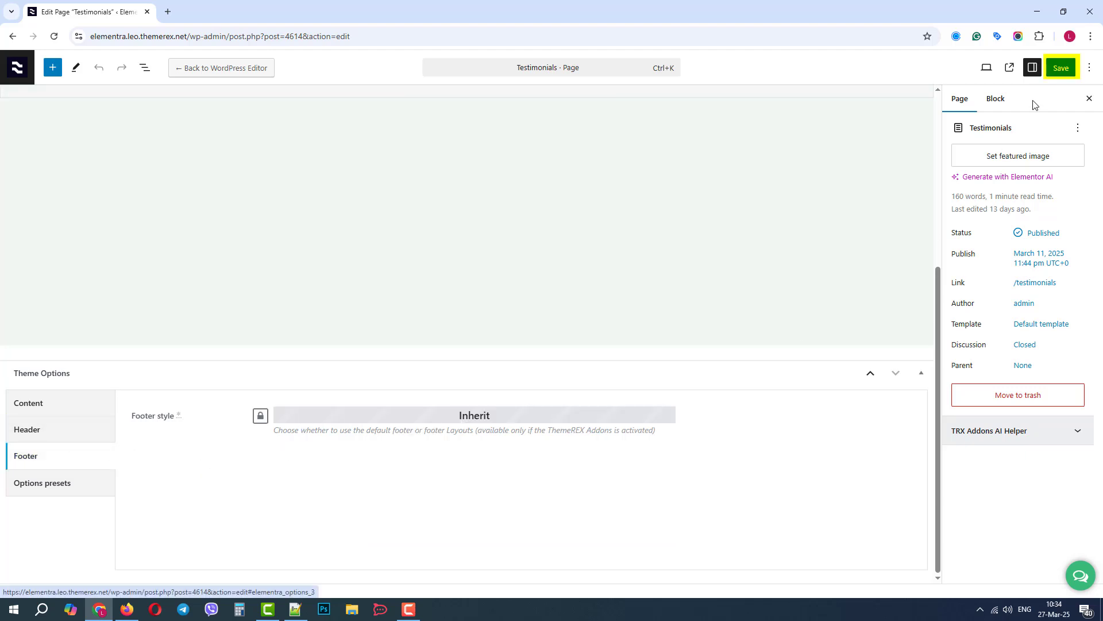
pyautogui.click(1061, 68)
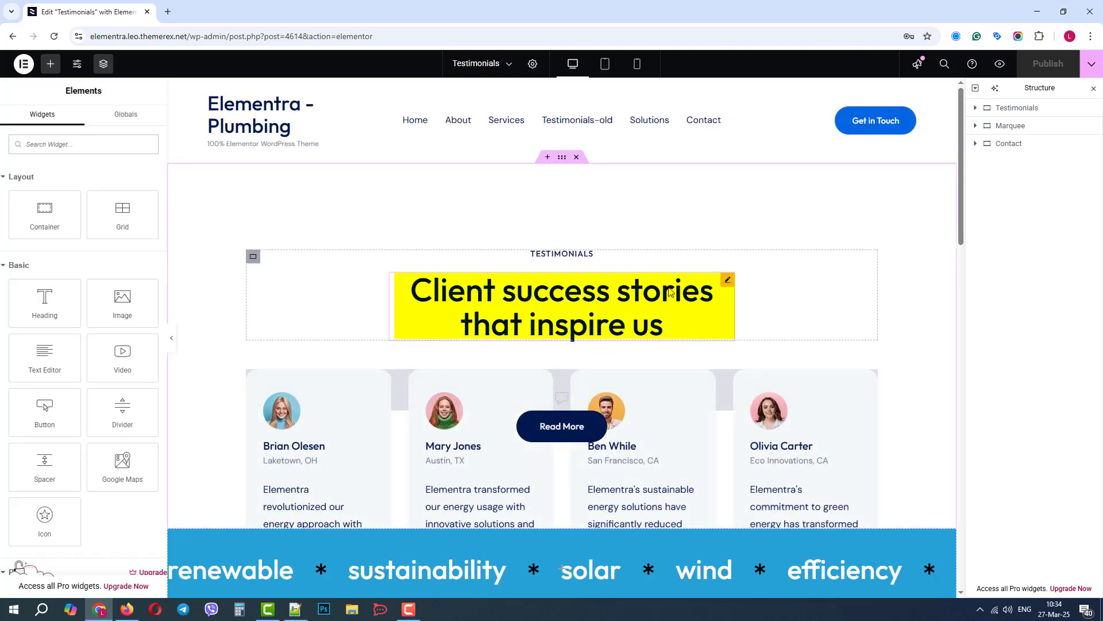
# Step: Select the Client success stories heading, then exit Elementor to the admin pages list
pyautogui.click(561, 308)
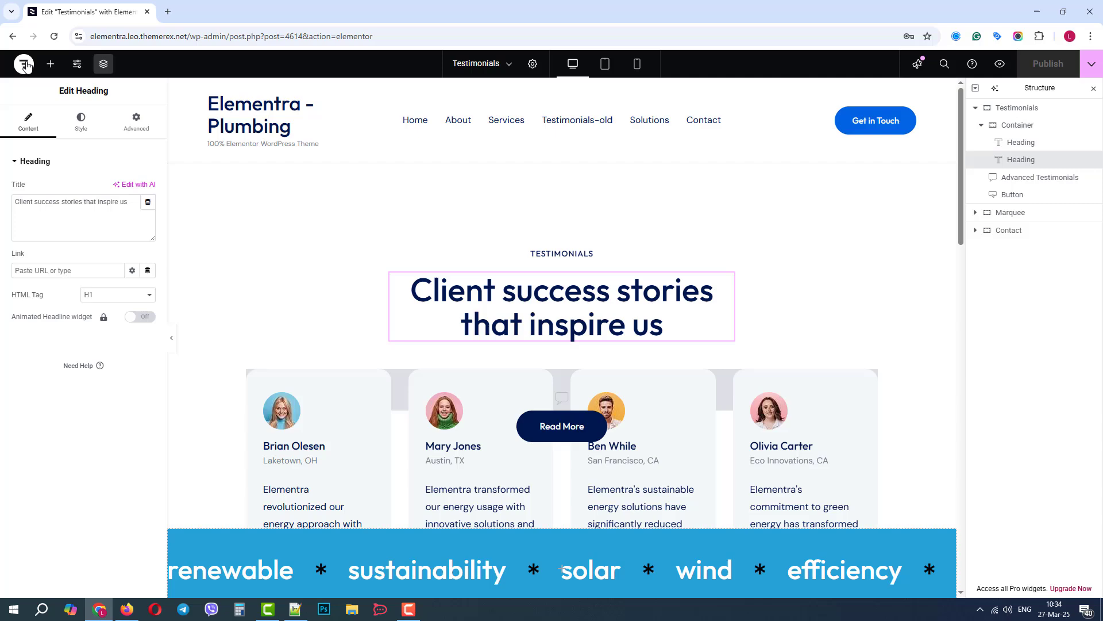
pyautogui.click(23, 63)
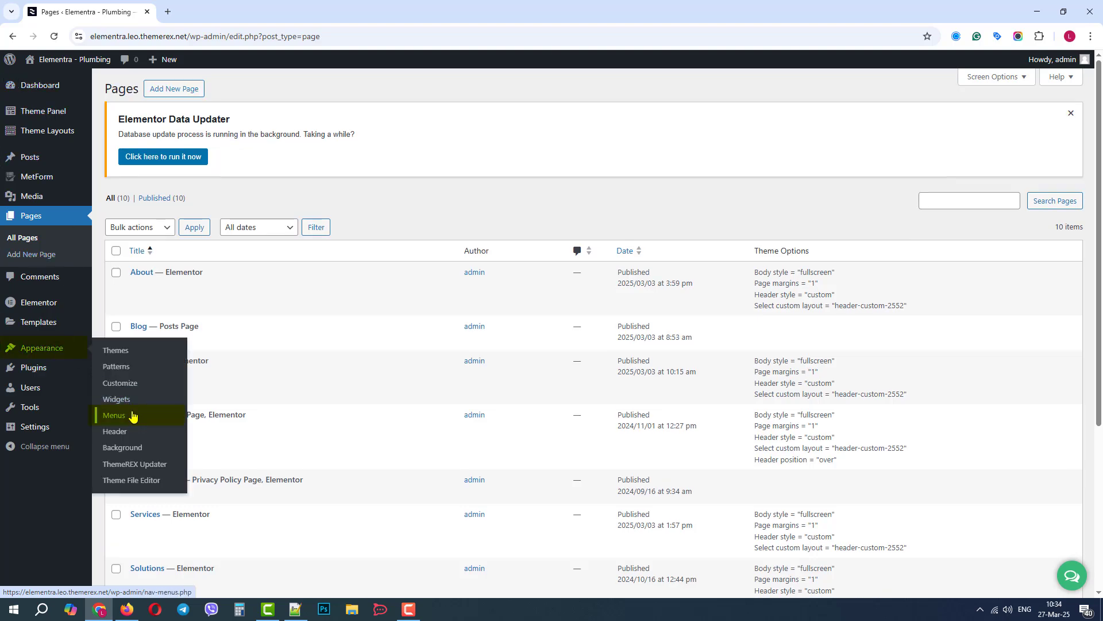
# Step: In the Main Menu, remove Testimonials-old, add the Testimonials page and save
pyautogui.click(114, 415)
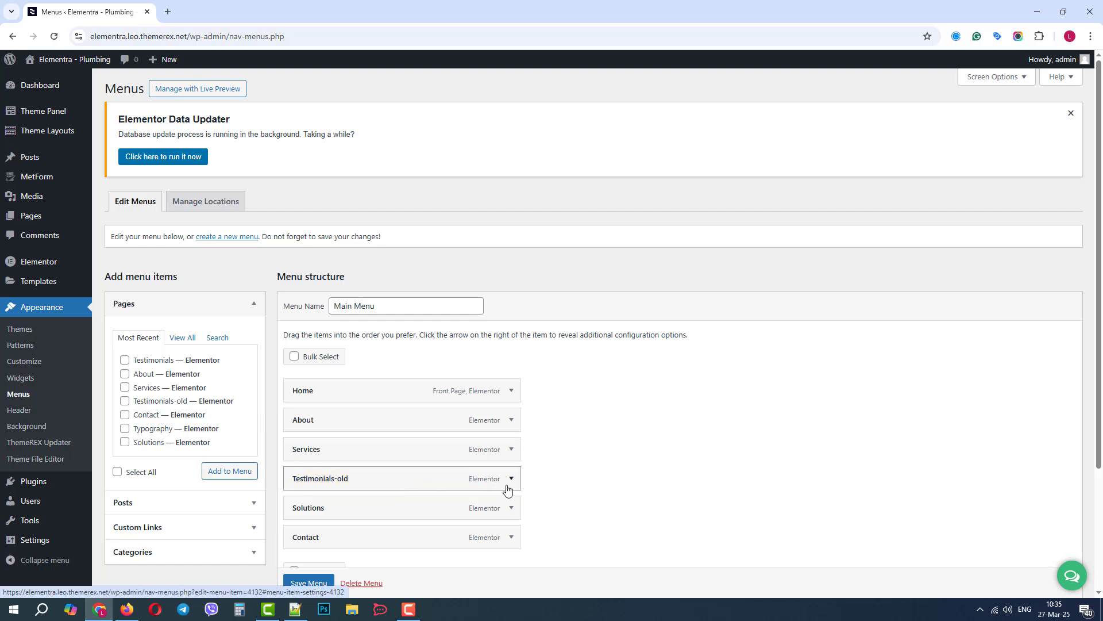
pyautogui.click(510, 477)
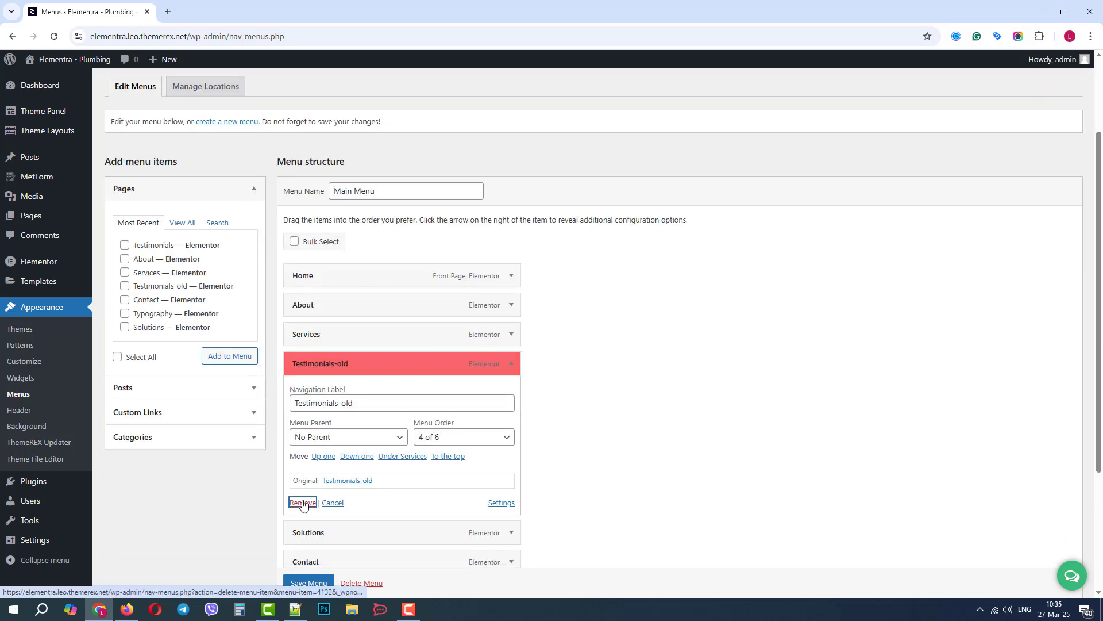
pyautogui.click(301, 505)
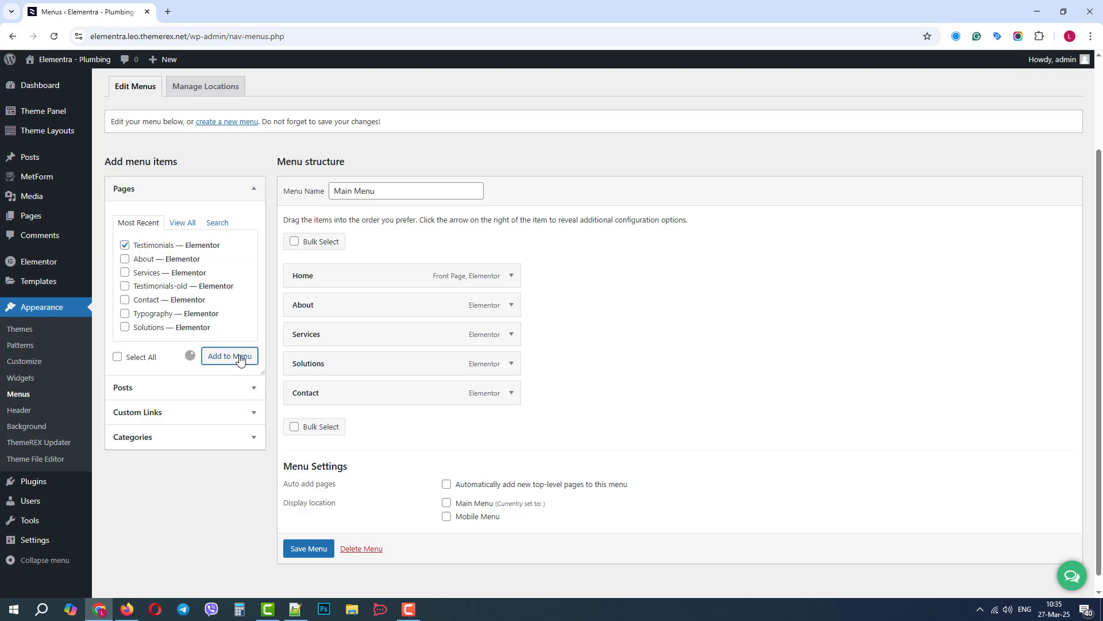
pyautogui.click(229, 355)
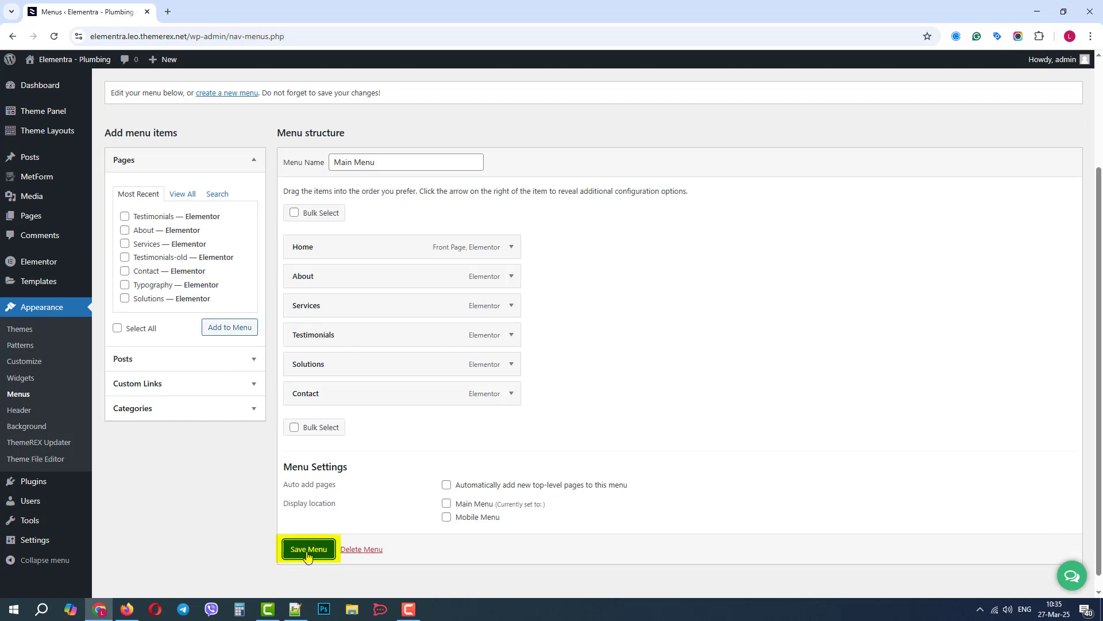
pyautogui.click(308, 548)
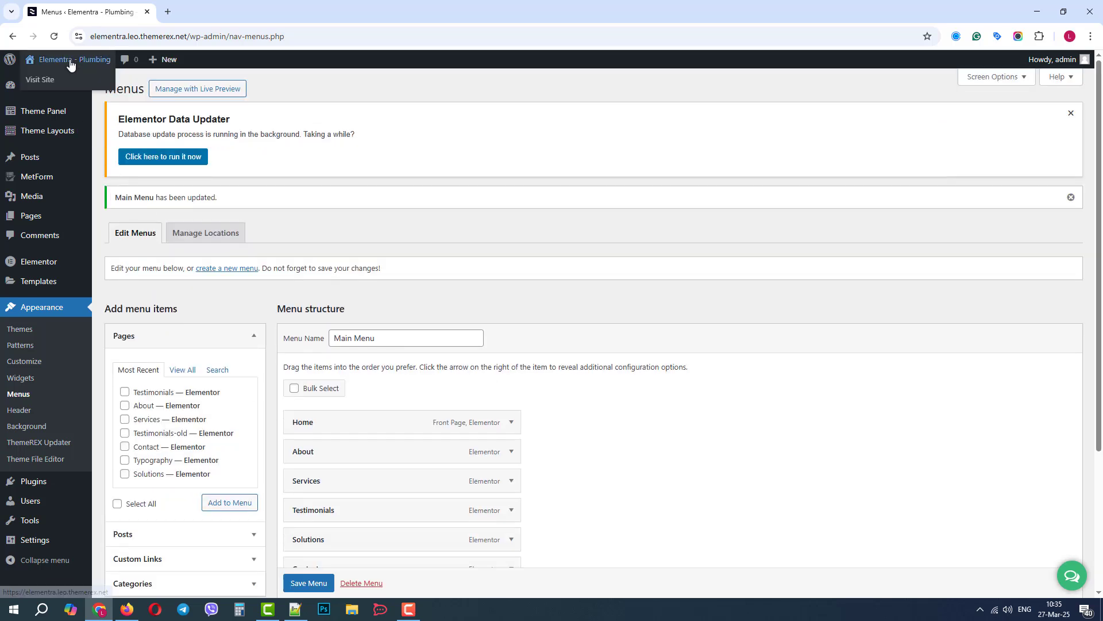
# Step: Visit the live site and view the Testimonials page from its menu
pyautogui.click(40, 79)
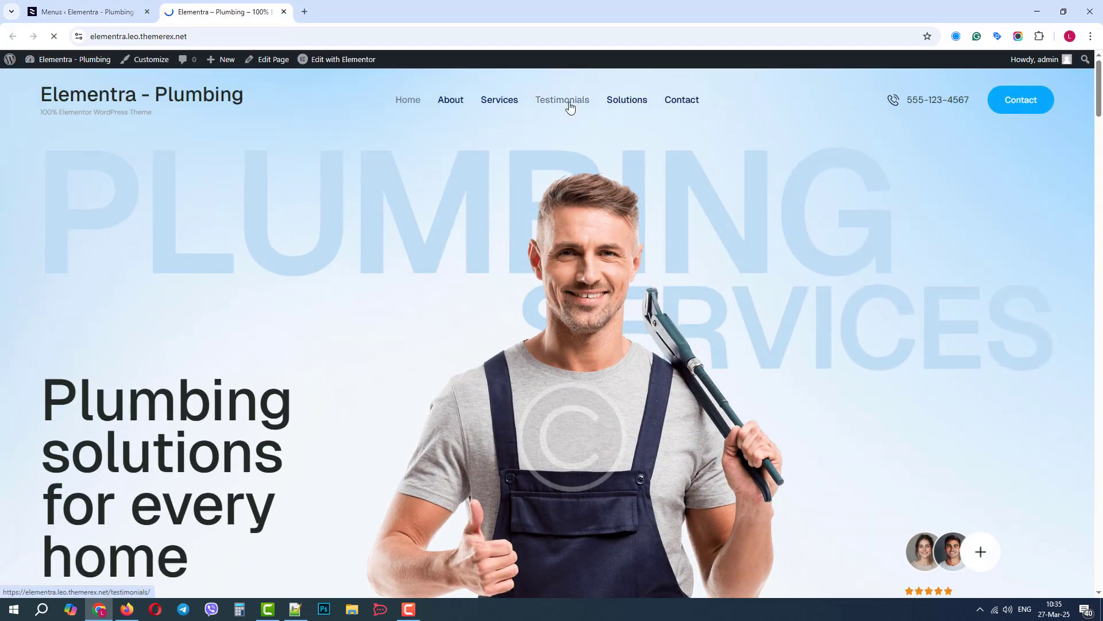
pyautogui.click(562, 100)
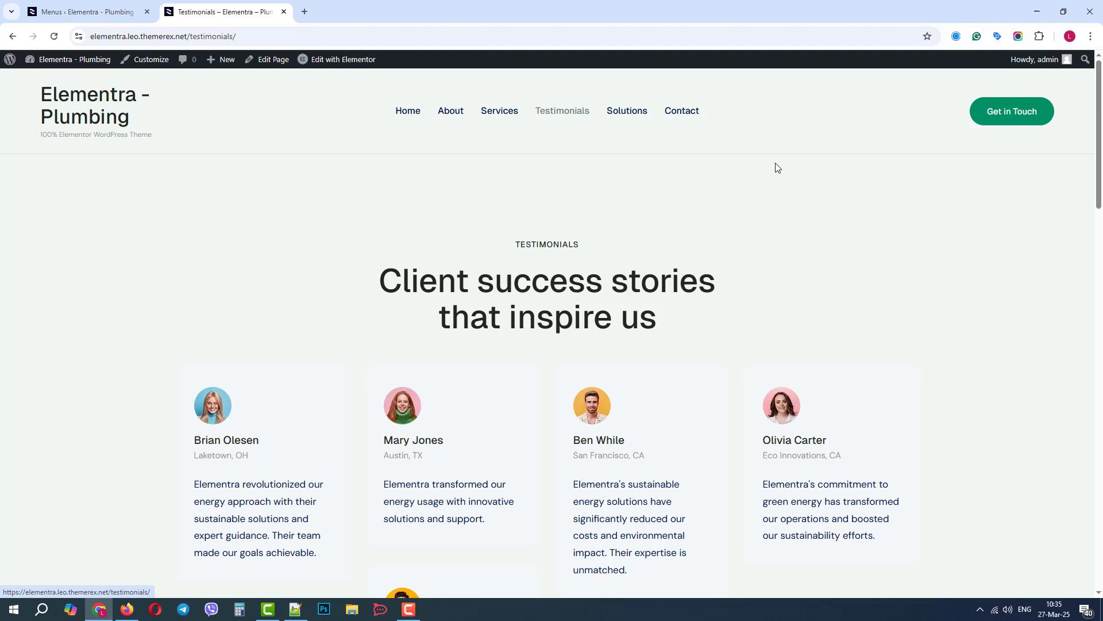
pyautogui.scroll(-3)
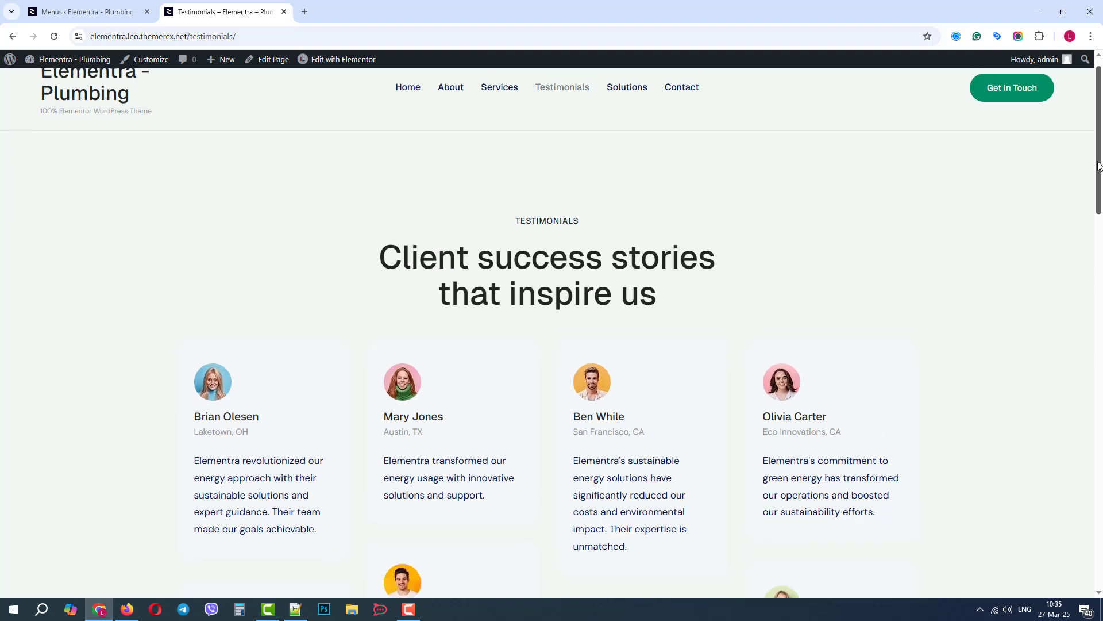
# Step: Activate the Plumbing skin in Theme Panel > Skins and reload the live Testimonials page
pyautogui.scroll(3)
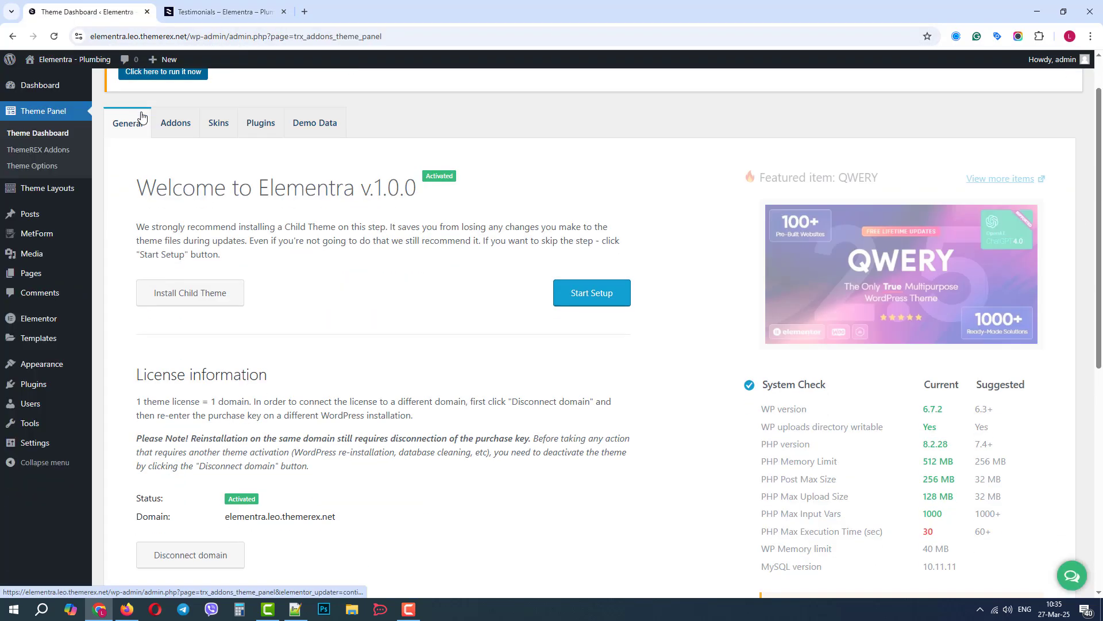
pyautogui.click(219, 85)
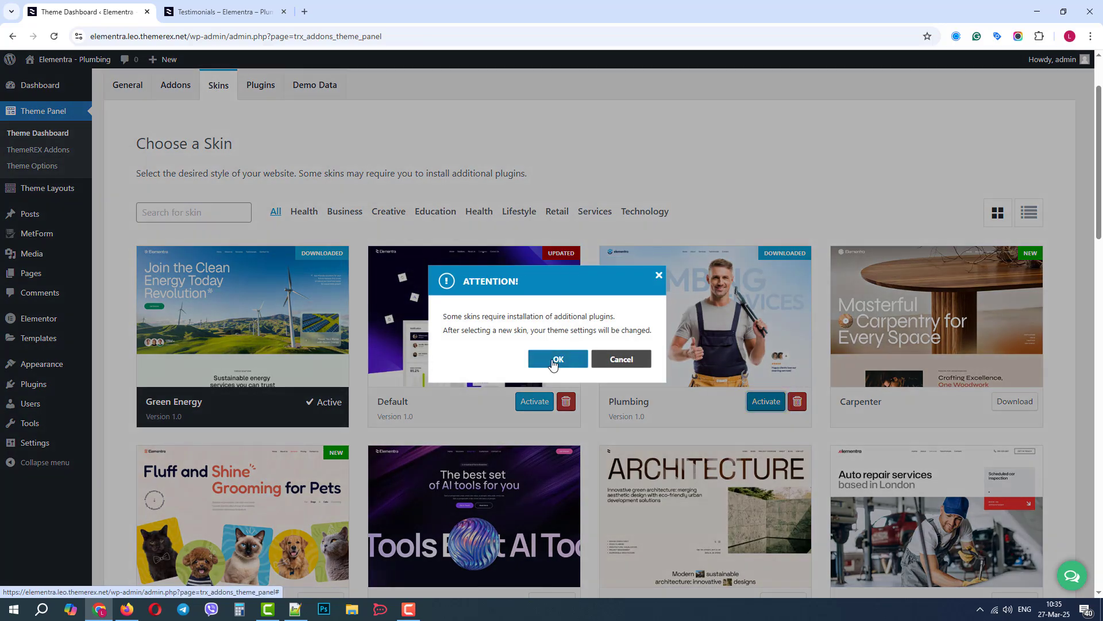
pyautogui.click(557, 359)
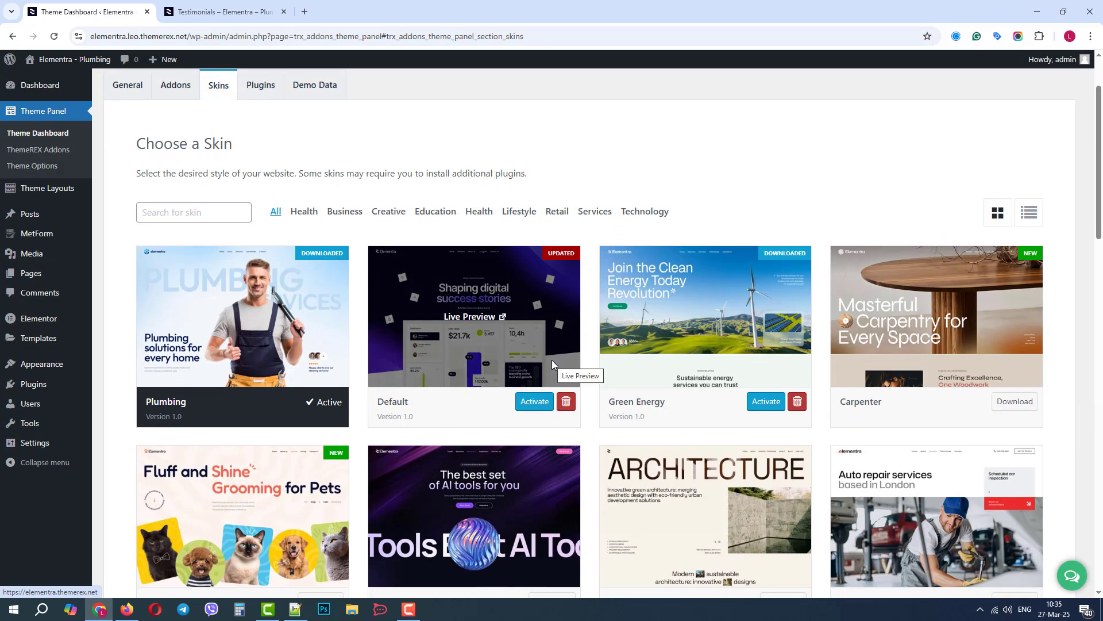
pyautogui.click(222, 12)
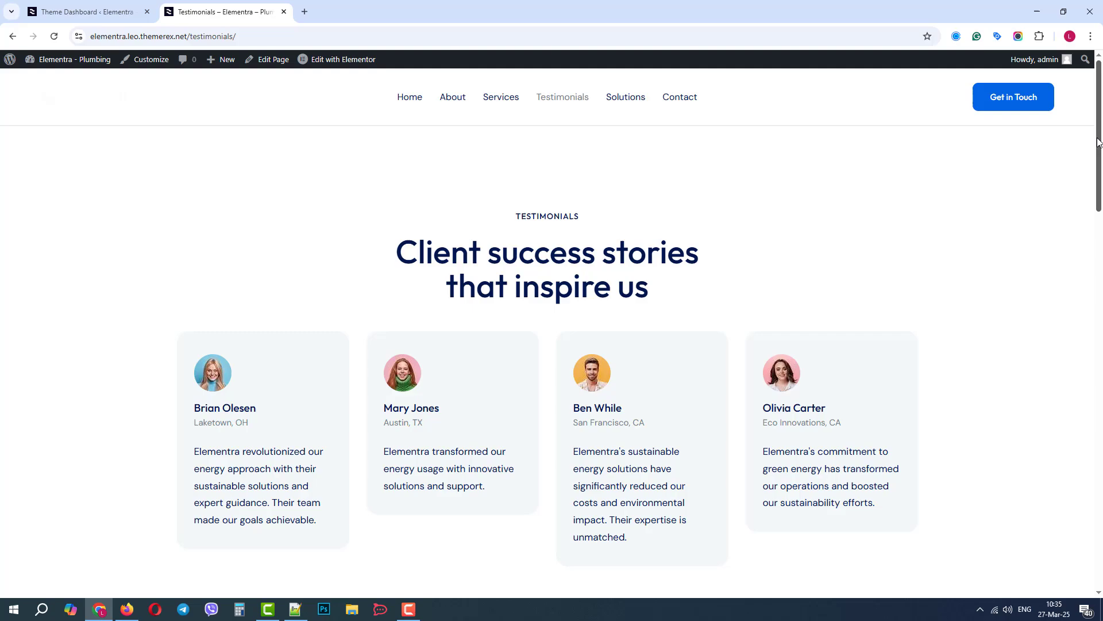
# Step: Review the restyled testimonials, then switch to the Green Energy demo site tab
pyautogui.scroll(-3)
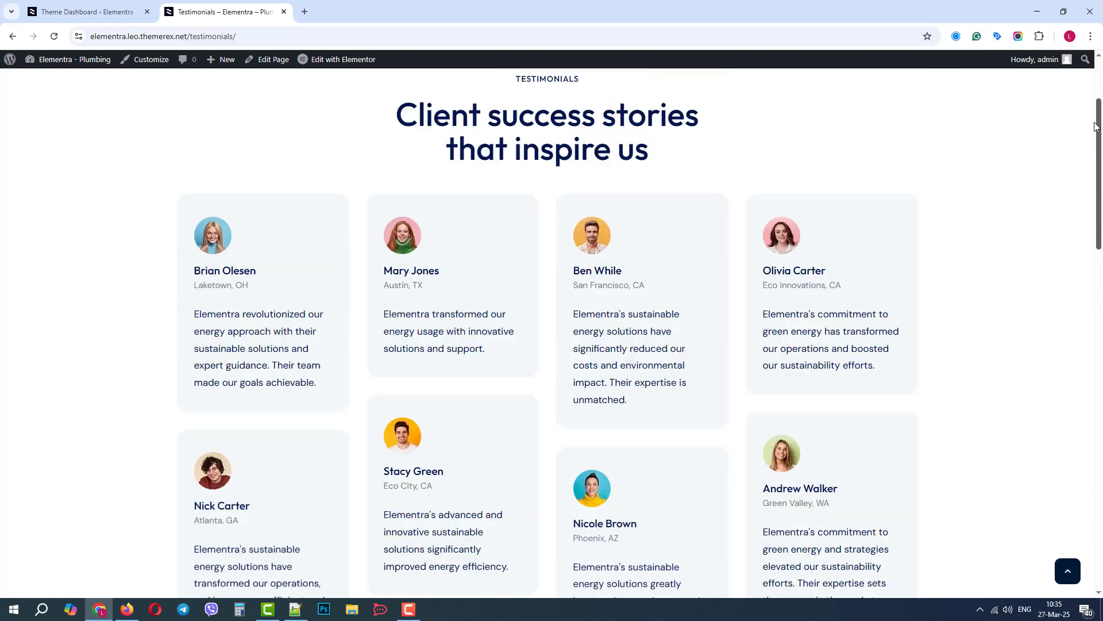
pyautogui.click(85, 11)
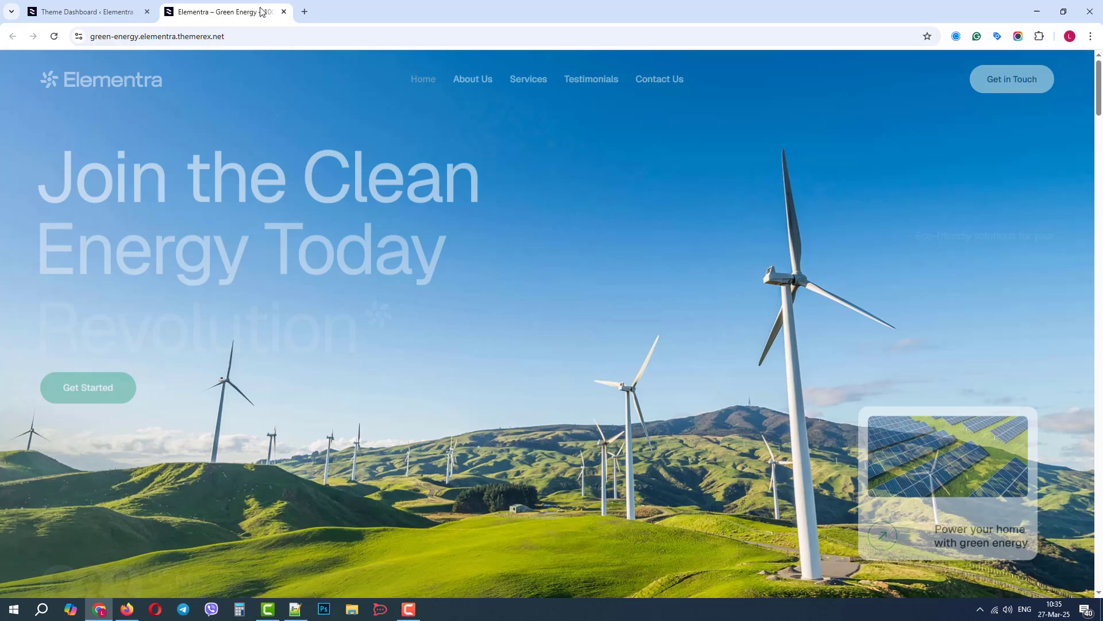
# Step: View the demo's Services page with its wind, solar and smart energy cards
pyautogui.click(528, 78)
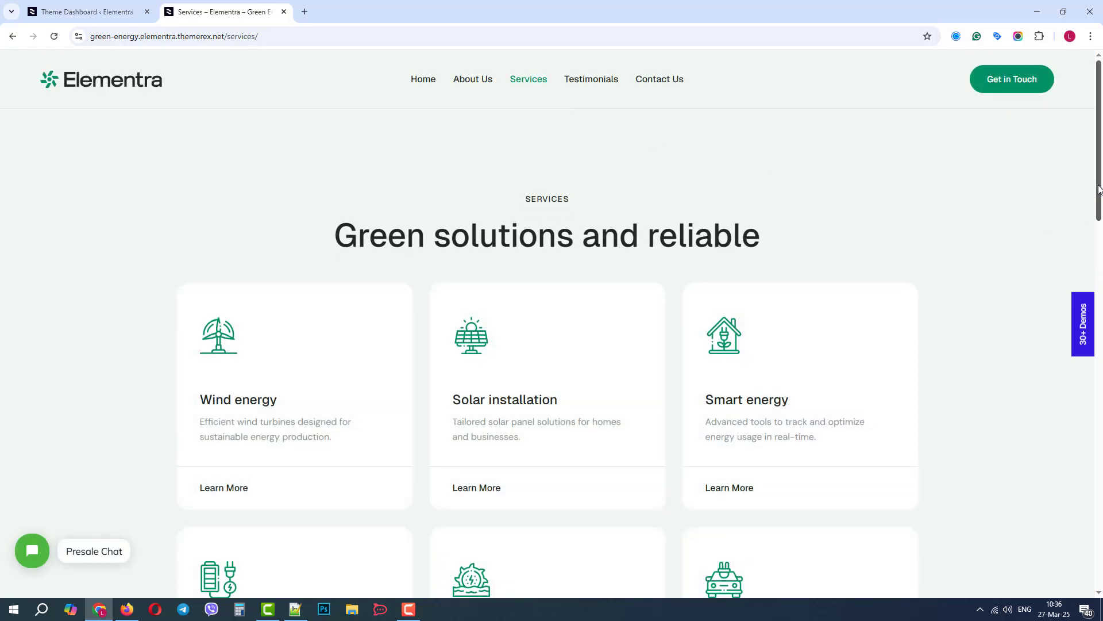
pyautogui.scroll(-3)
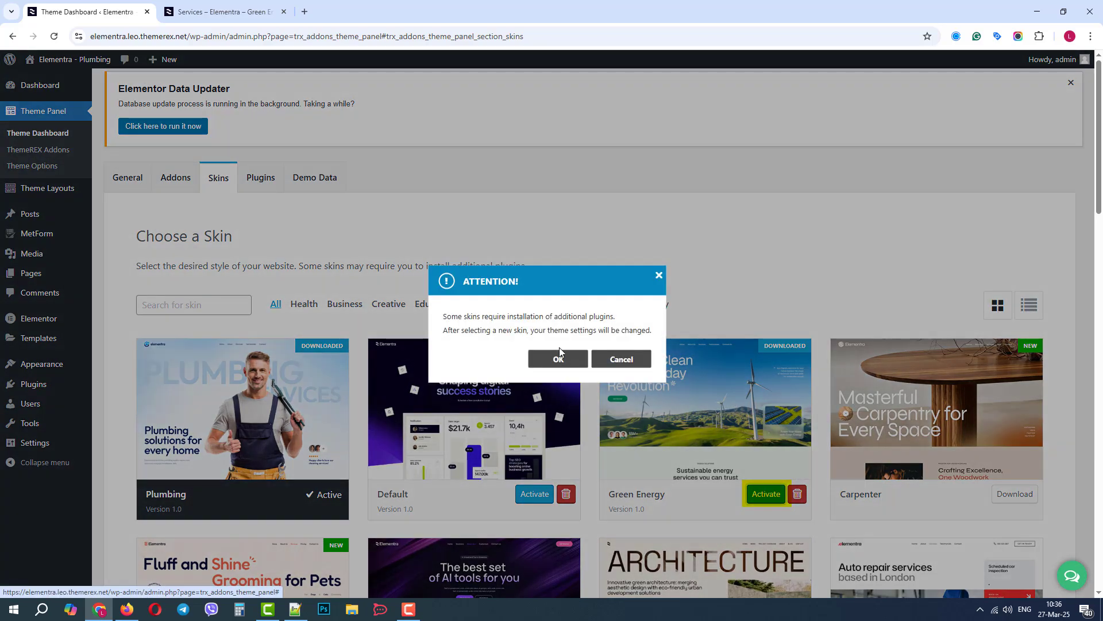
# Step: Confirm the Green Energy skin, start a partial import of its Services page, and list the site pages
pyautogui.click(557, 358)
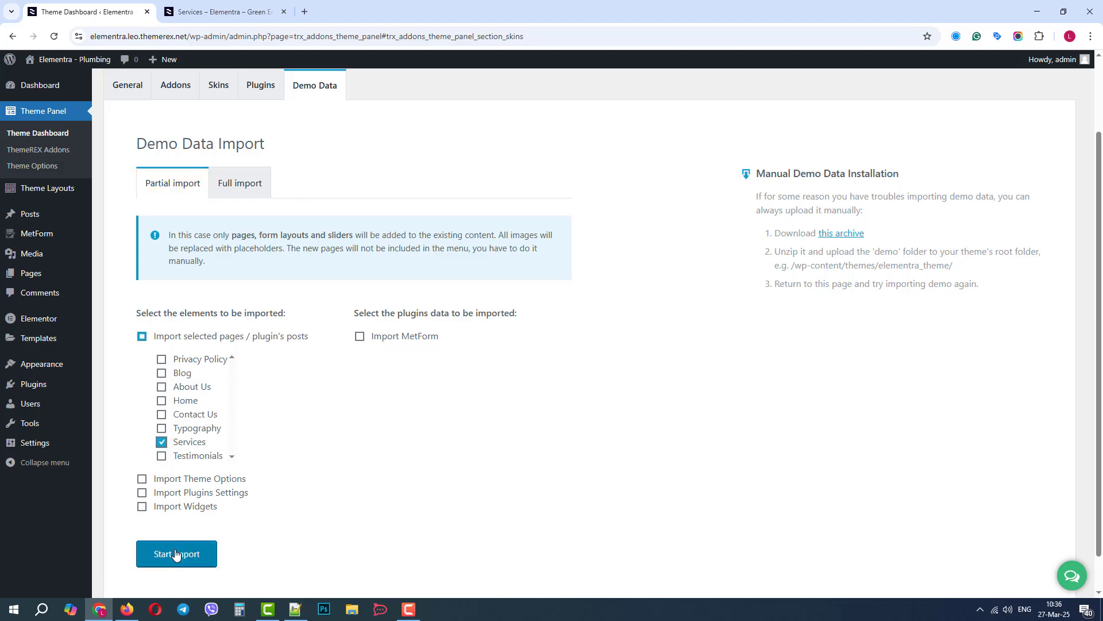
pyautogui.click(176, 554)
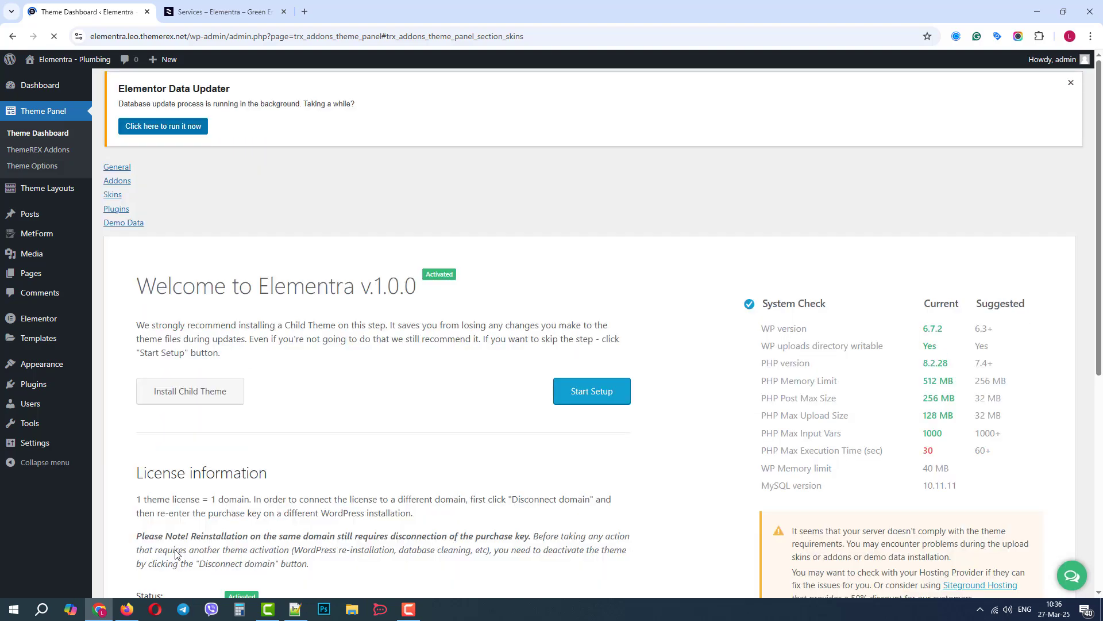
pyautogui.click(112, 194)
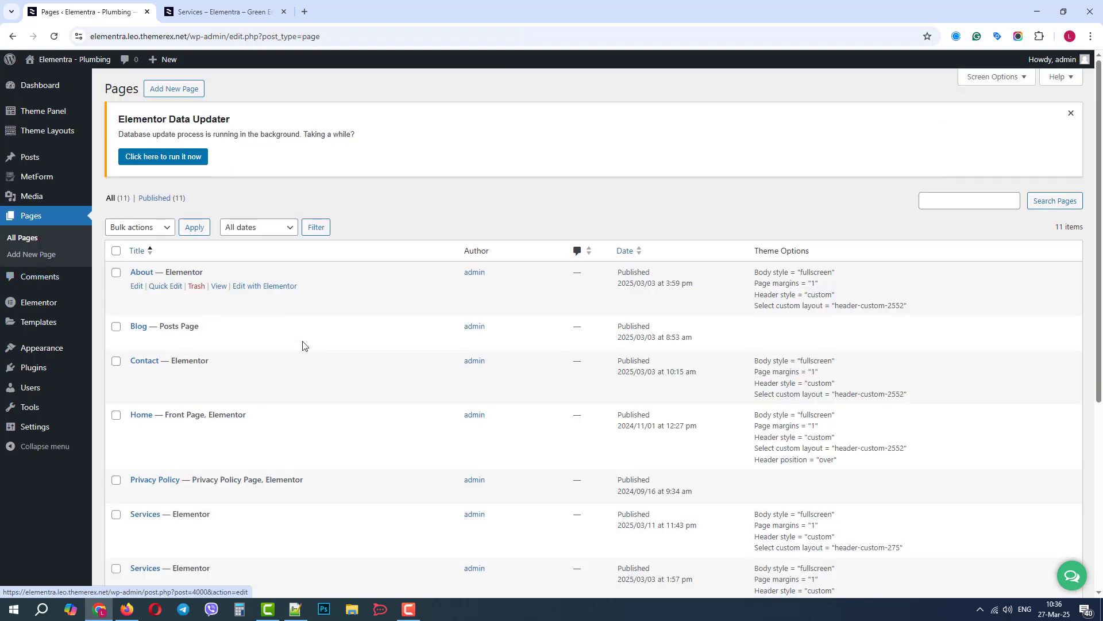
# Step: Title the imported Services page 'Services-new', save it and open it in Elementor
pyautogui.click(136, 285)
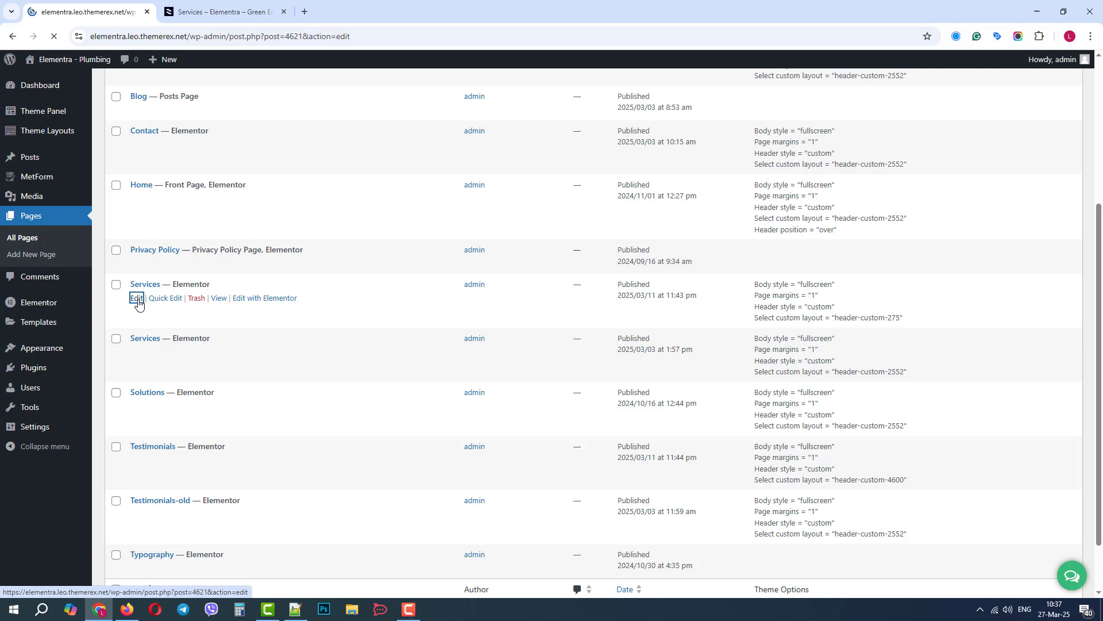
pyautogui.click(136, 298)
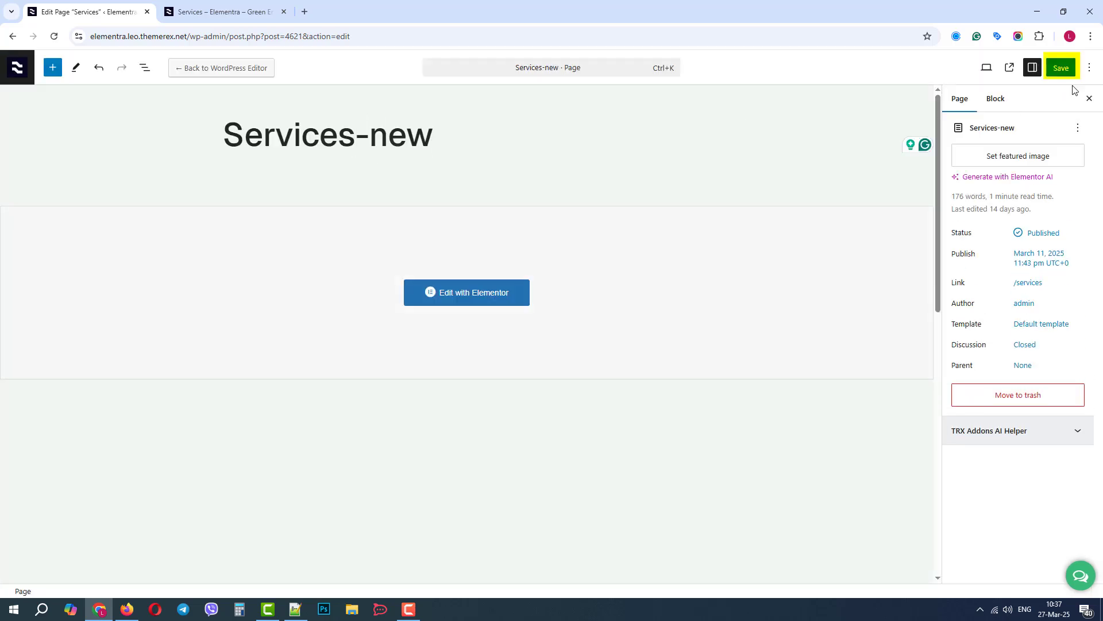
pyautogui.click(1060, 68)
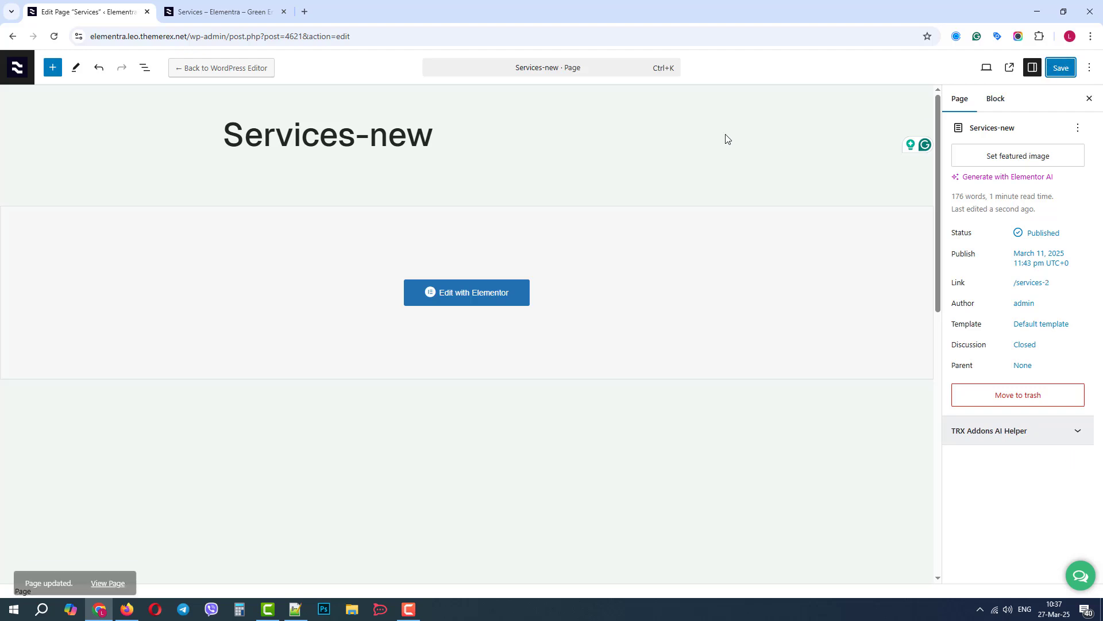
pyautogui.click(466, 292)
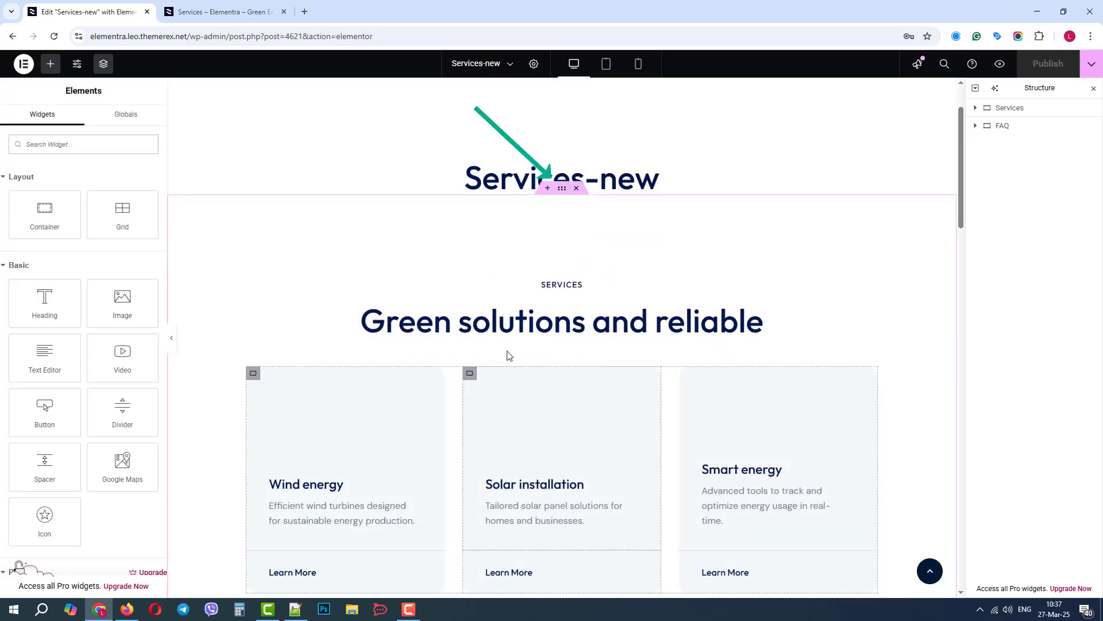
# Step: Save the Services container to the template library as 'services'
pyautogui.click(561, 188)
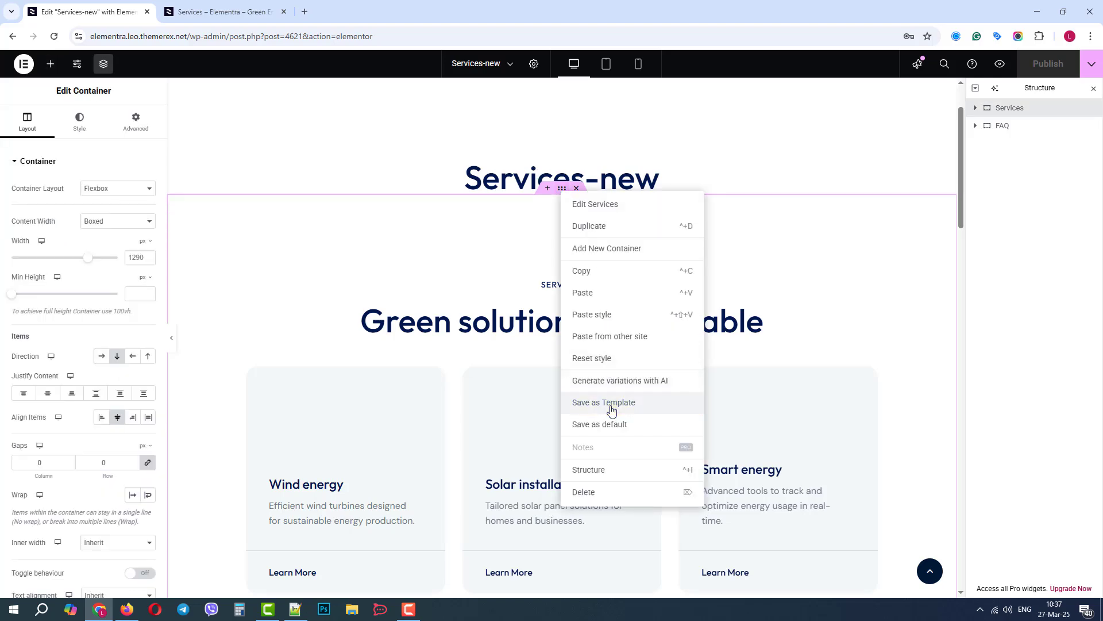
pyautogui.click(602, 401)
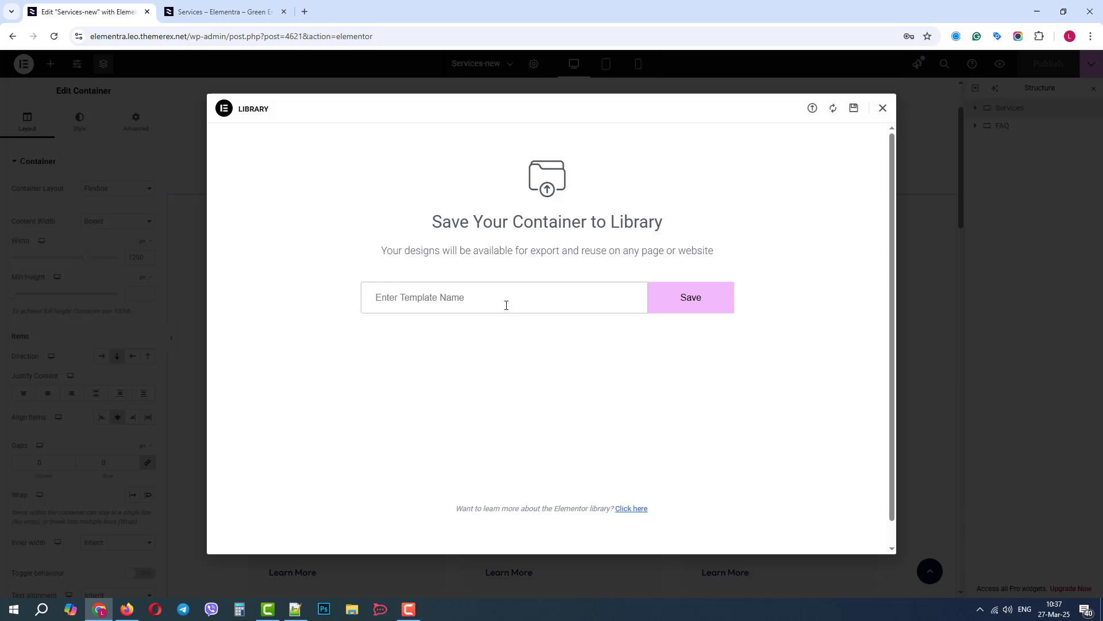
pyautogui.write('services')
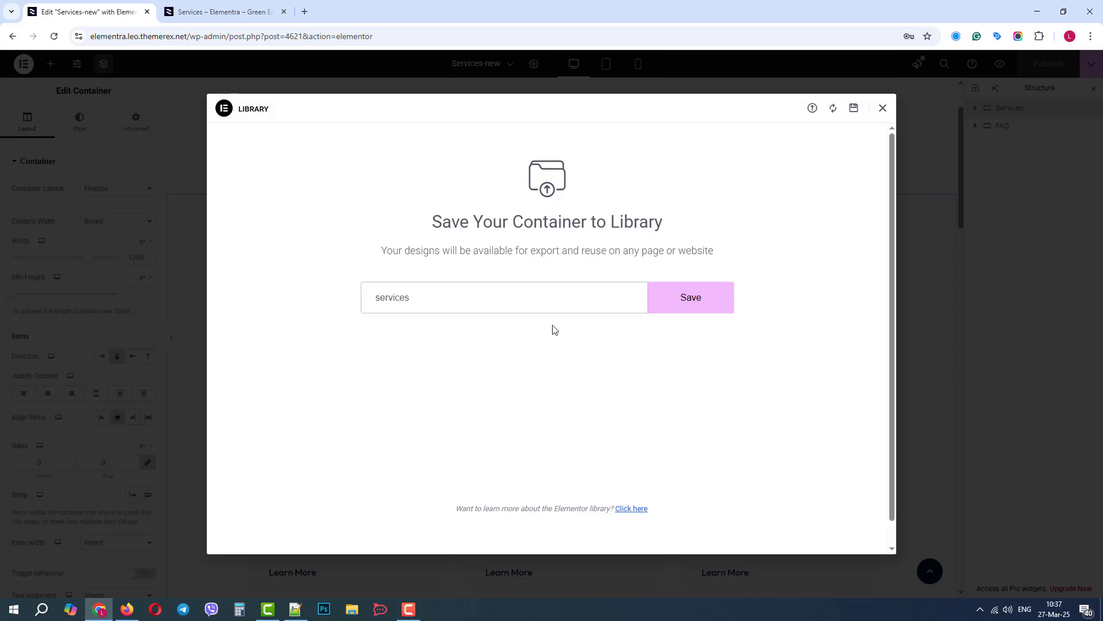
pyautogui.click(689, 296)
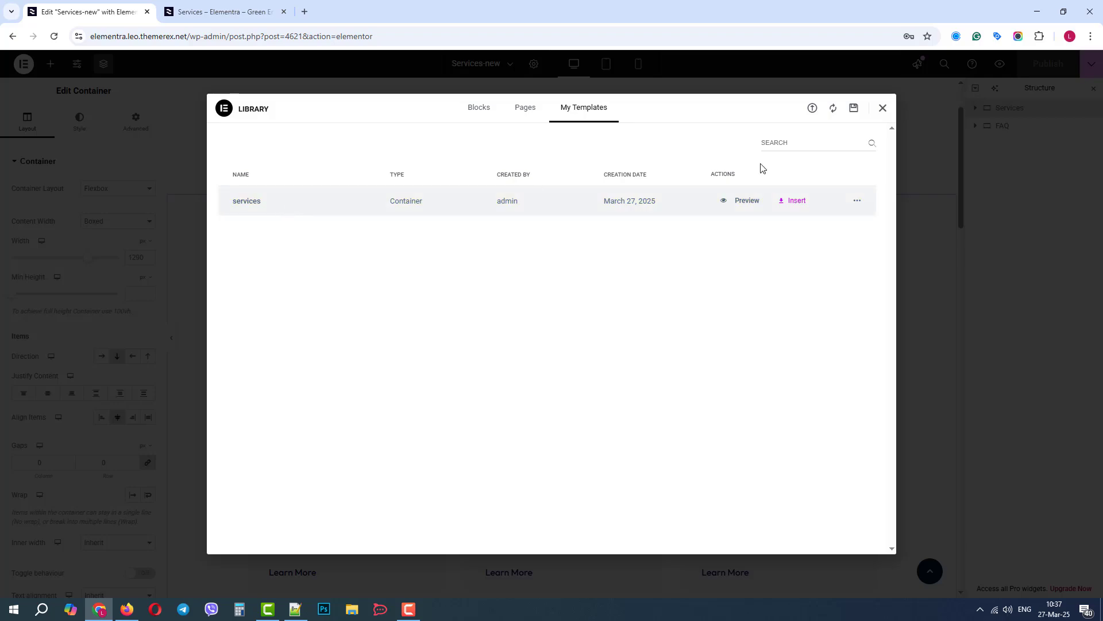
pyautogui.click(883, 107)
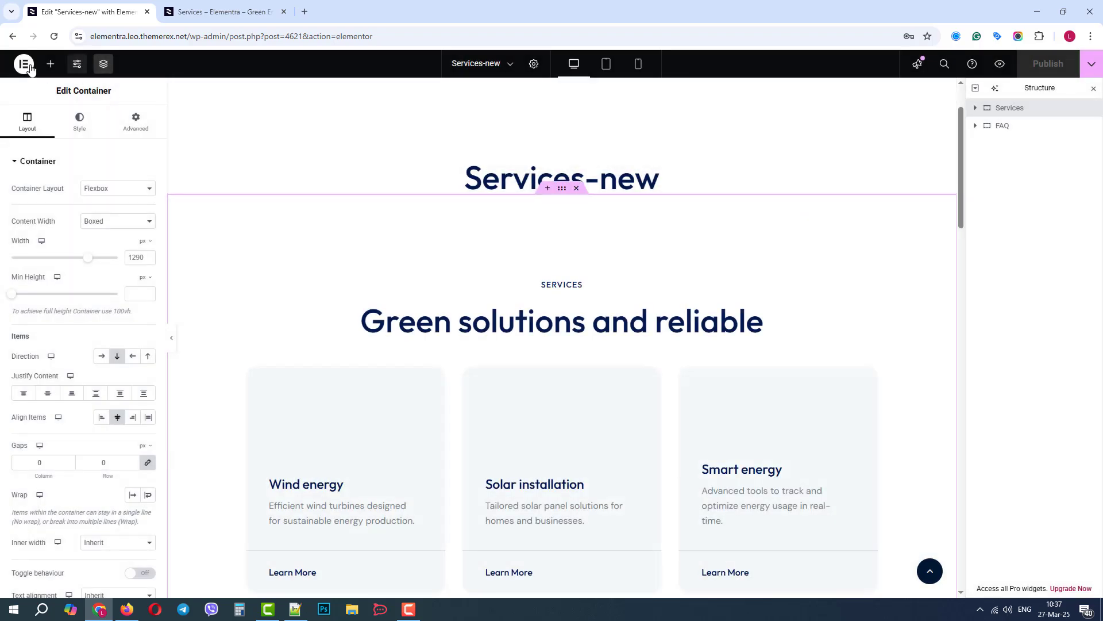
# Step: Exit the Elementor editor back to the WordPress admin
pyautogui.click(23, 63)
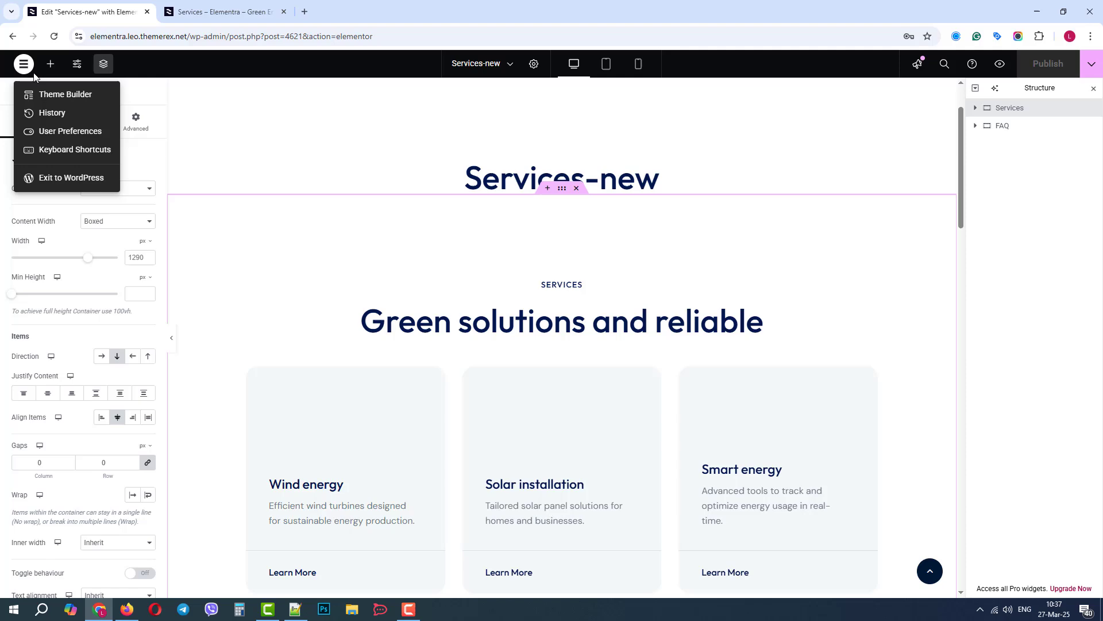
pyautogui.click(72, 178)
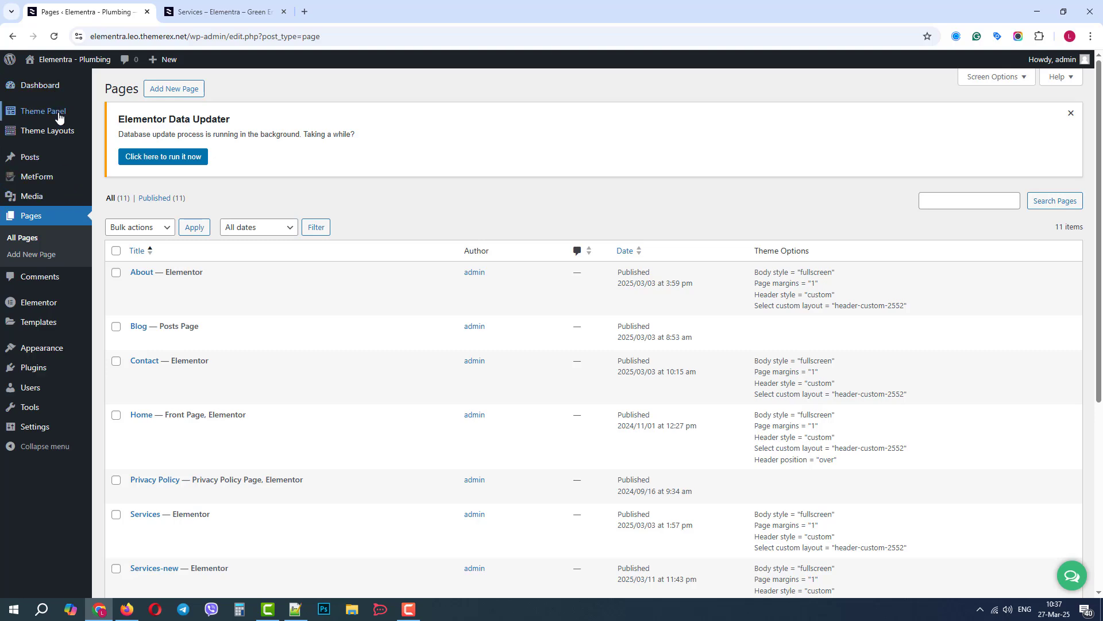
# Step: Activate the Plumbing skin from the Elementra Theme Dashboard's Skins list and confirm
pyautogui.click(41, 111)
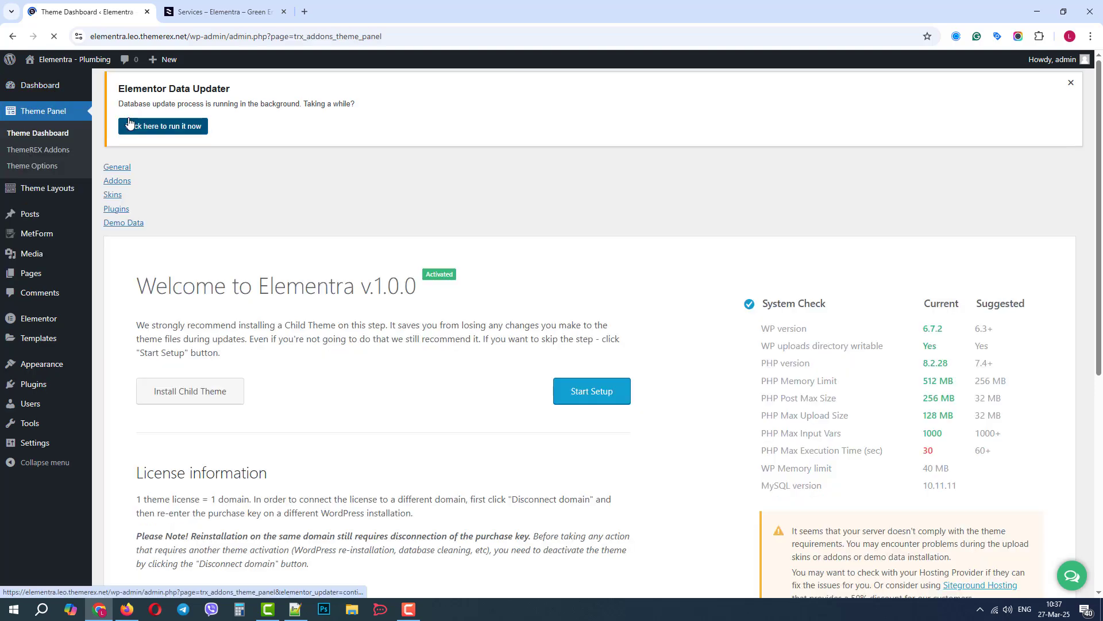
pyautogui.click(113, 194)
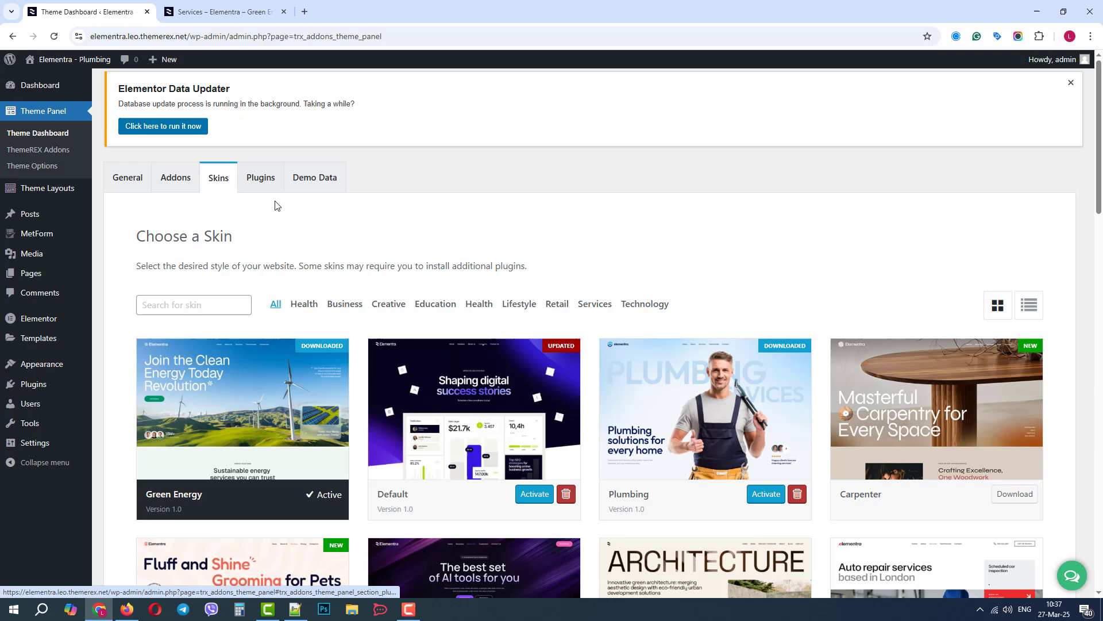
pyautogui.click(765, 493)
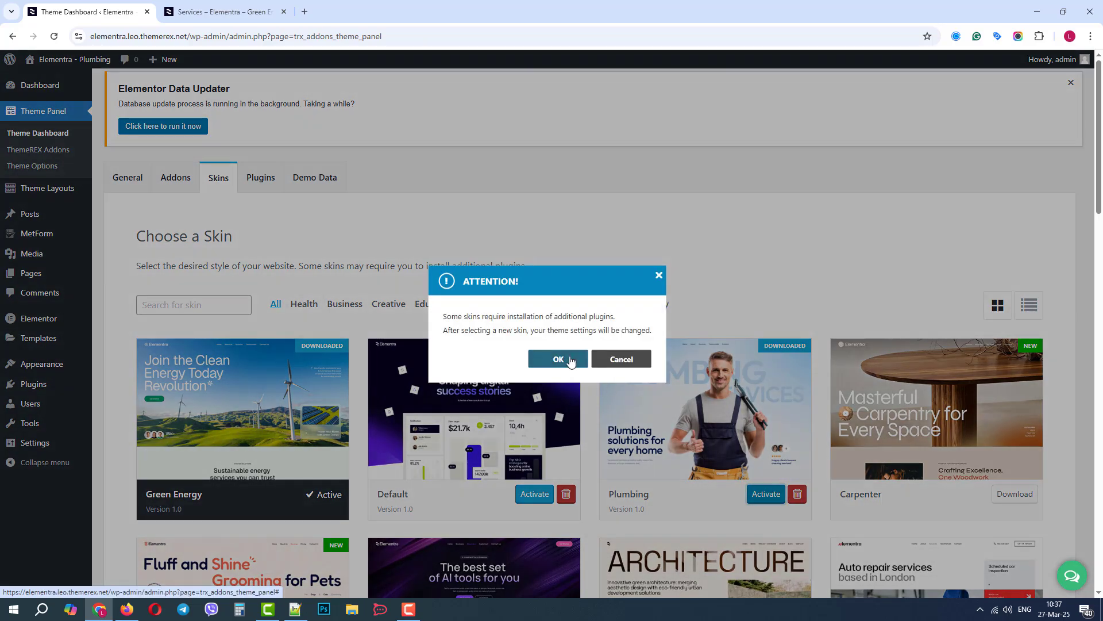
pyautogui.click(558, 359)
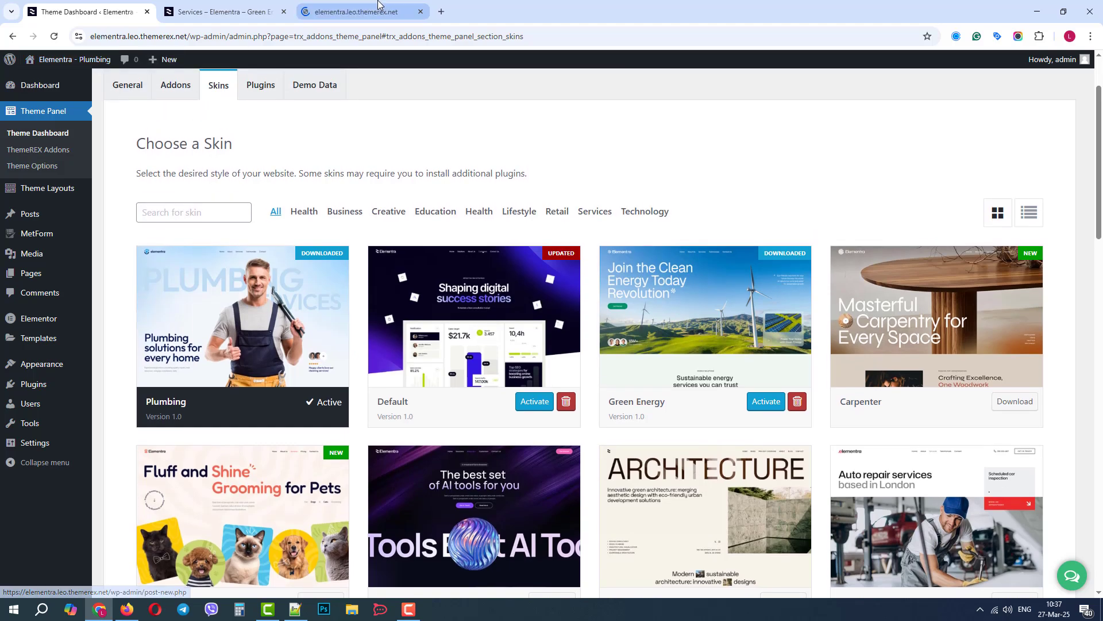
# Step: View the live Plumbing homepage and open it with Edit with Elementor
pyautogui.click(361, 12)
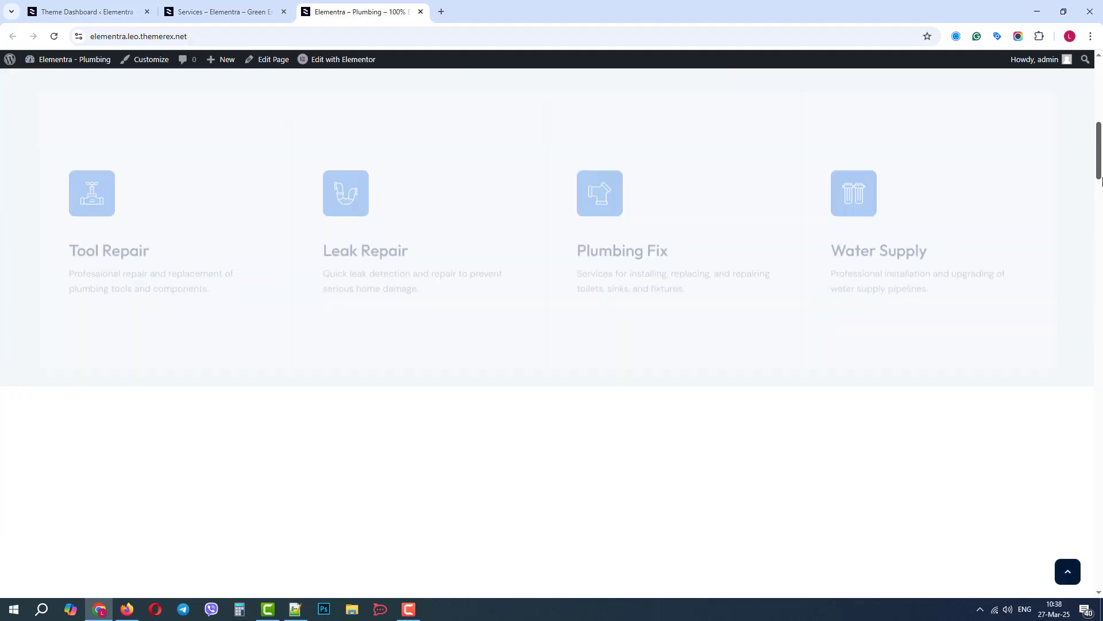
pyautogui.click(343, 59)
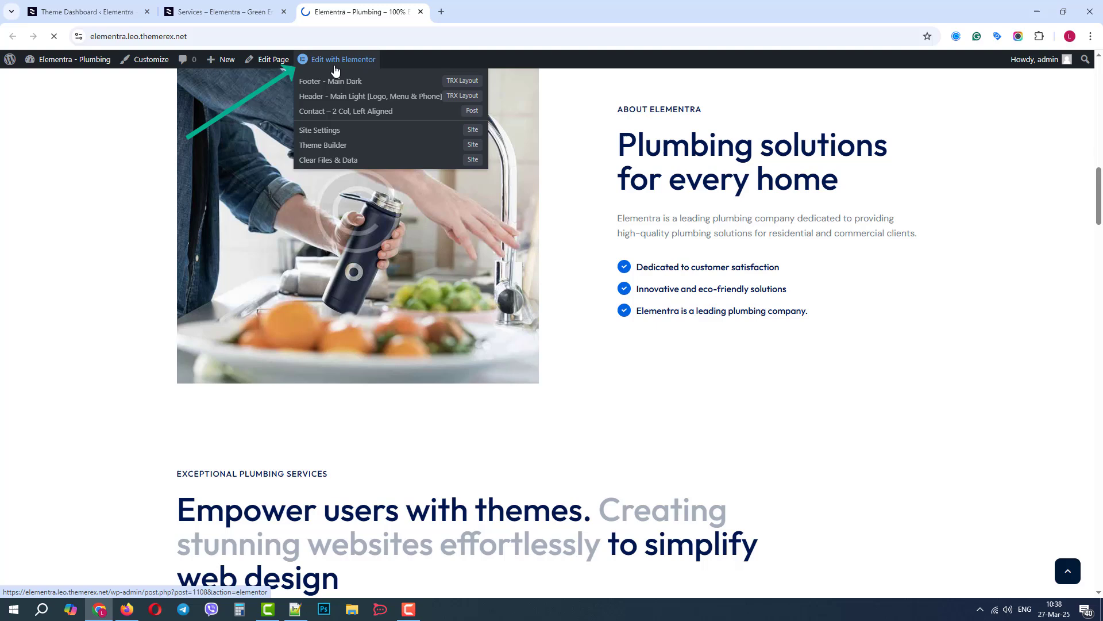
pyautogui.click(342, 59)
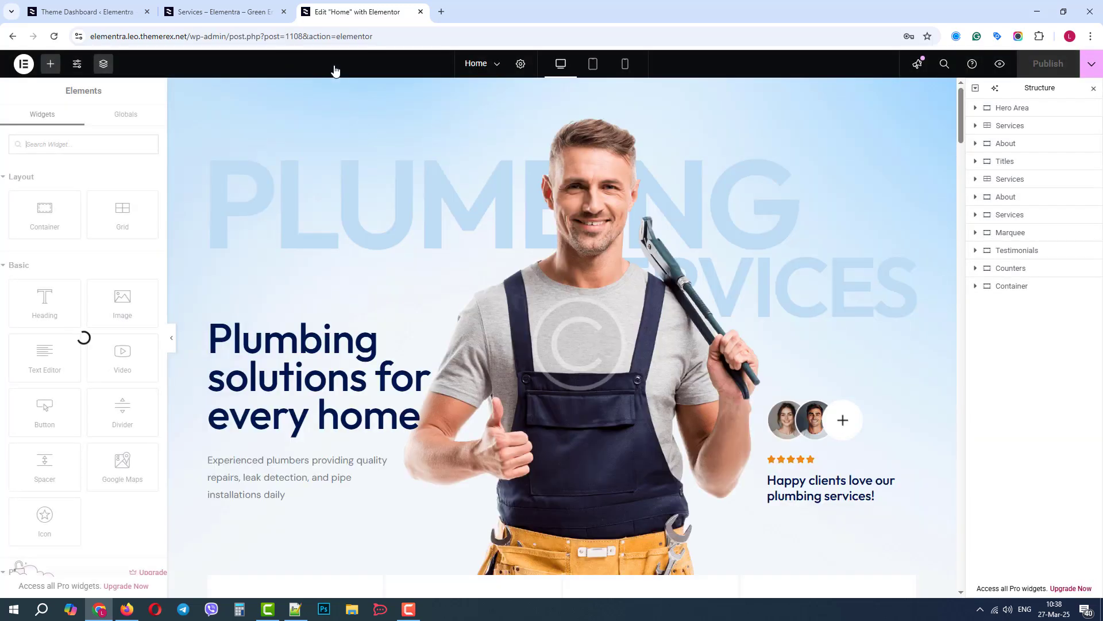
pyautogui.scroll(-3)
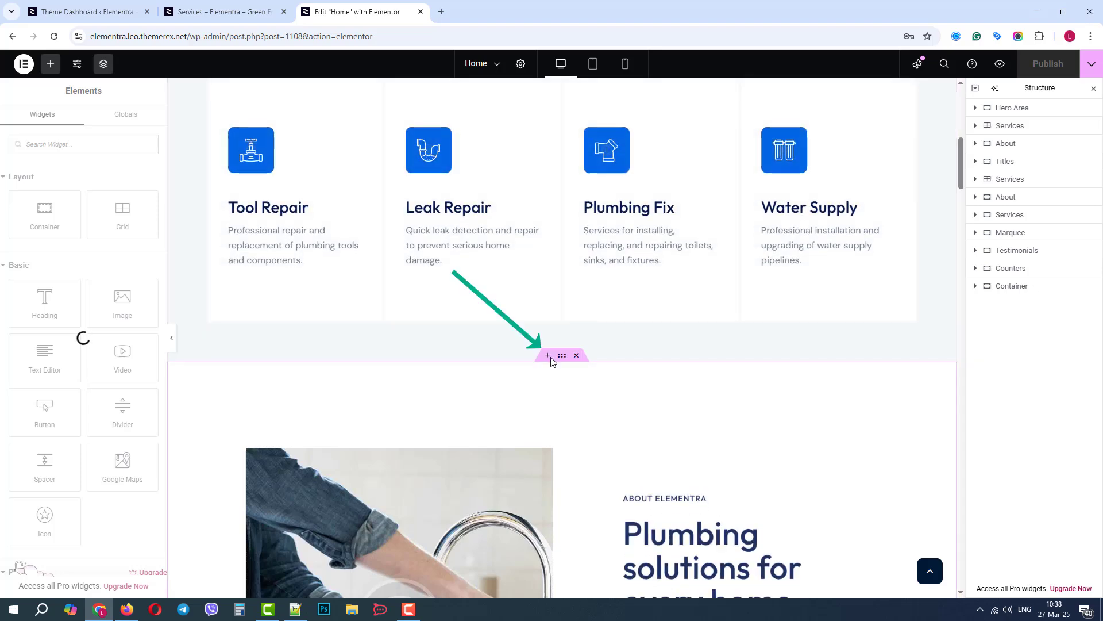
# Step: Insert the saved 'services' template from My Templates below the plumbing services, without applying its settings
pyautogui.click(548, 355)
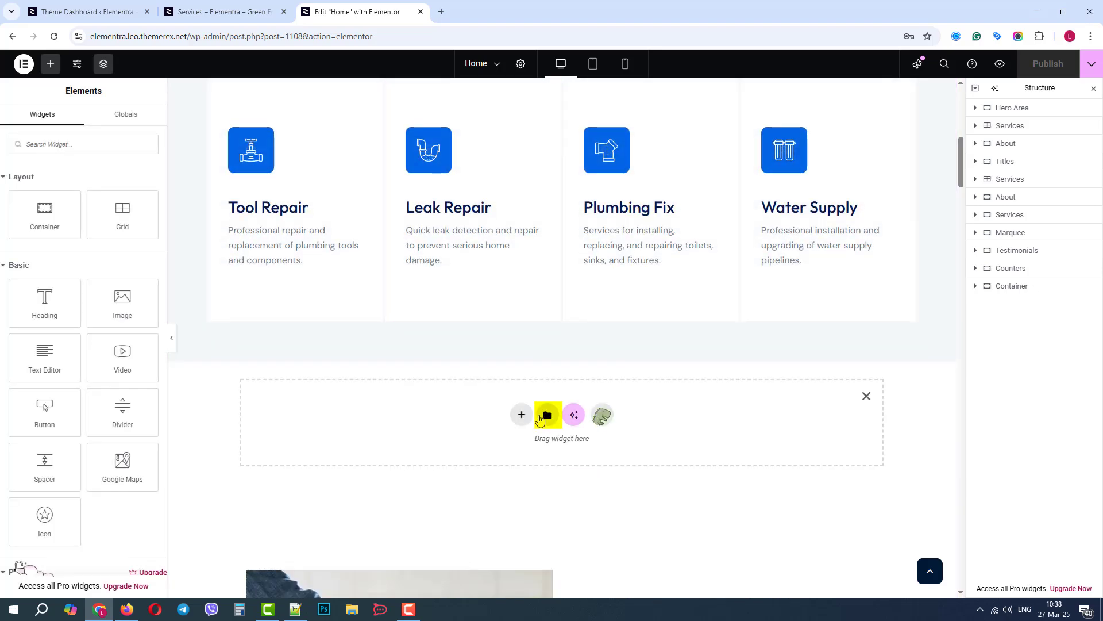
pyautogui.click(546, 414)
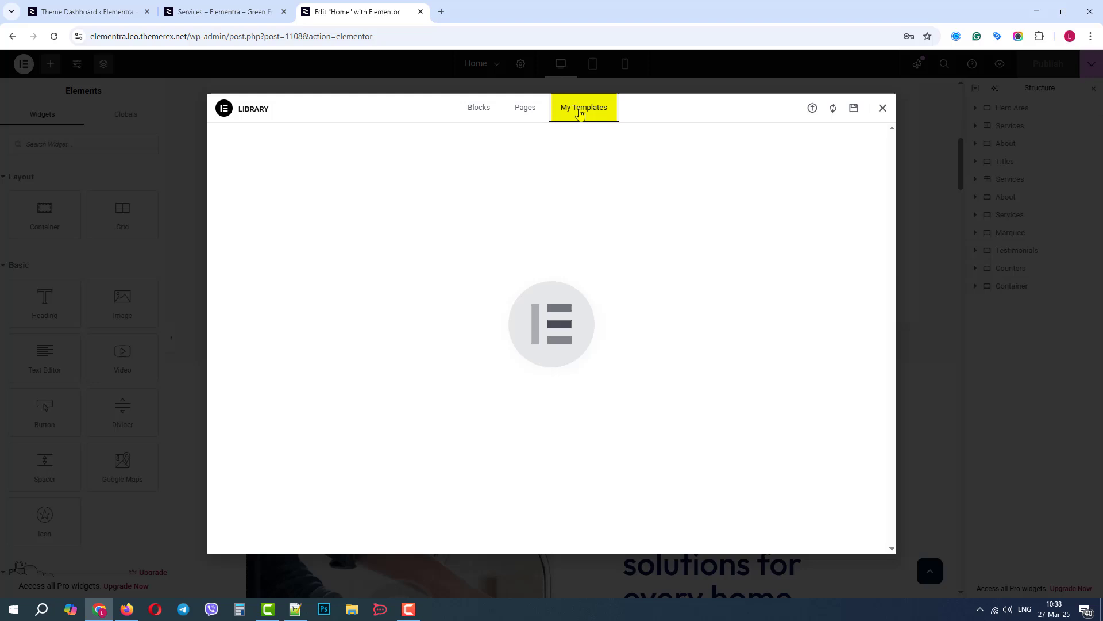
pyautogui.click(583, 107)
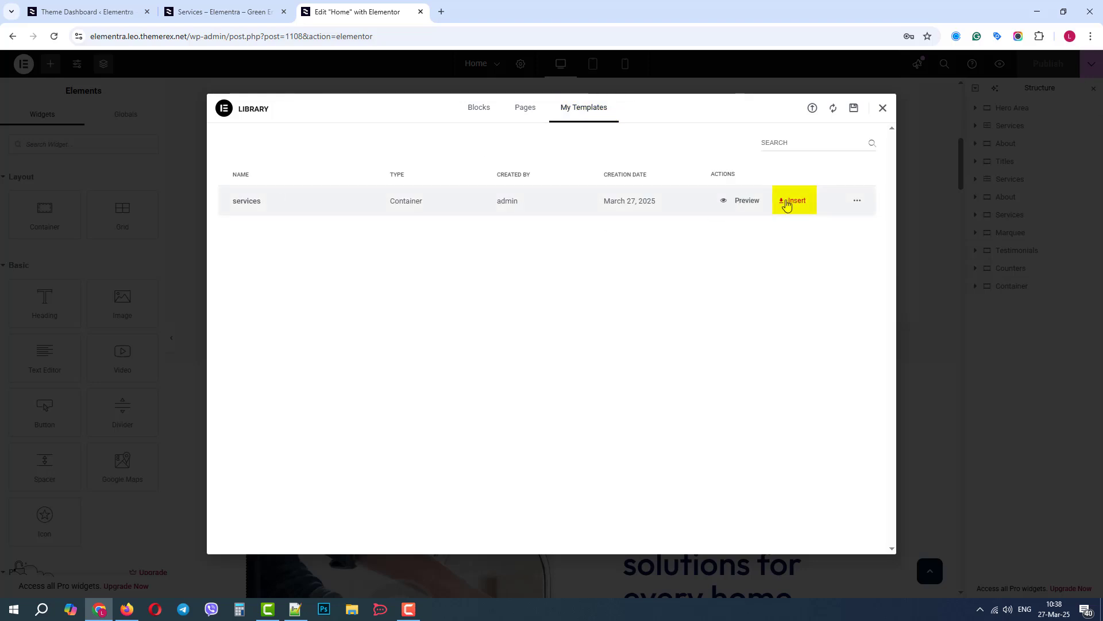
pyautogui.click(794, 201)
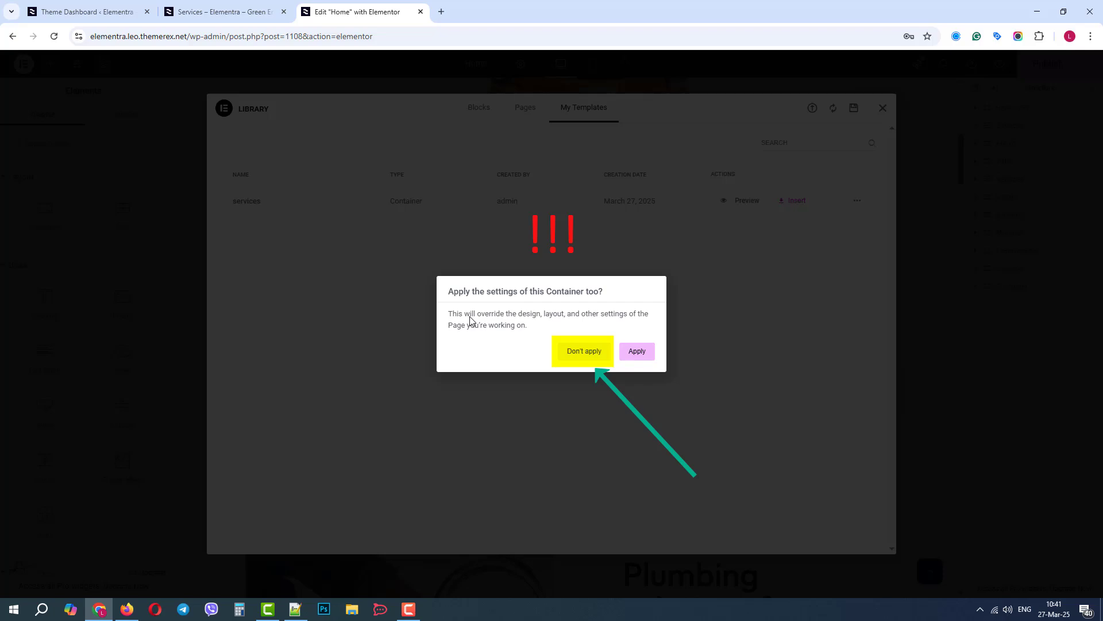
pyautogui.click(583, 351)
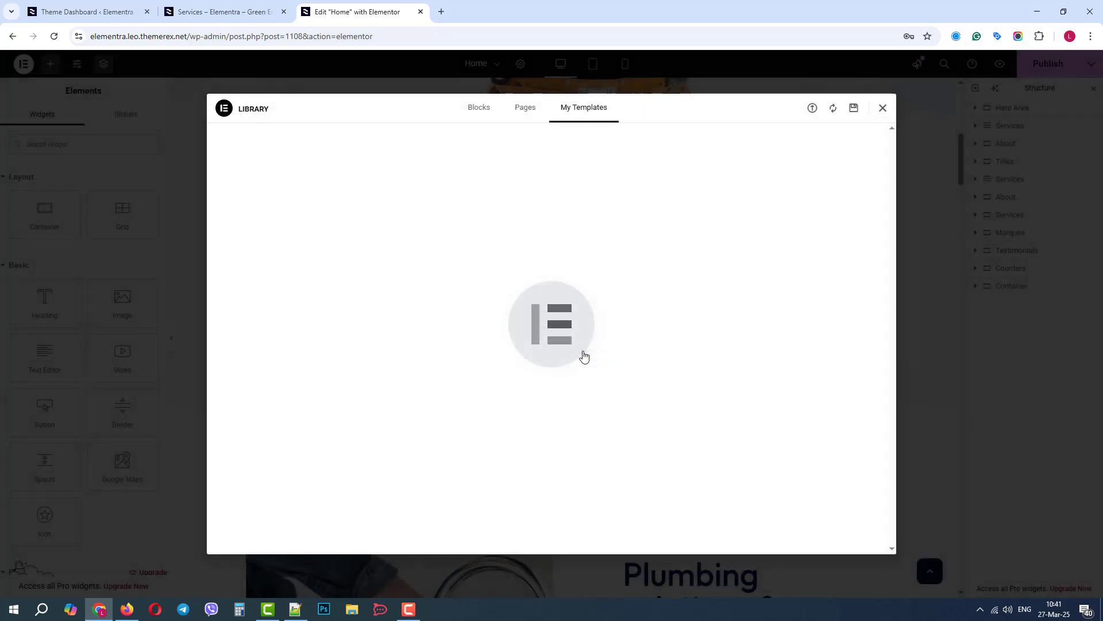
pyautogui.click(882, 107)
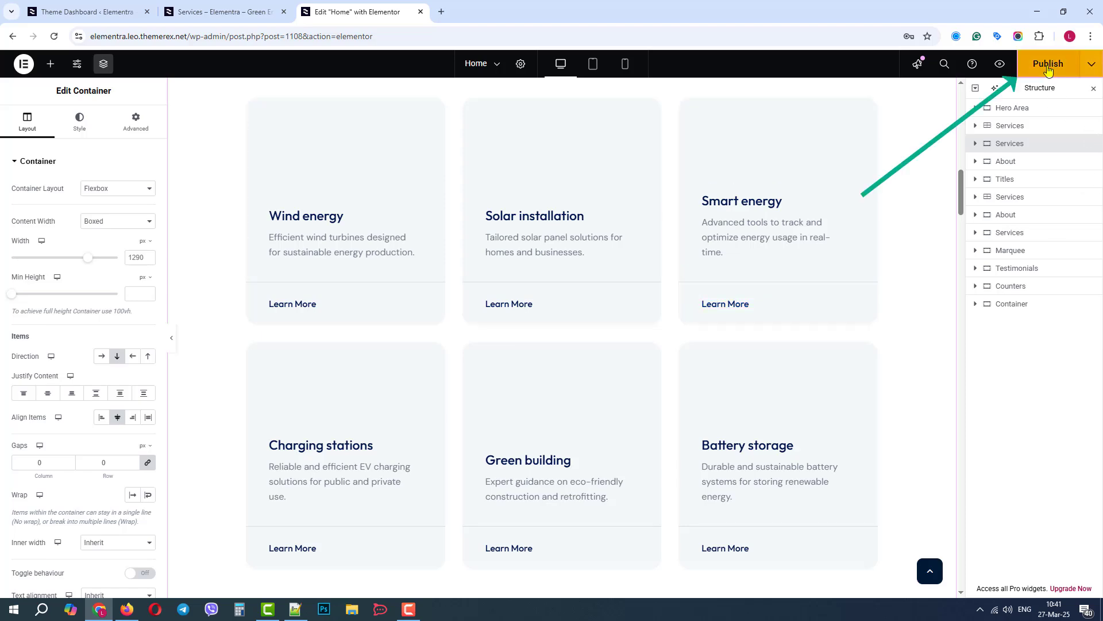
# Step: Publish the updated Home page
pyautogui.click(1093, 64)
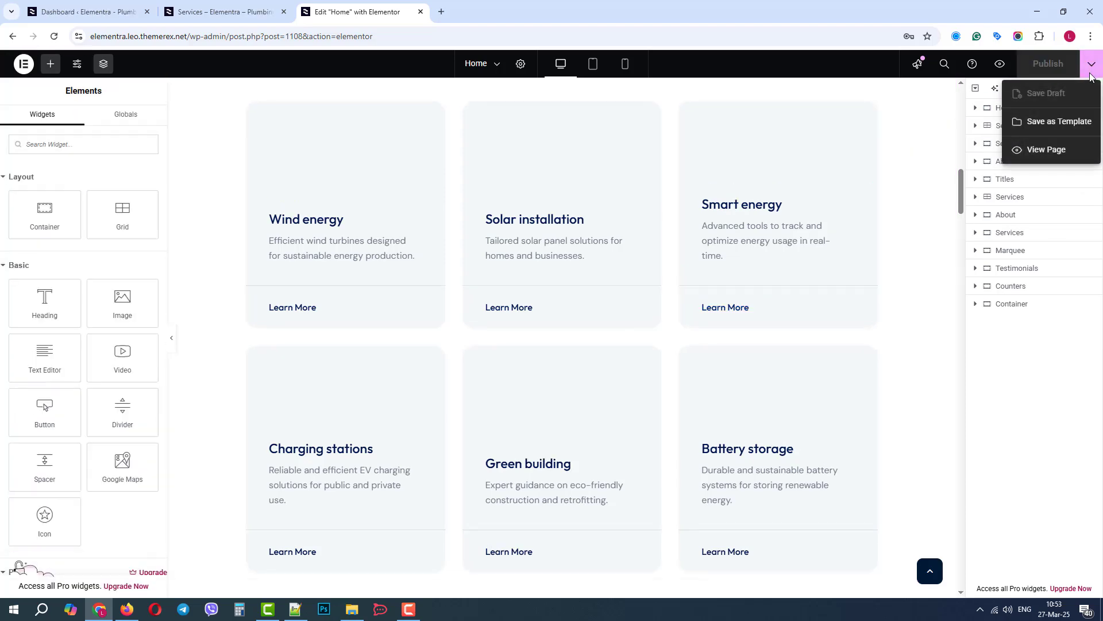
# Step: View the published homepage and scroll through the added green energy cards
pyautogui.click(1046, 149)
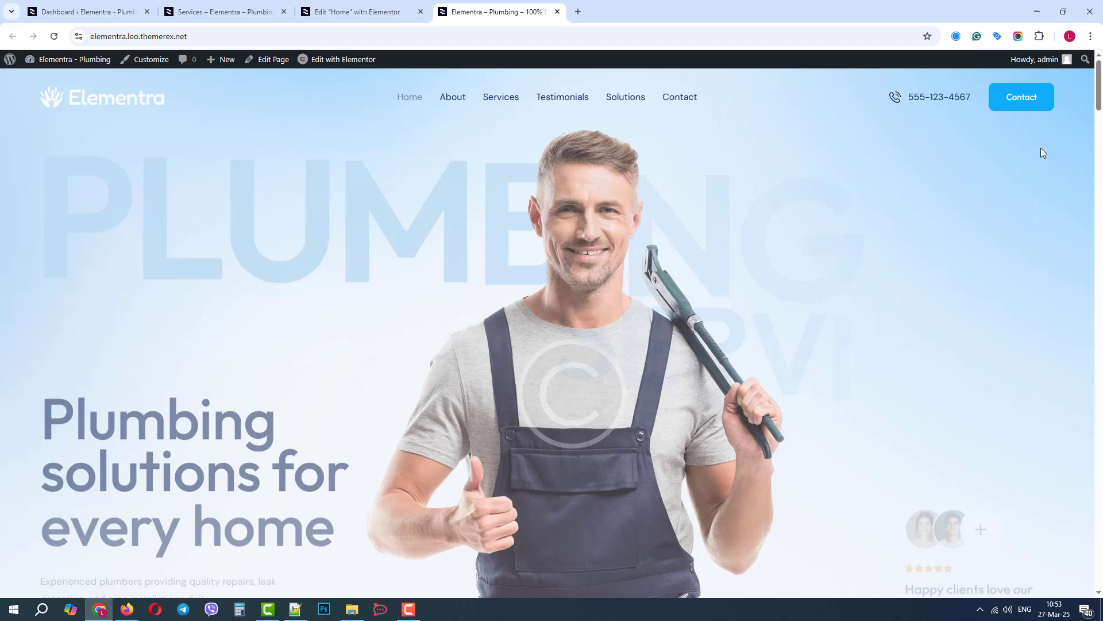
pyautogui.scroll(-3)
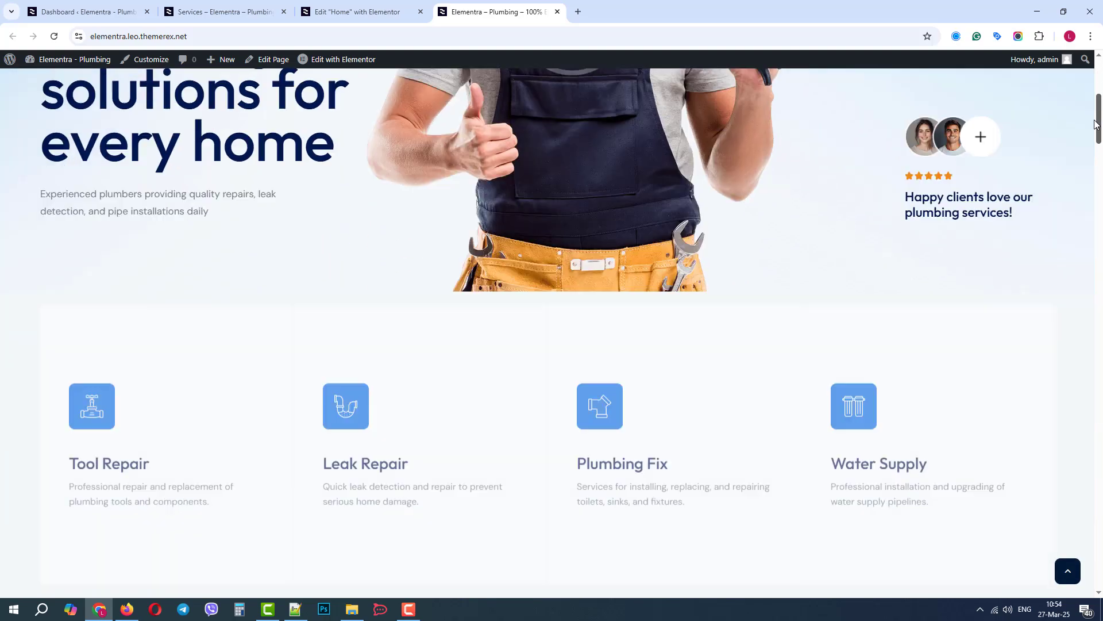
pyautogui.scroll(-3)
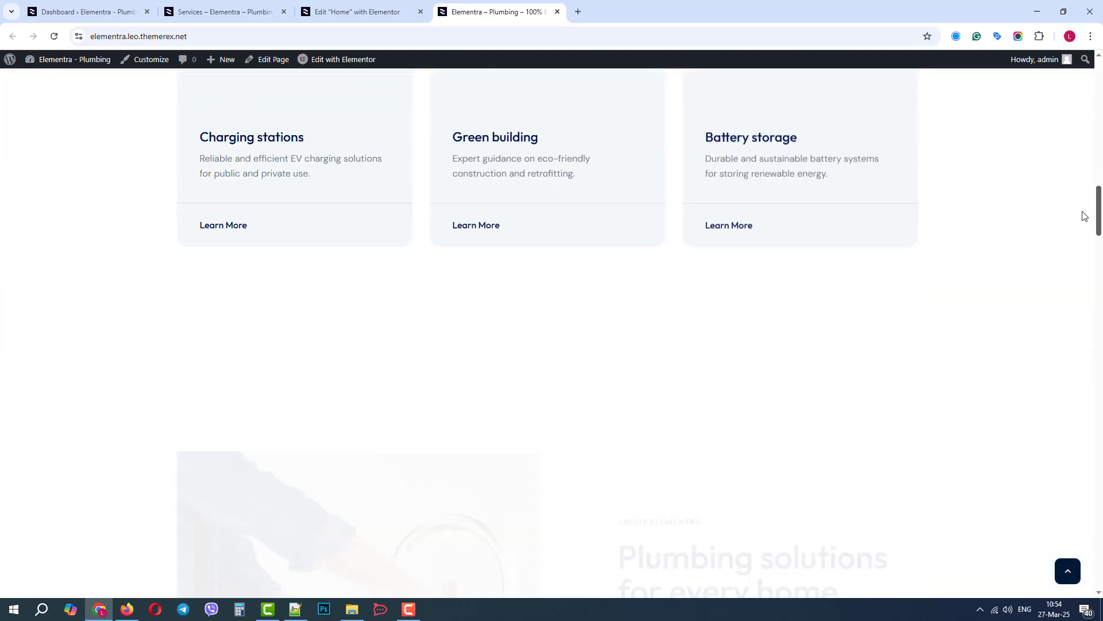
pyautogui.scroll(3)
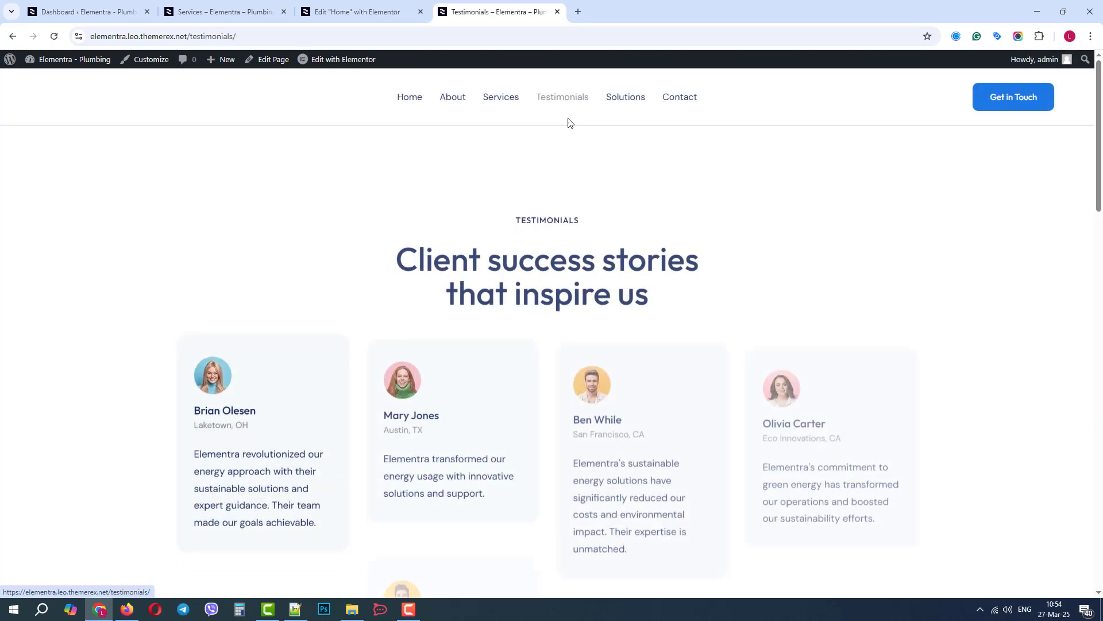
pyautogui.scroll(-3)
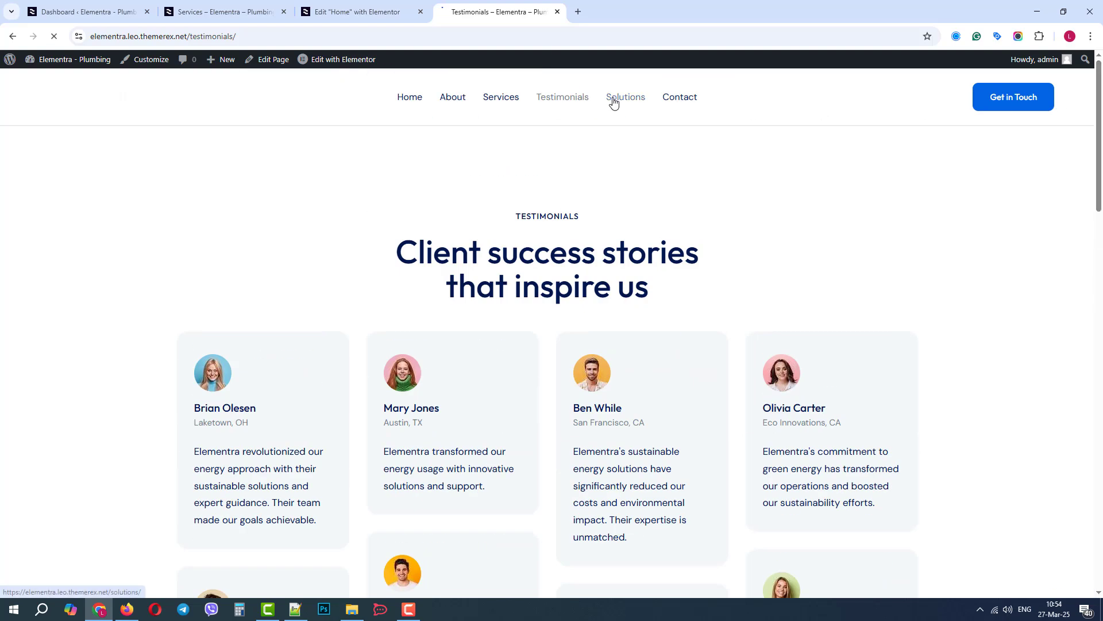
# Step: Browse the Solutions page from the site navigation
pyautogui.click(625, 96)
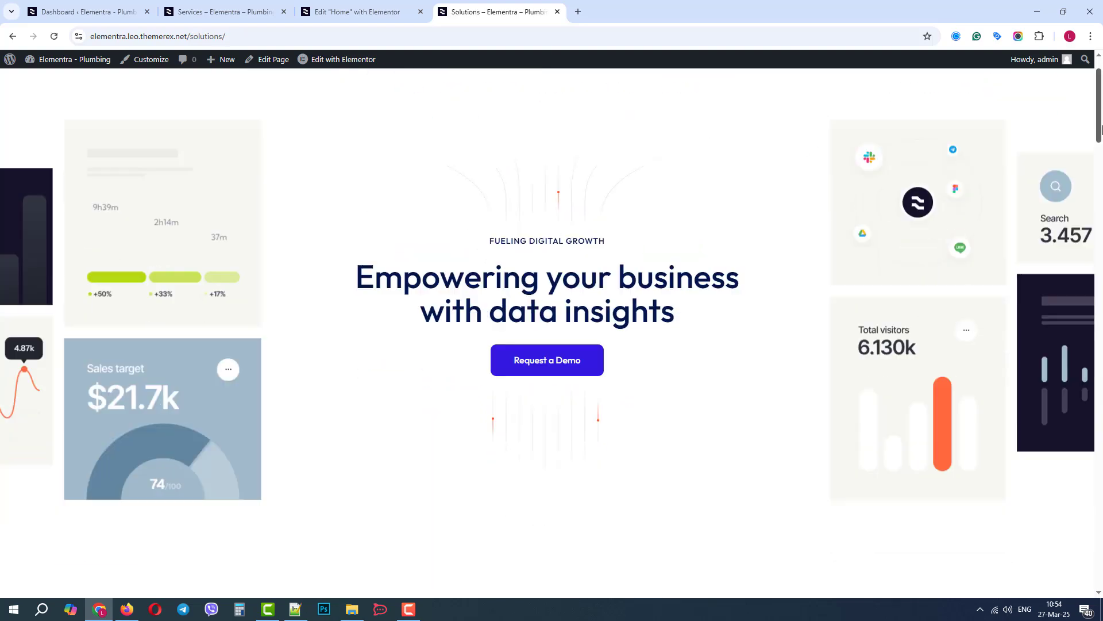
pyautogui.scroll(-3)
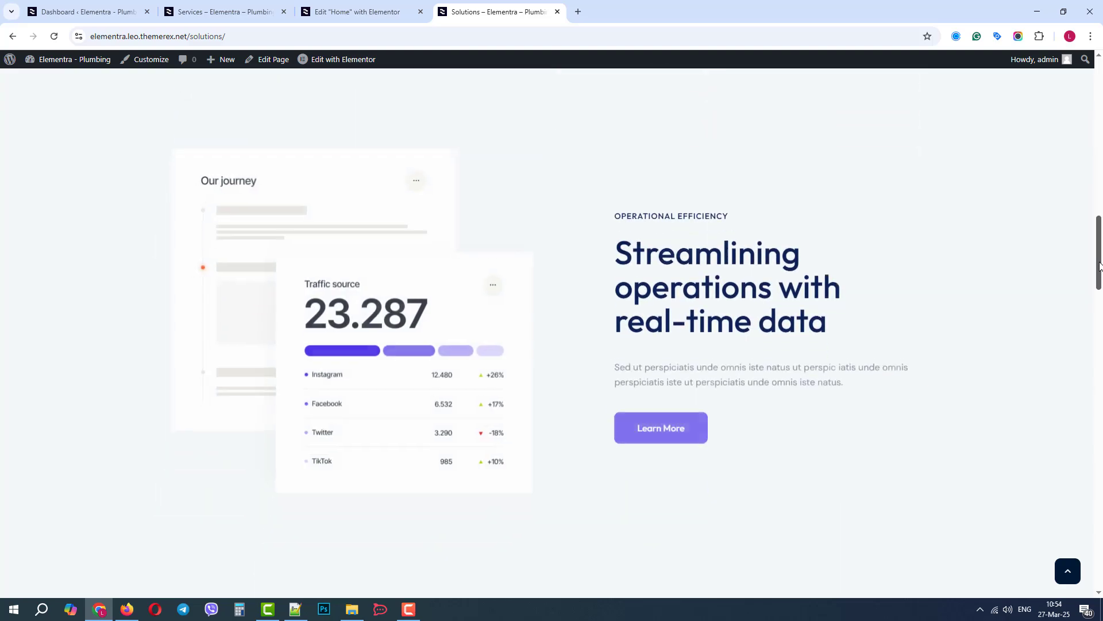
pyautogui.scroll(3)
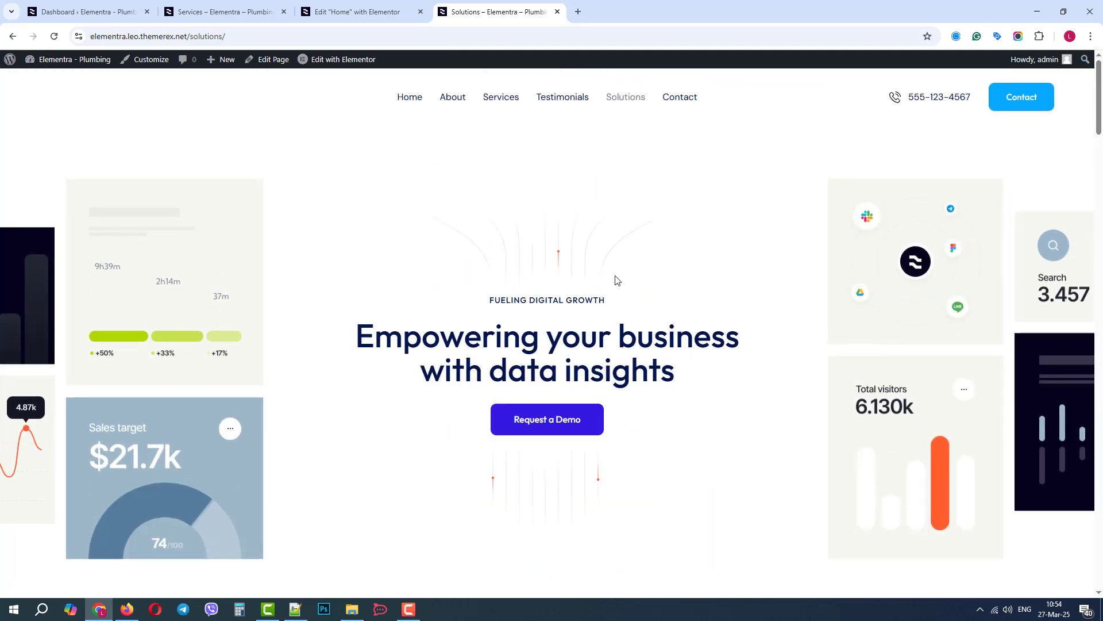